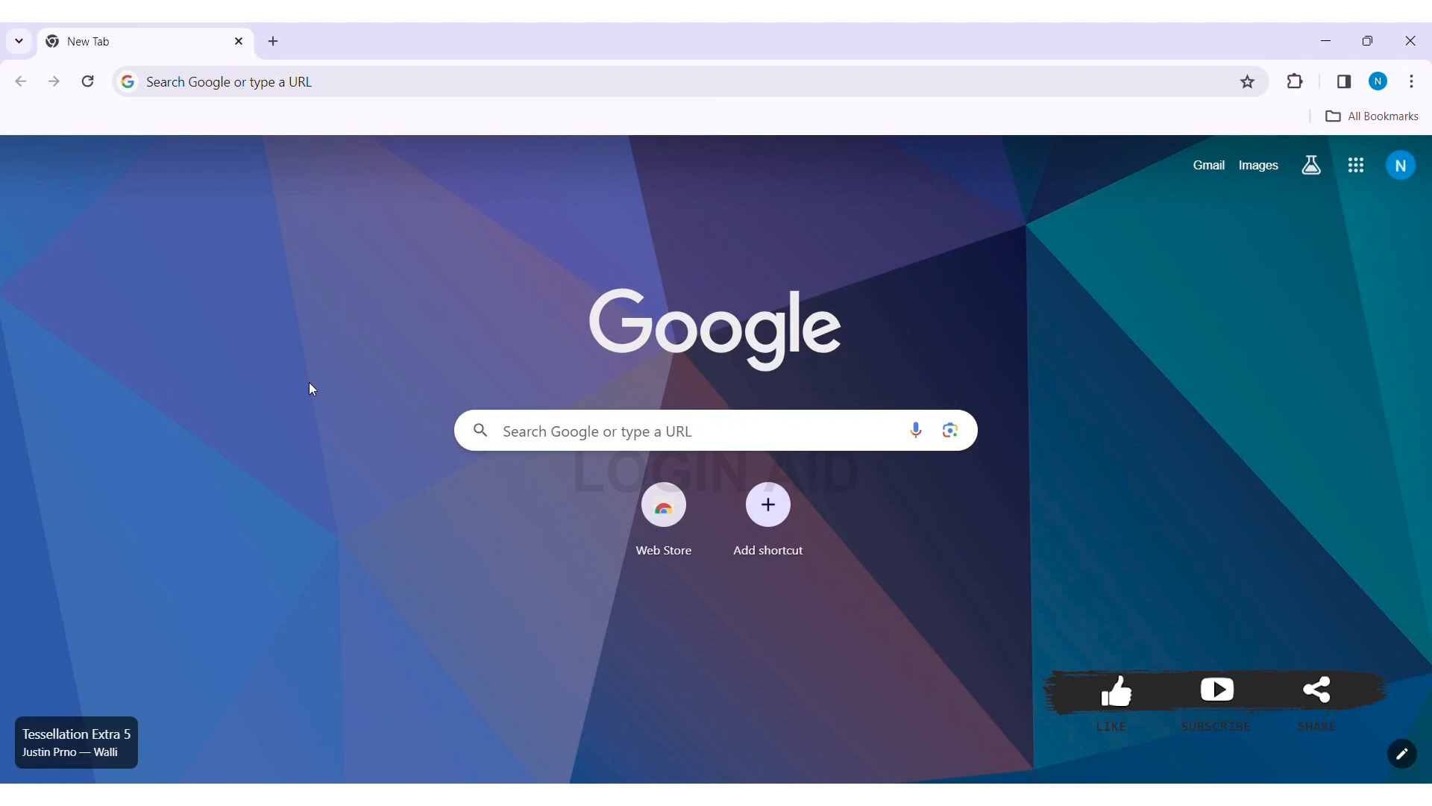
{"action": "mouse_move", "coordinate": [288, 170]}
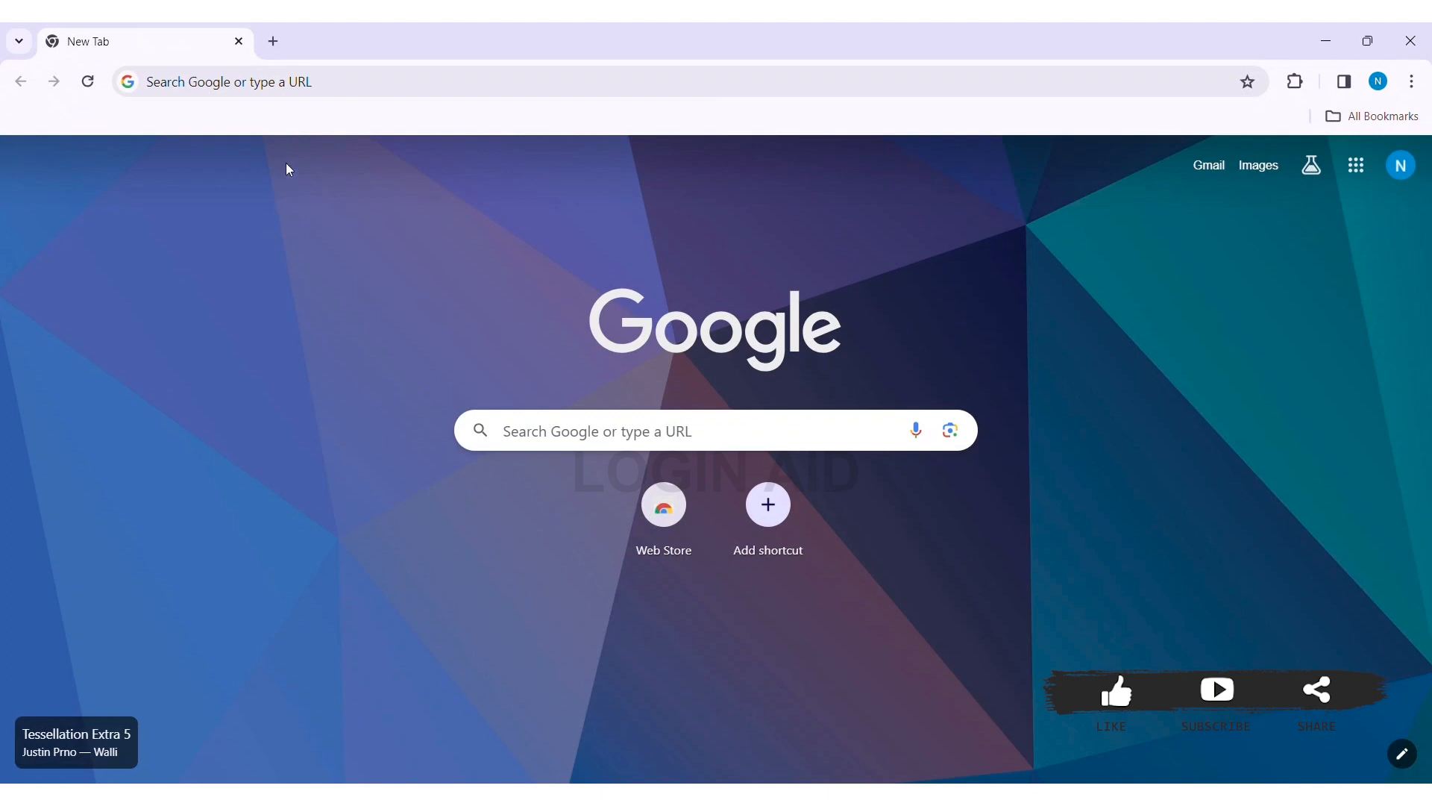
{"action": "mouse_move", "coordinate": [311, 388]}
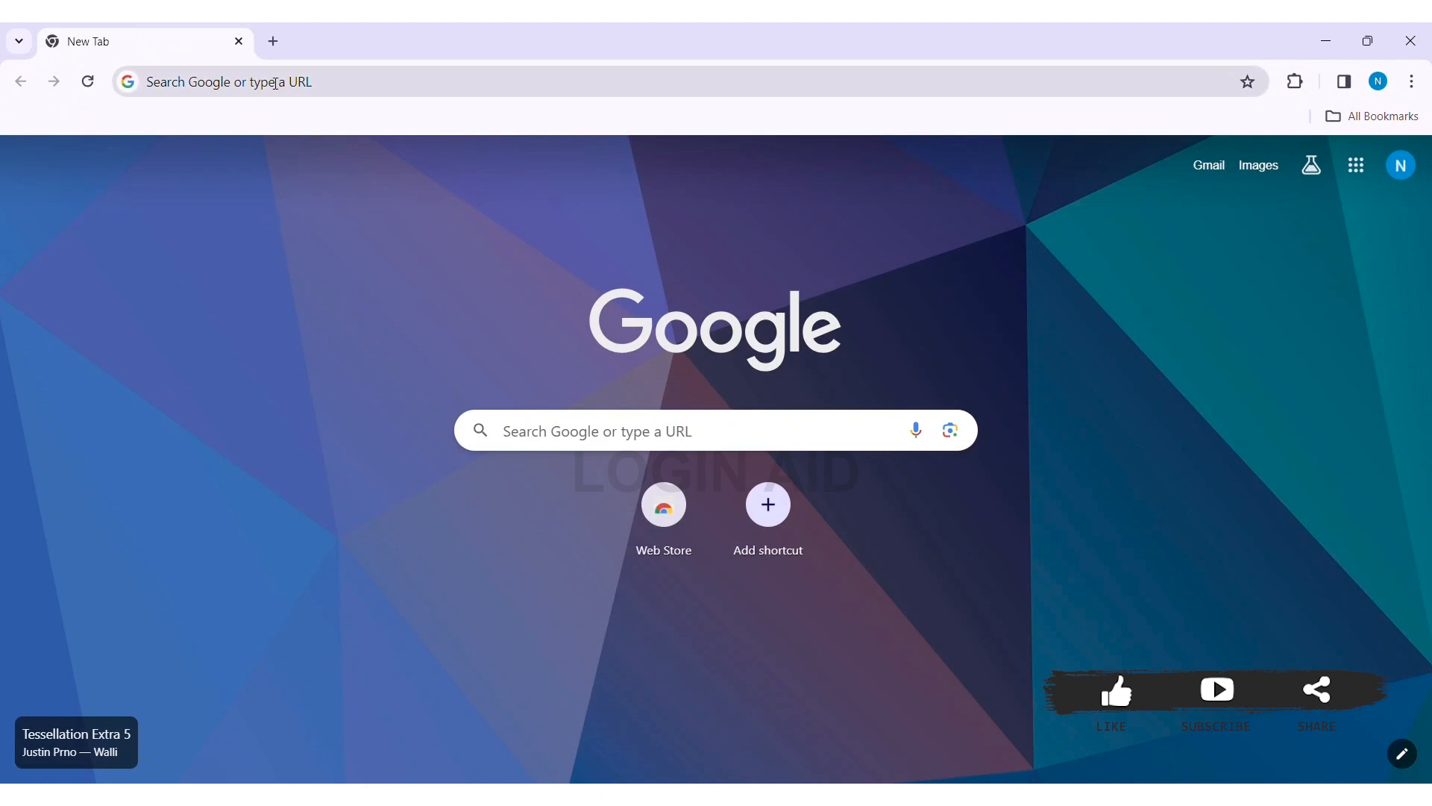
{"action": "left_click", "coordinate": [274, 81]}
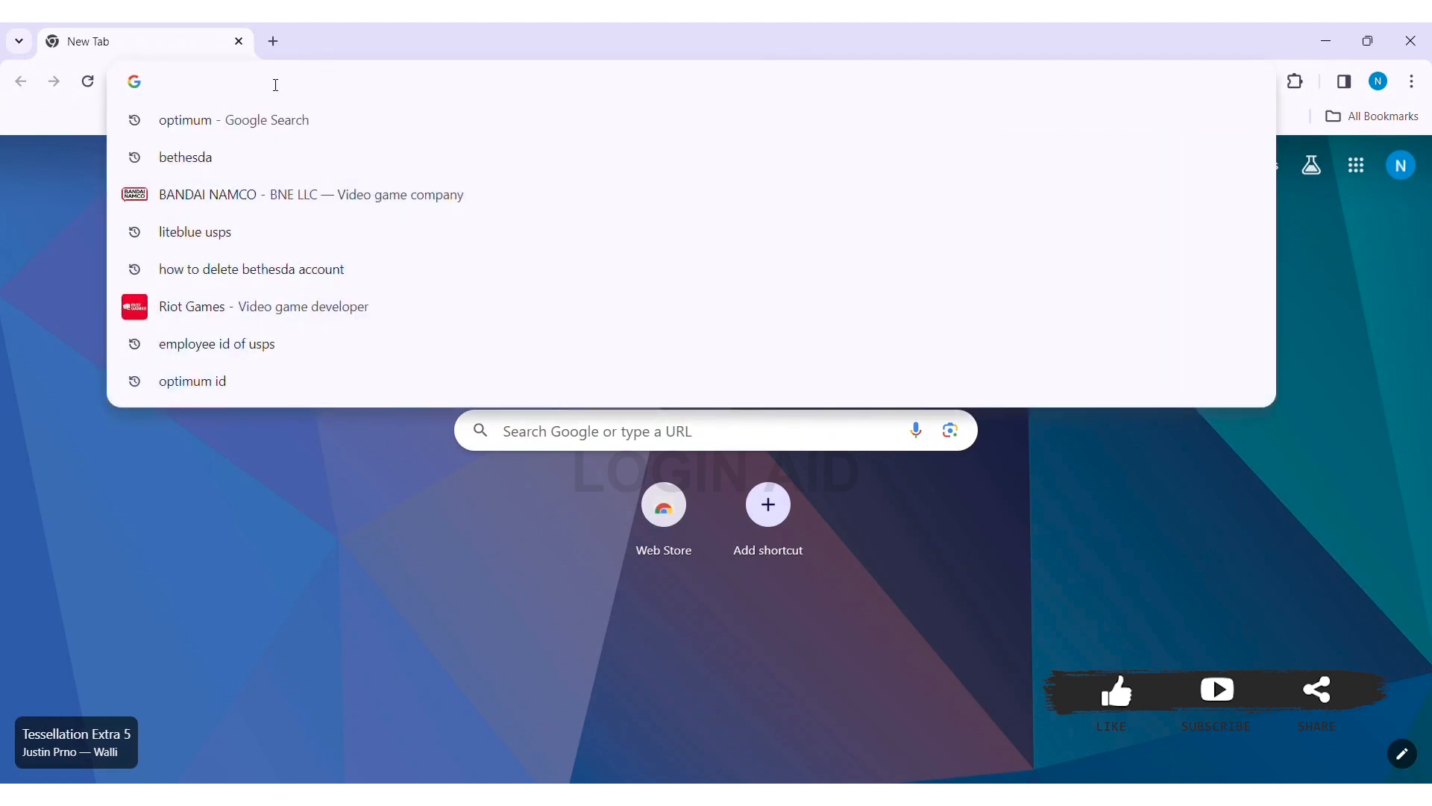
{"action": "type", "text": "www.usps.com"}
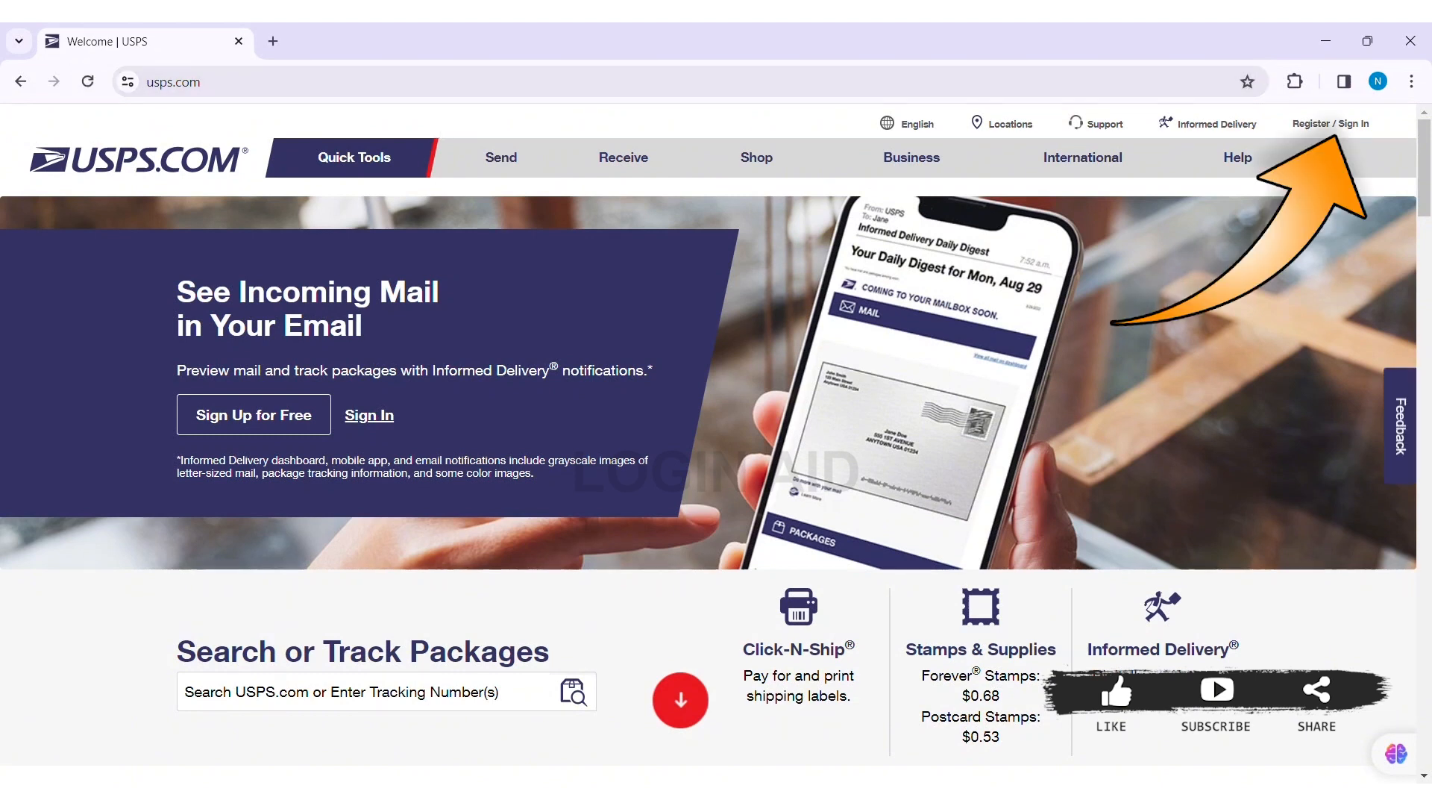
Open the Register / Sign In page from the USPS homepage header.
{"action": "left_click", "coordinate": [1331, 123]}
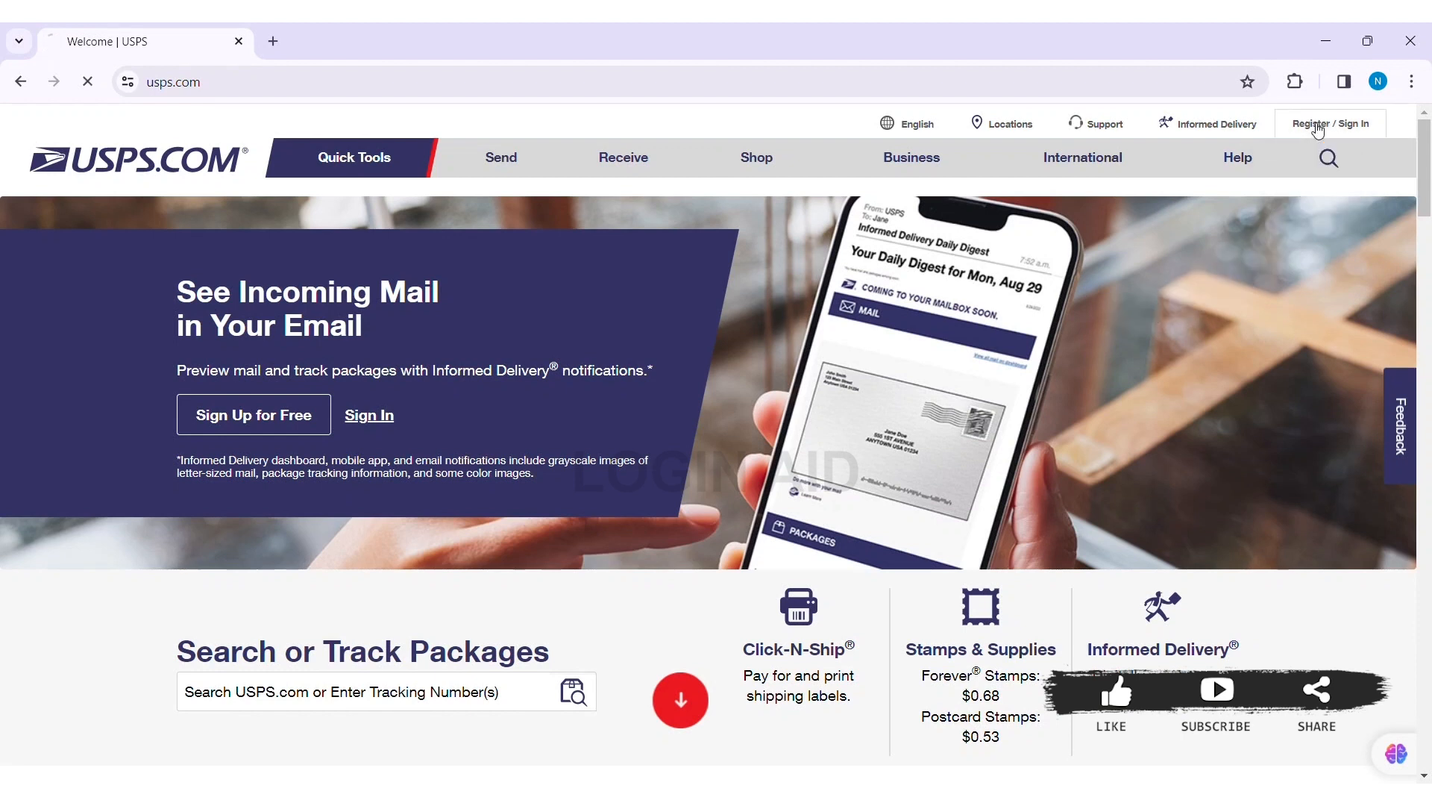
{"action": "left_click", "coordinate": [1330, 123]}
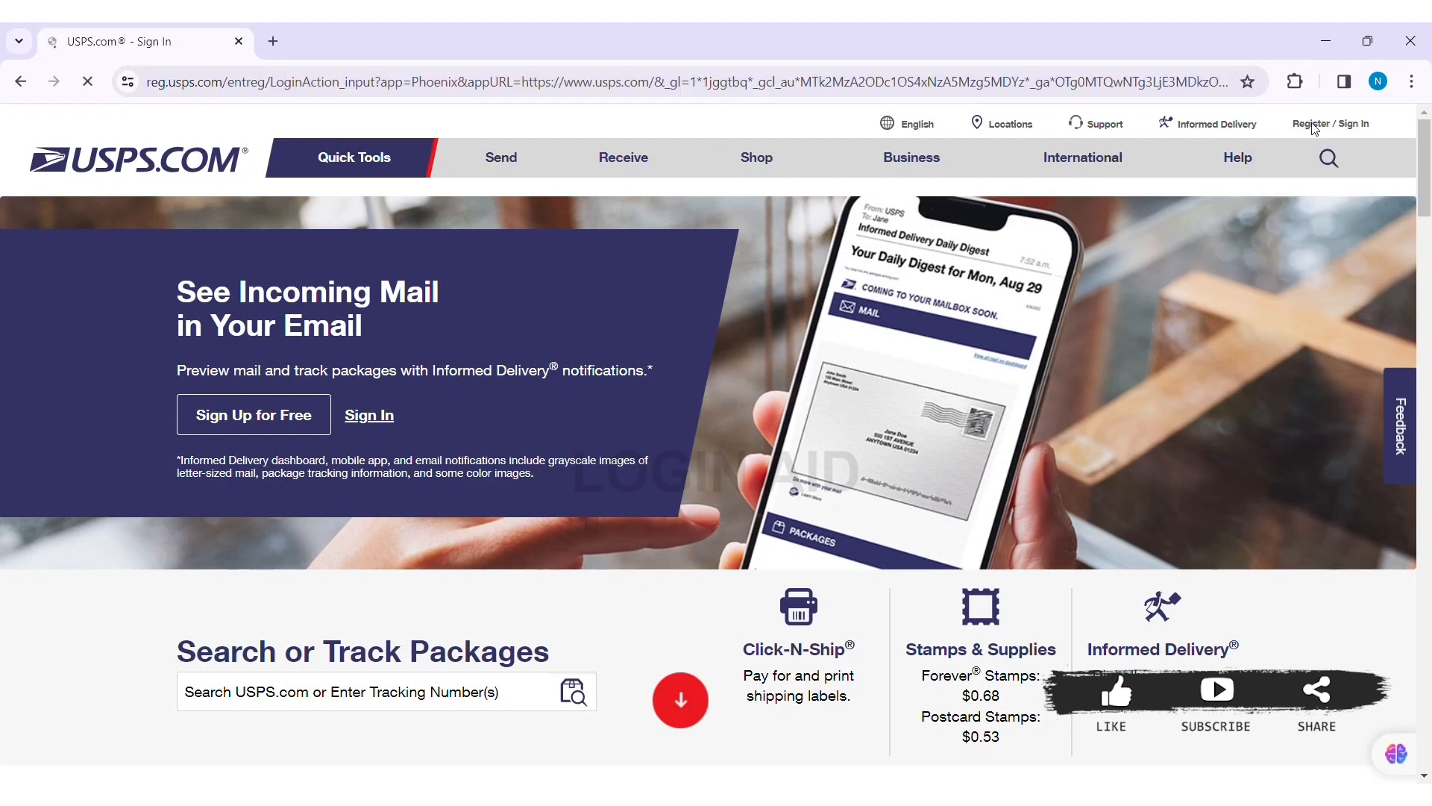
{"action": "left_click", "coordinate": [1330, 123]}
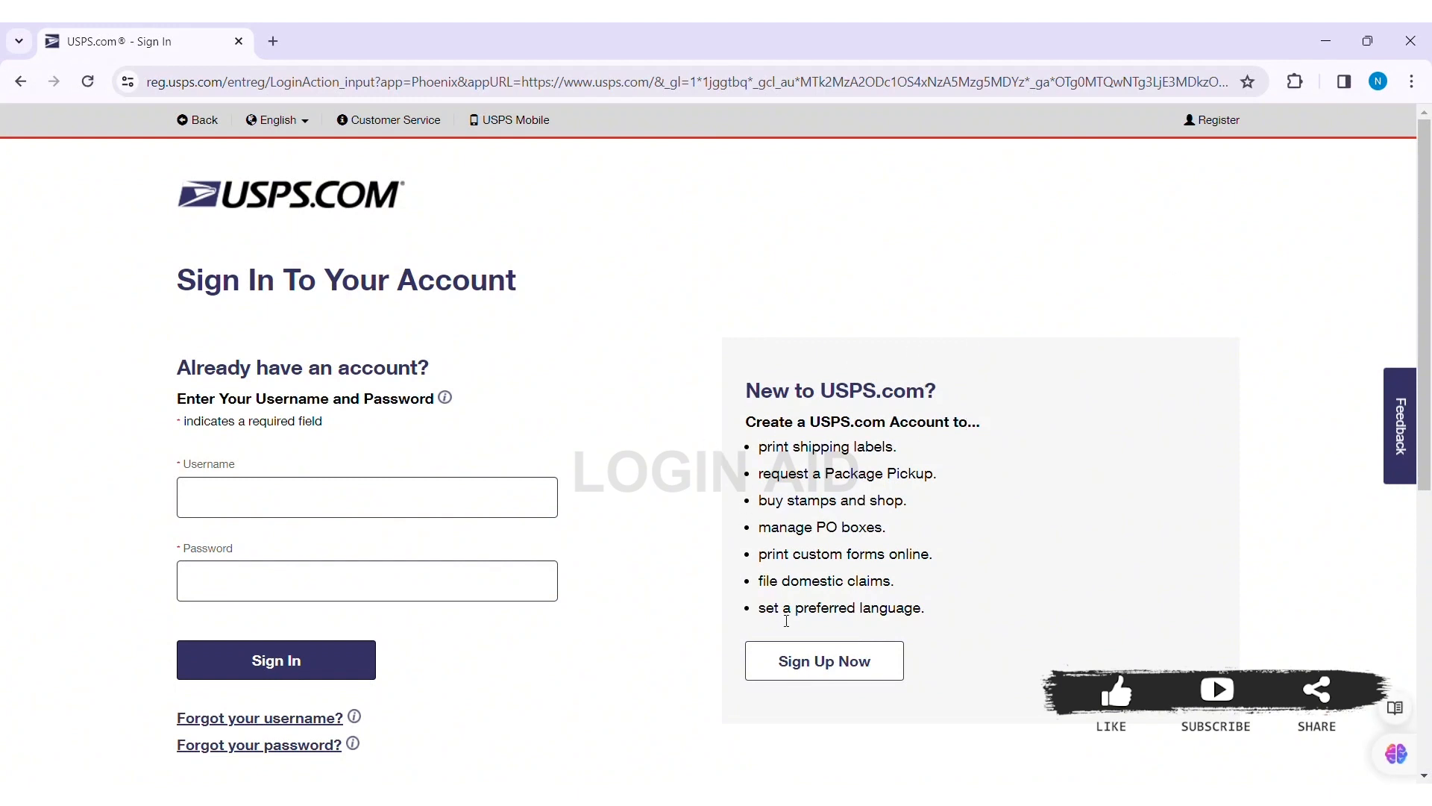
{"action": "mouse_move", "coordinate": [823, 660]}
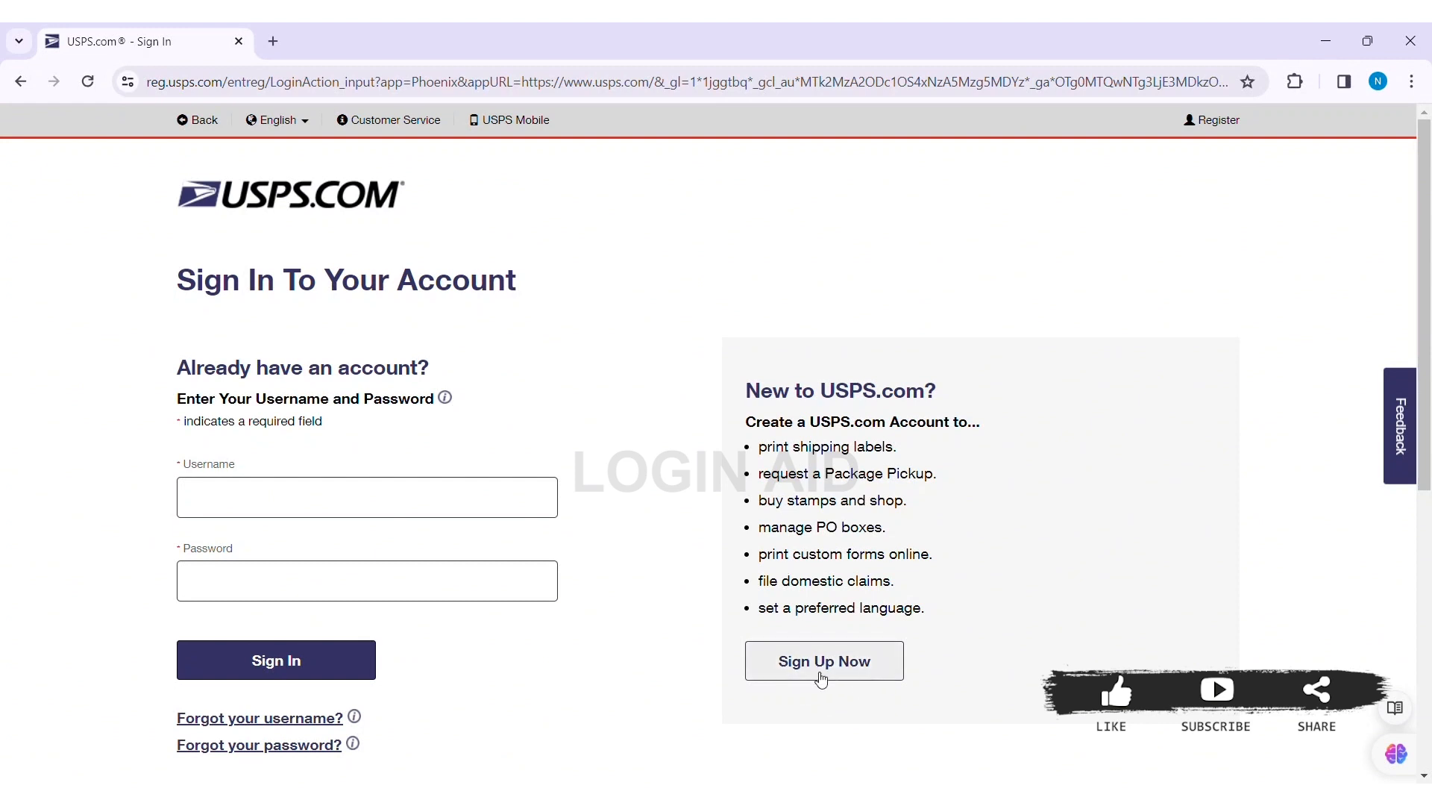
{"action": "mouse_move", "coordinate": [841, 643]}
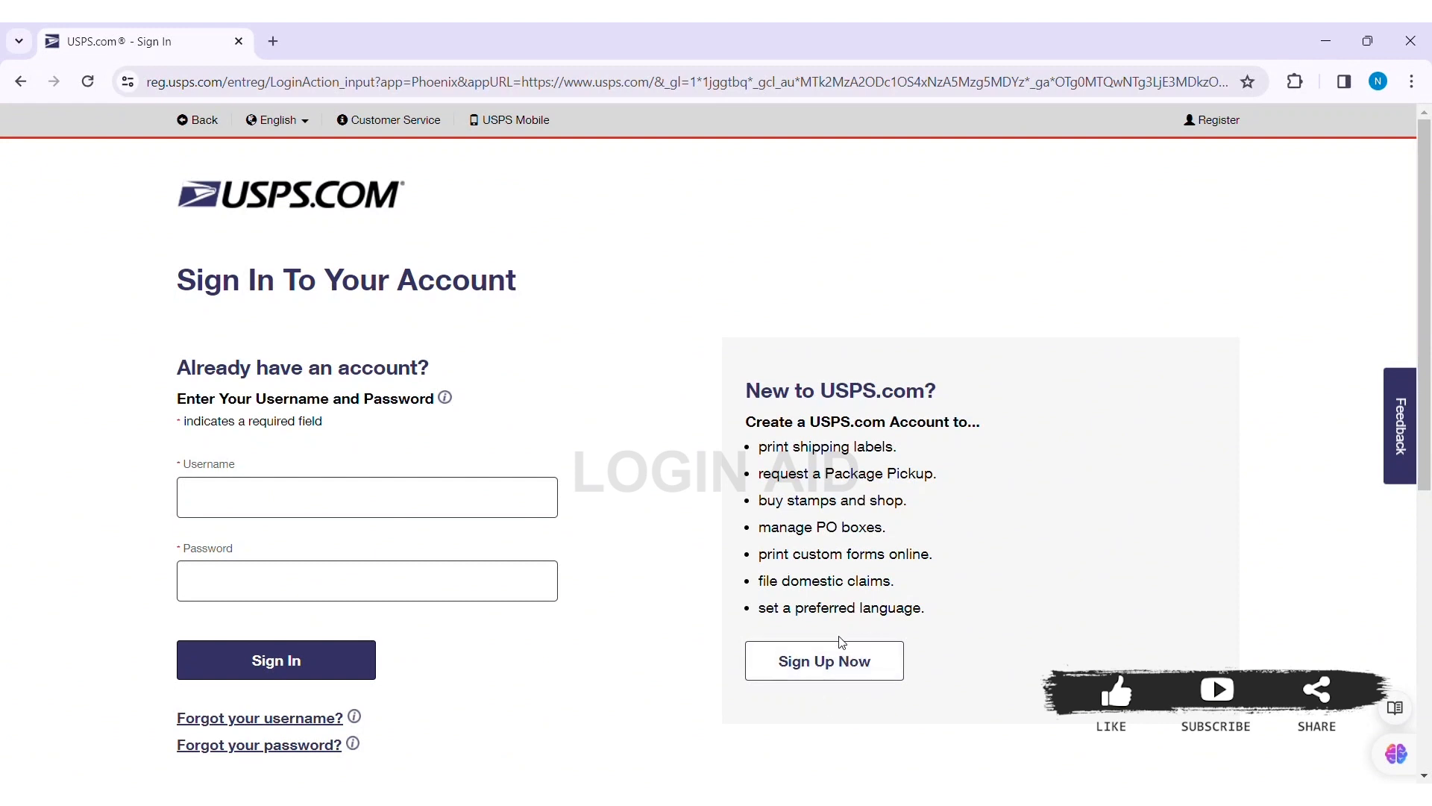
{"action": "left_click", "coordinate": [823, 659]}
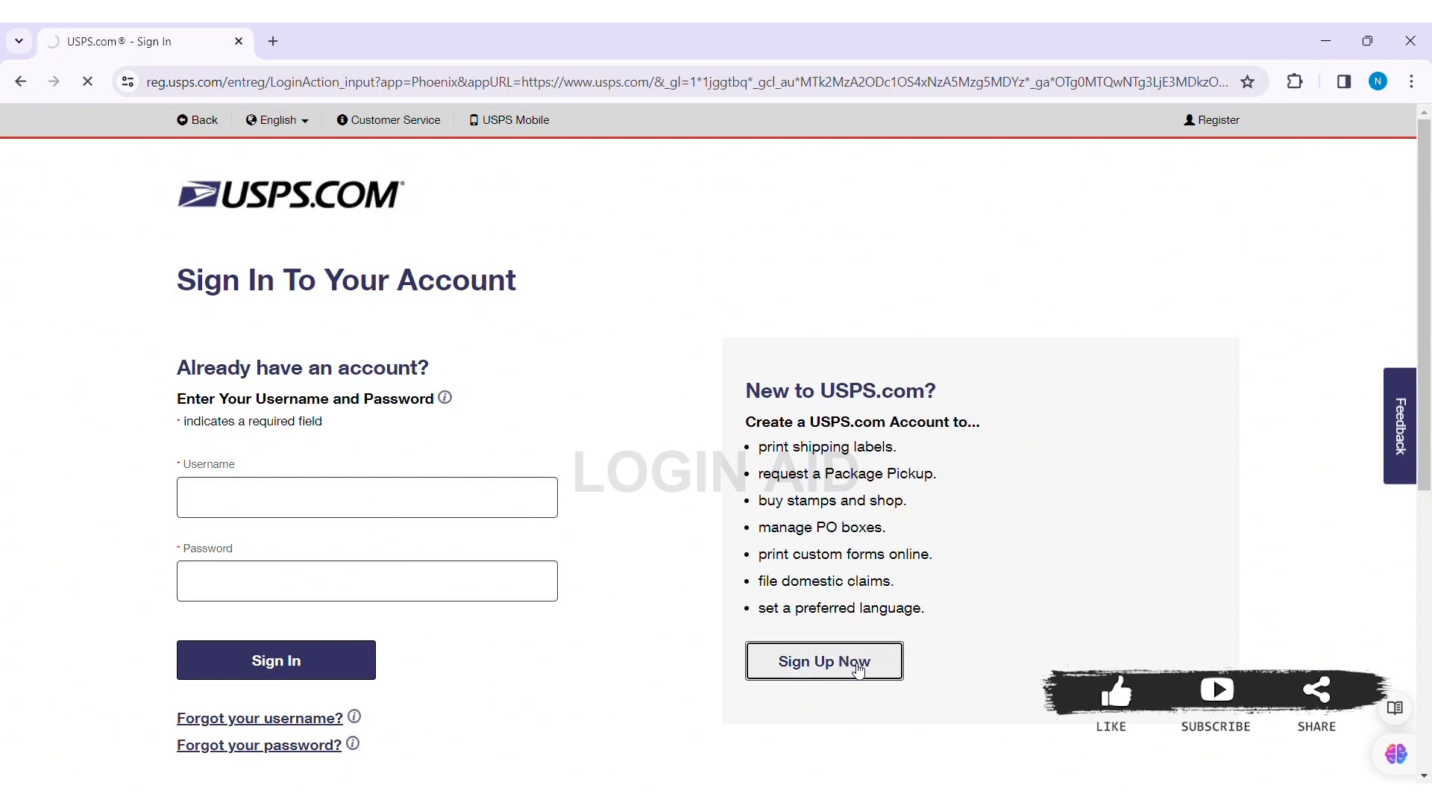
{"action": "left_click", "coordinate": [823, 659]}
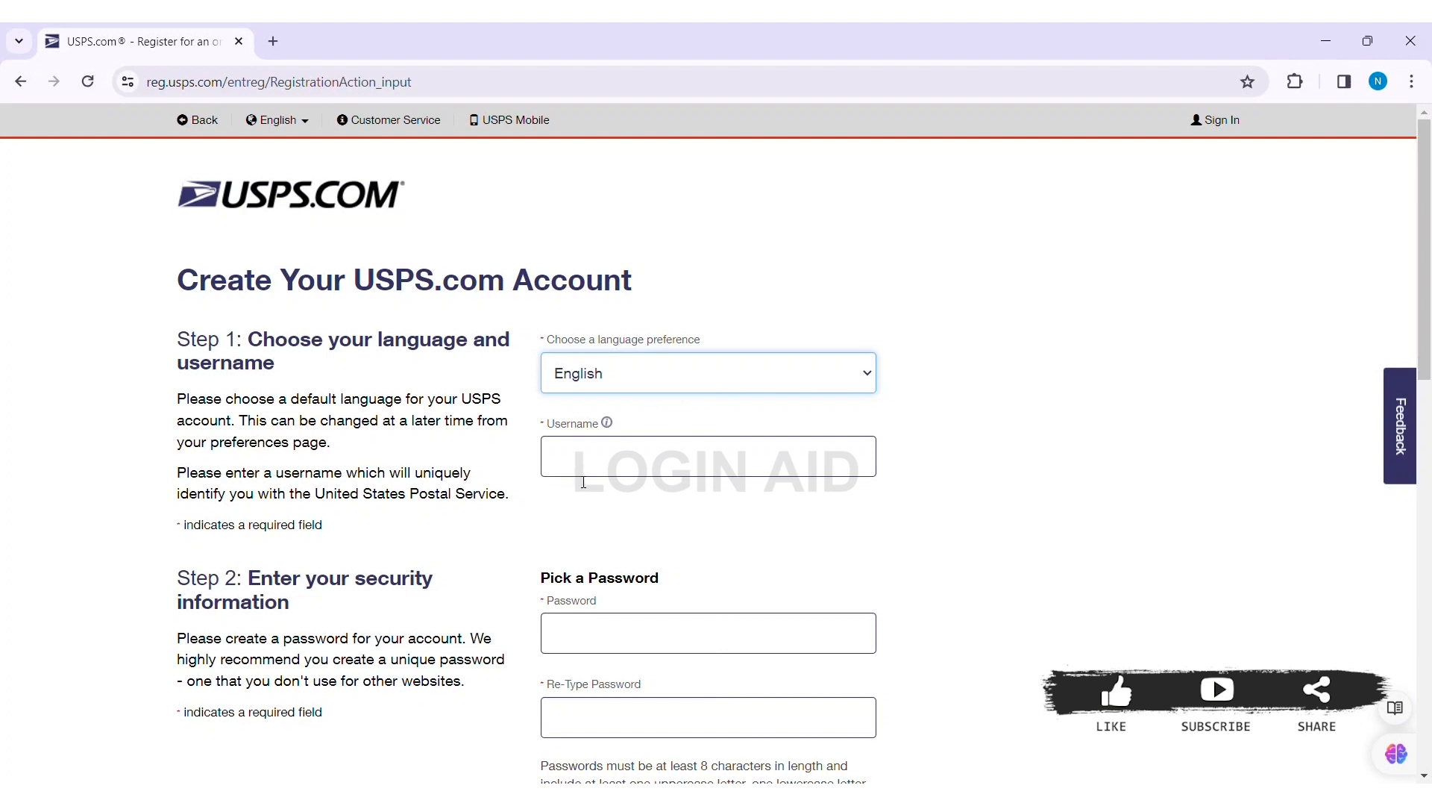
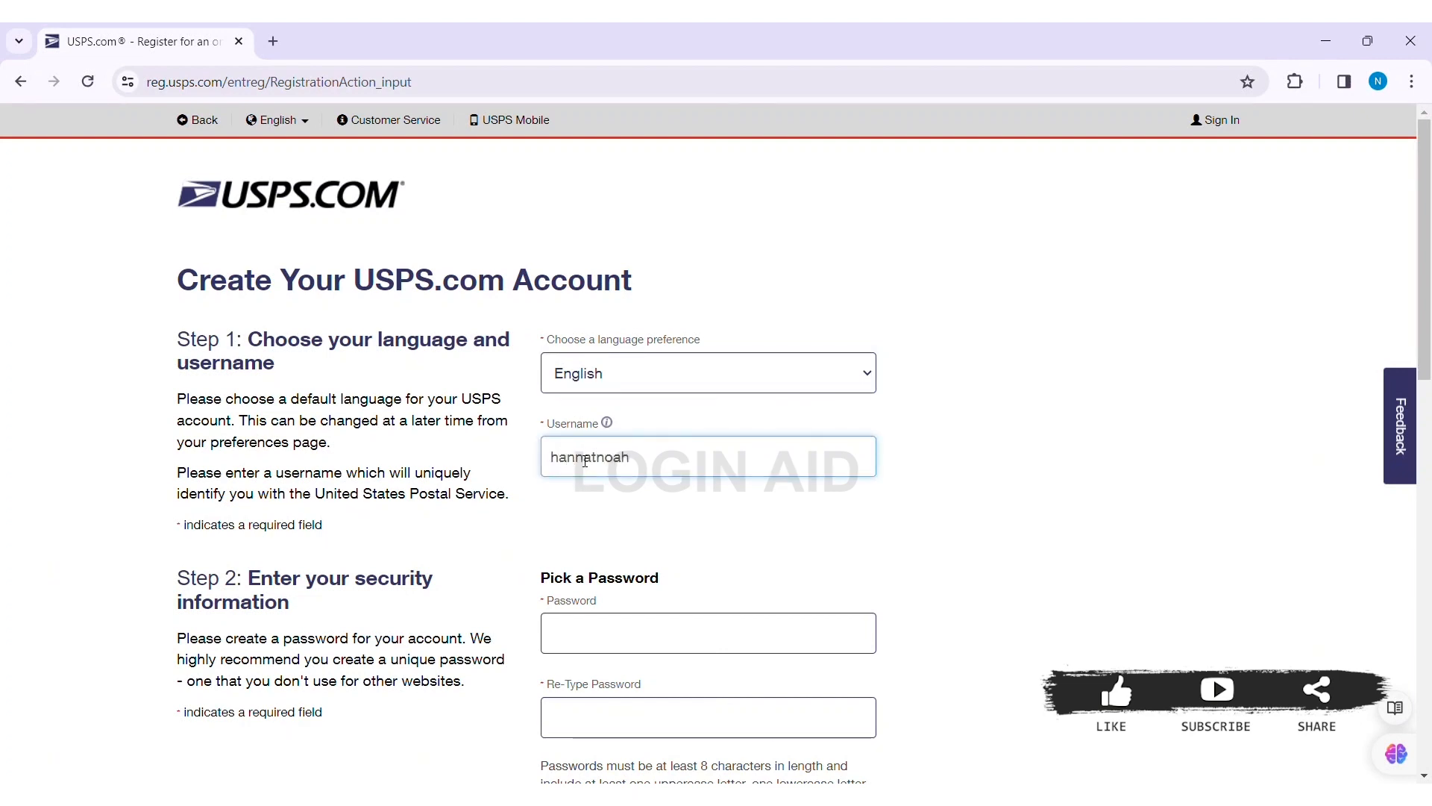
{"action": "scroll", "scroll_direction": "down", "scroll_amount": 3}
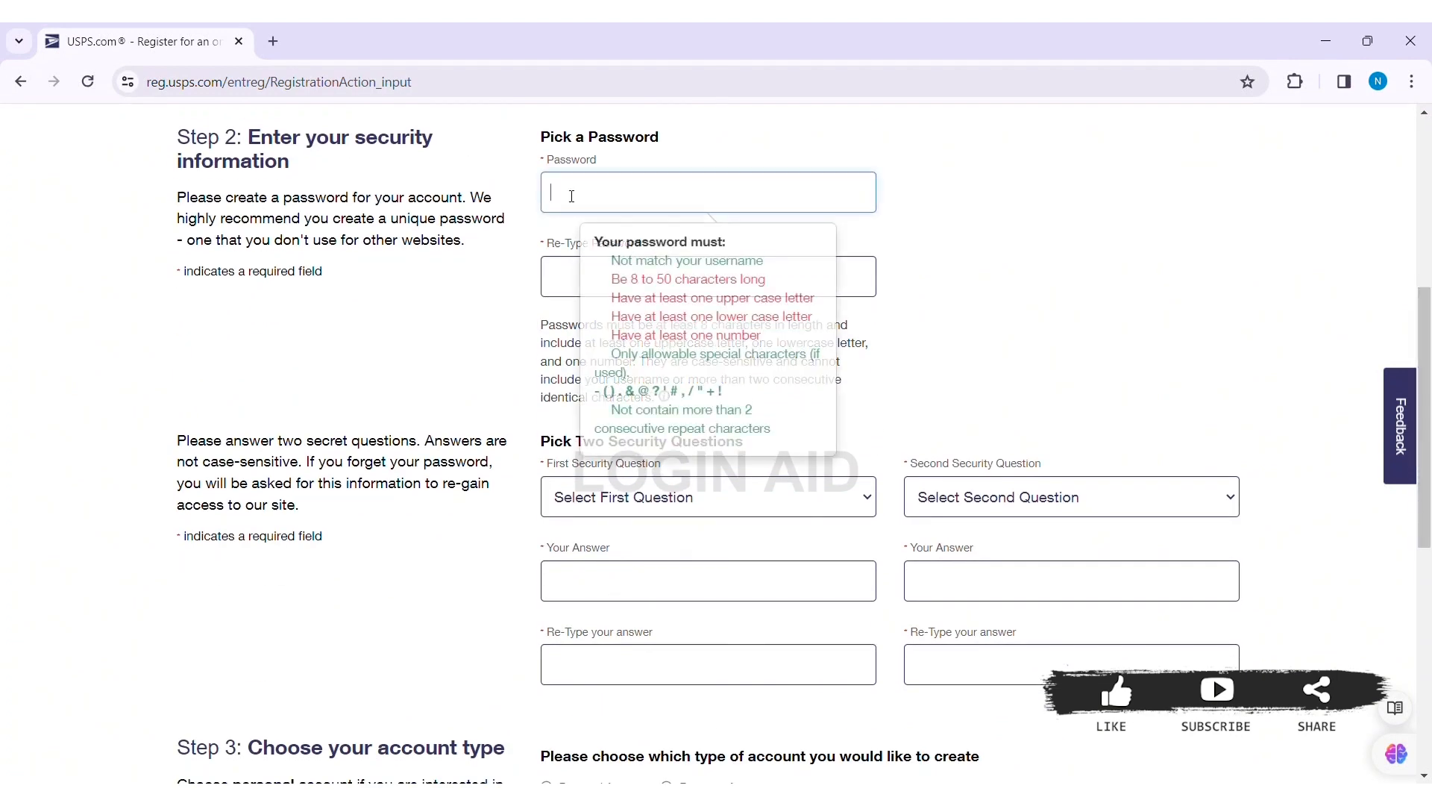
Type the new password and re-type it in the confirmation field.
{"action": "type", "text": "A"}
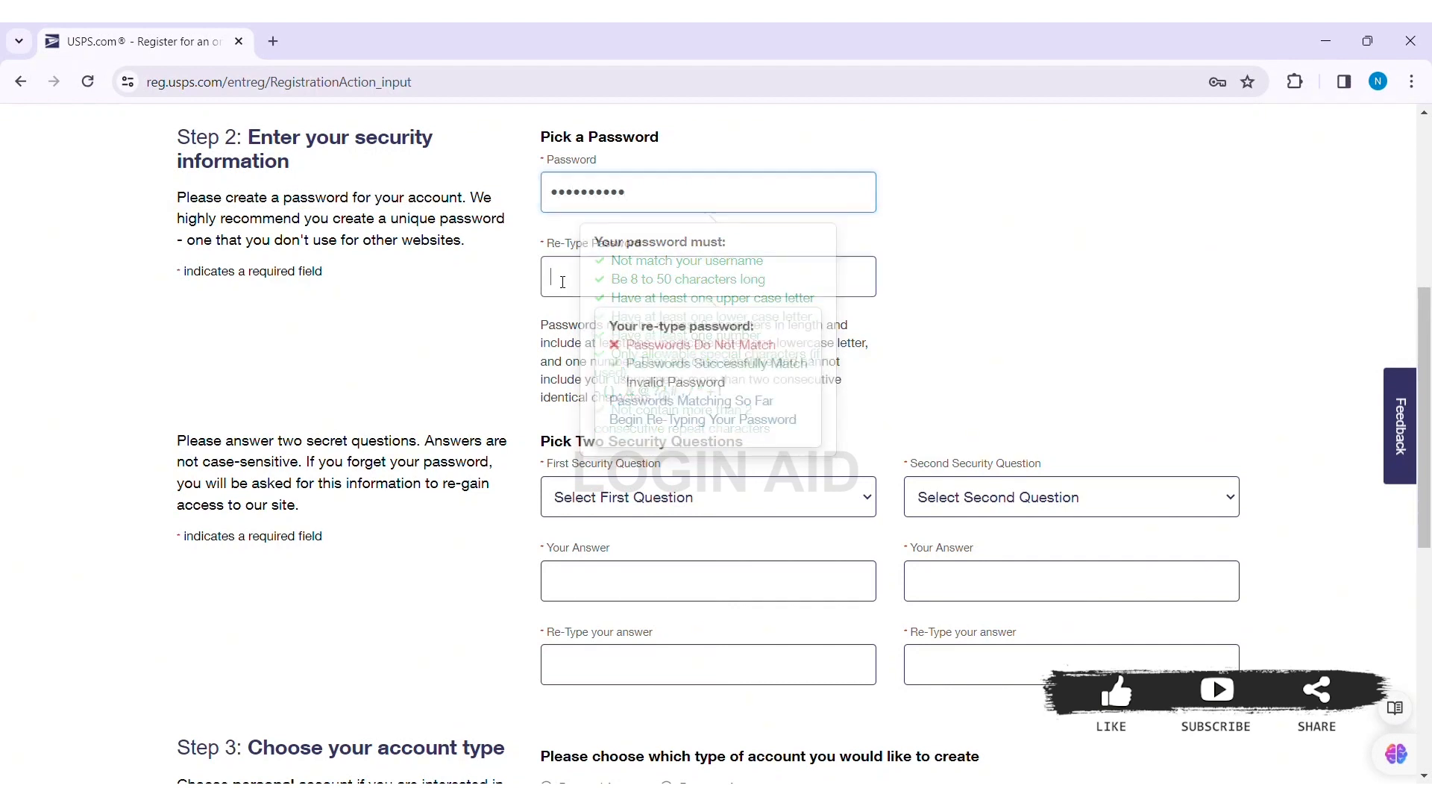
{"action": "type", "text": "•••••"}
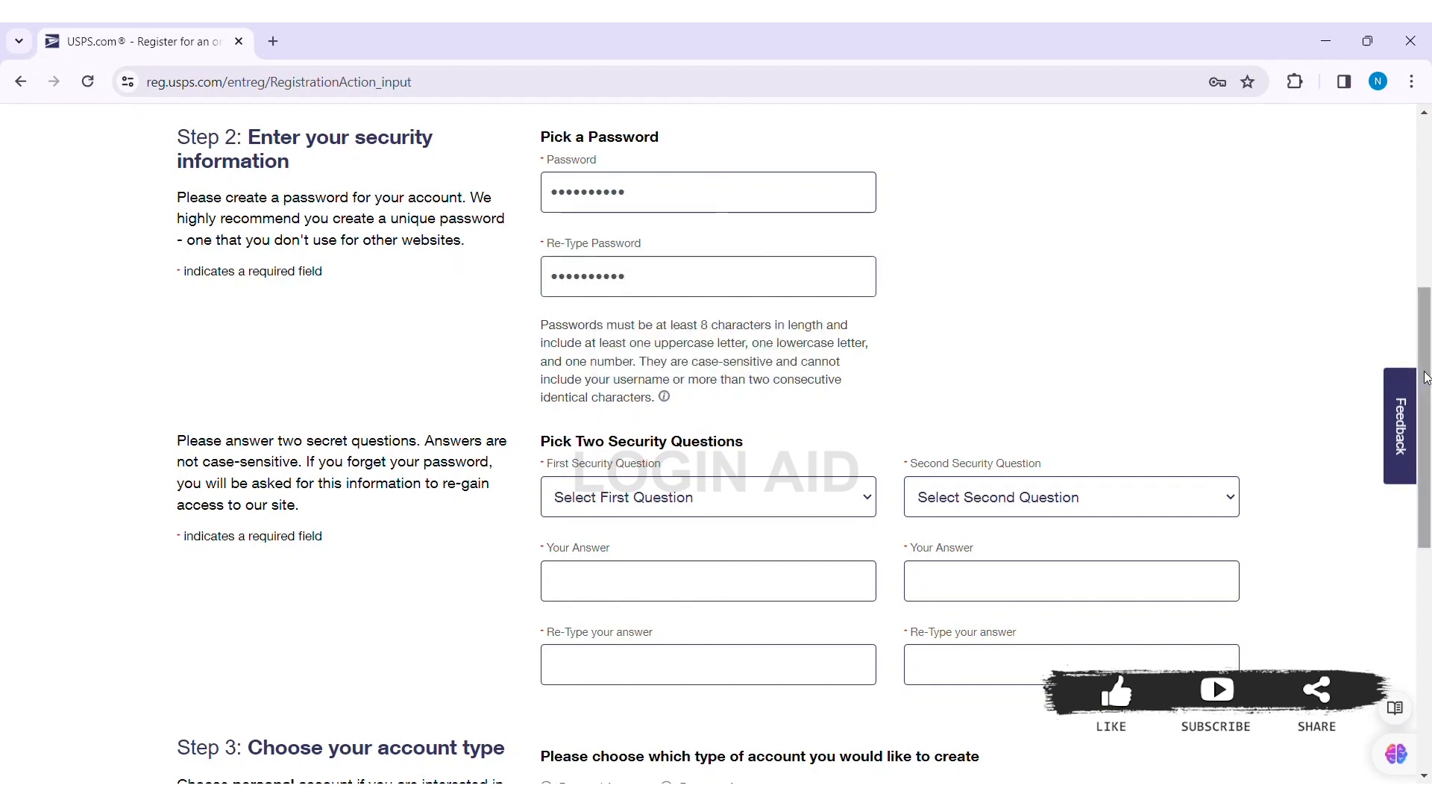
{"action": "scroll", "scroll_direction": "down", "scroll_amount": 3}
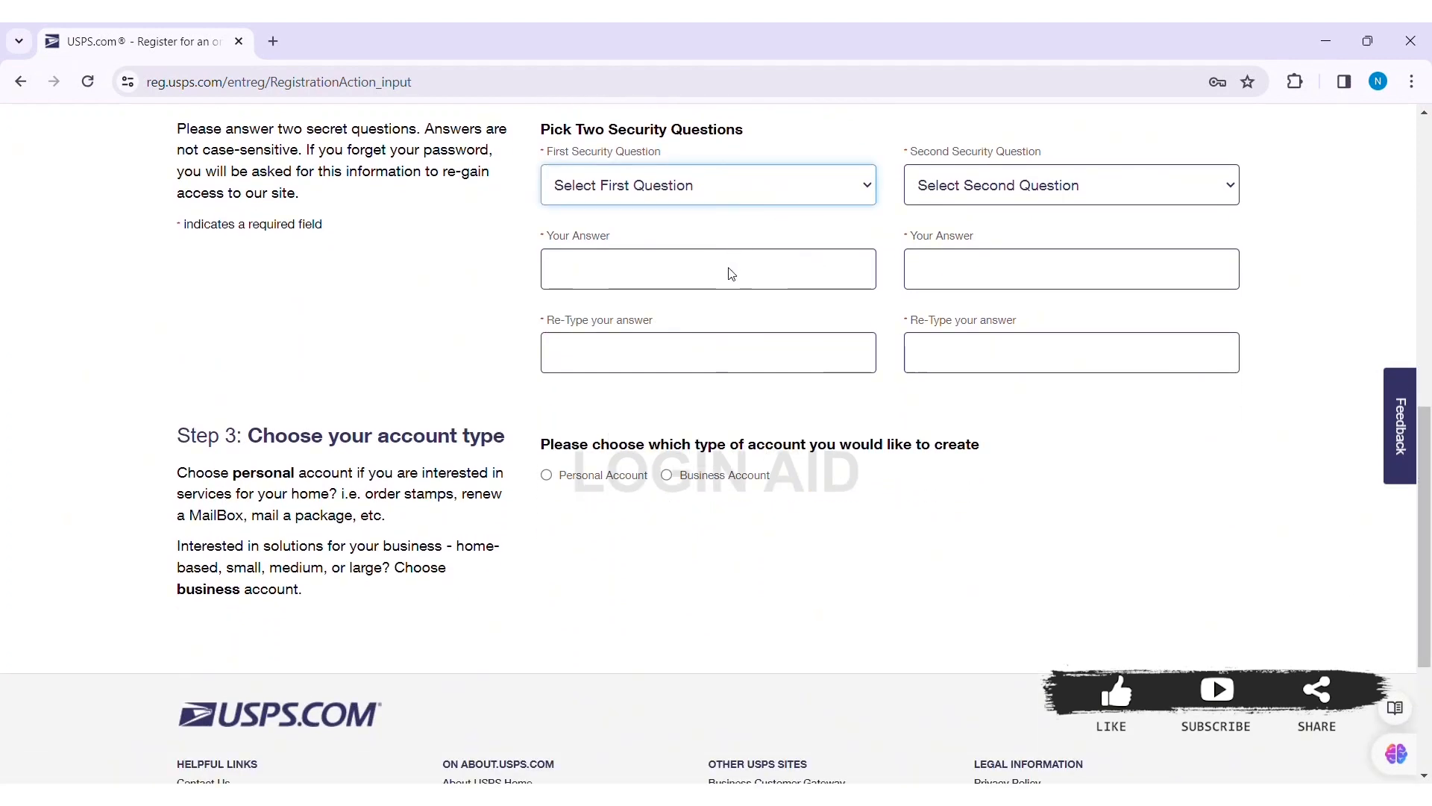
{"action": "mouse_move", "coordinate": [722, 280]}
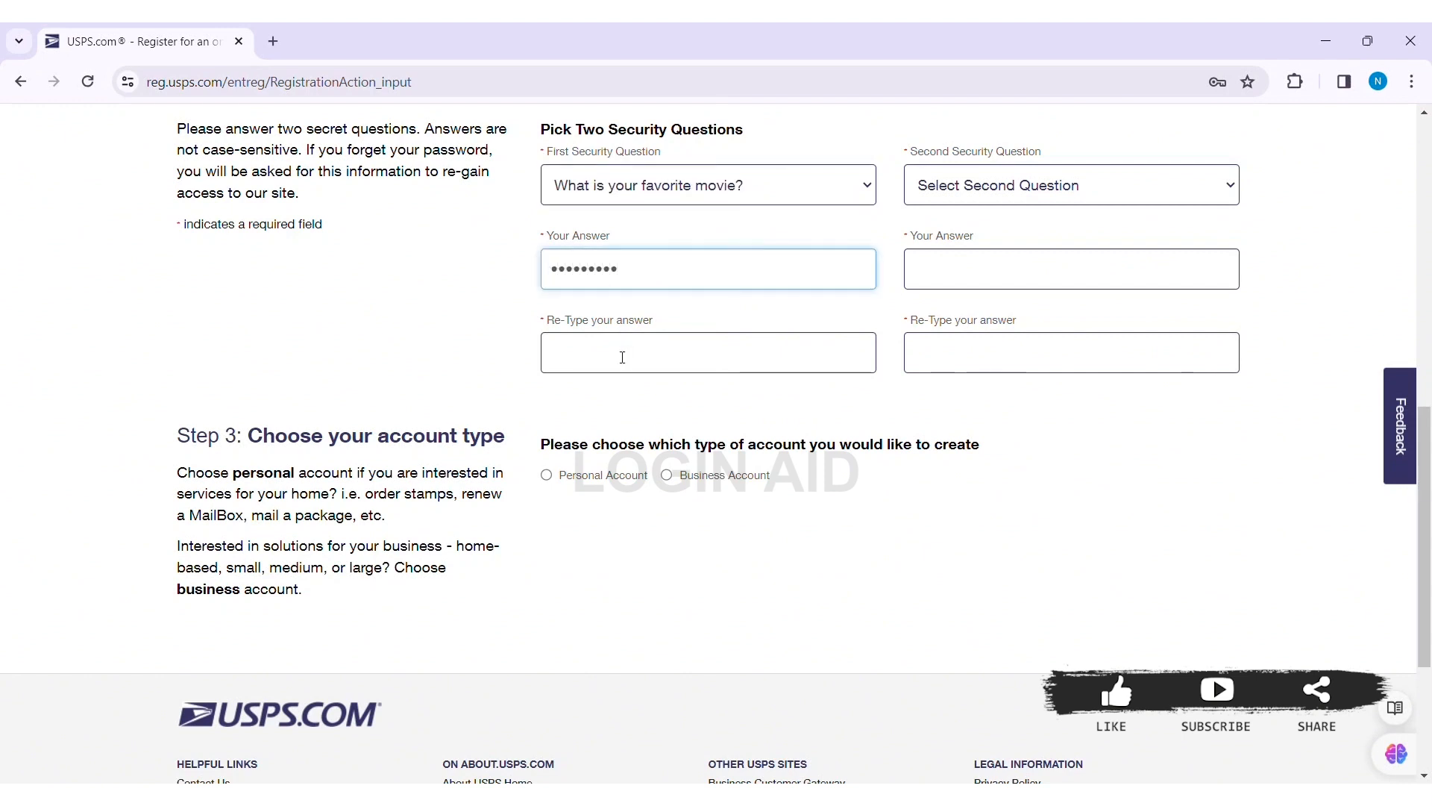
Pick the favorite movie and favorite sport questions, entering each answer twice.
{"action": "type", "text": "•••"}
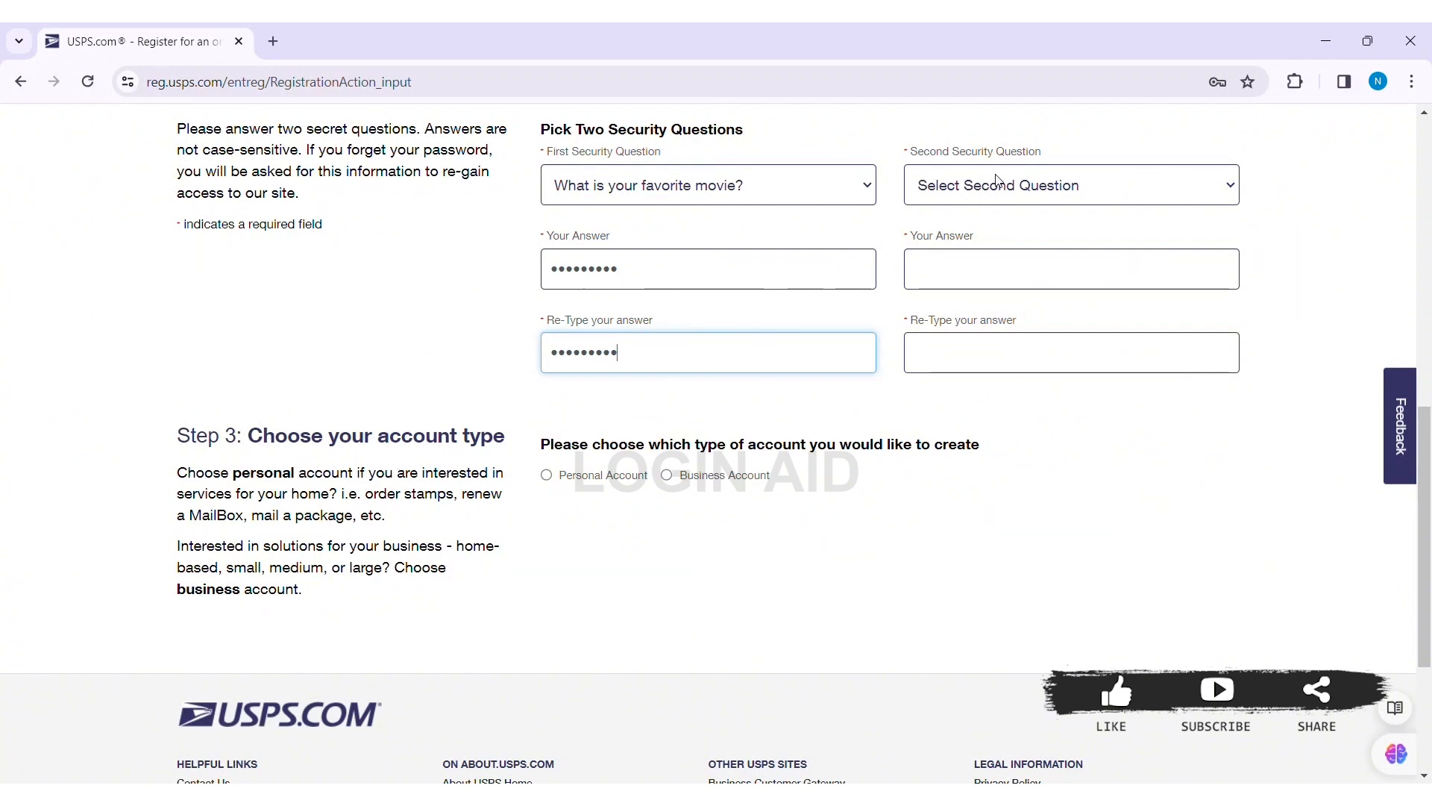
{"action": "left_click", "coordinate": [1070, 184]}
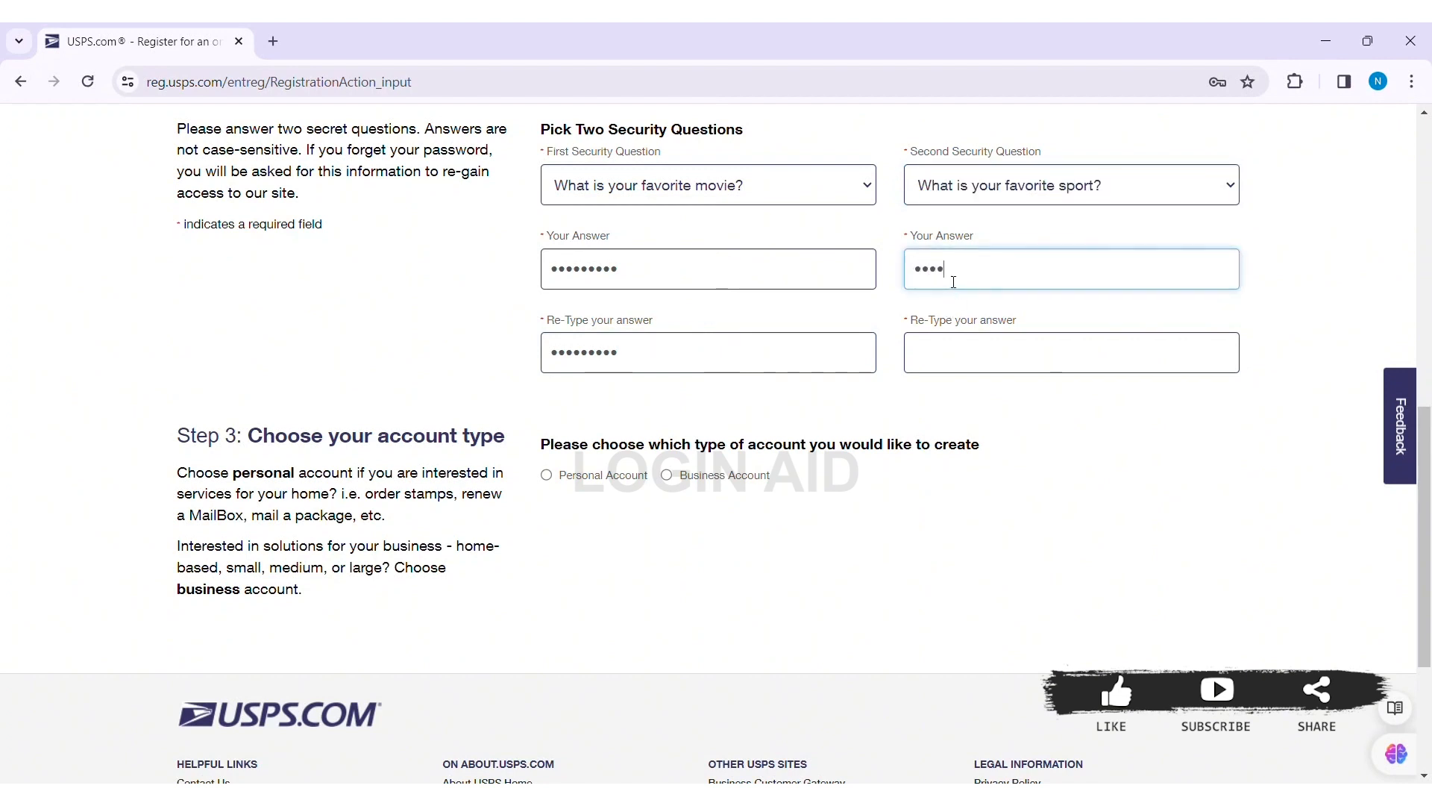
{"action": "left_click", "coordinate": [1071, 352]}
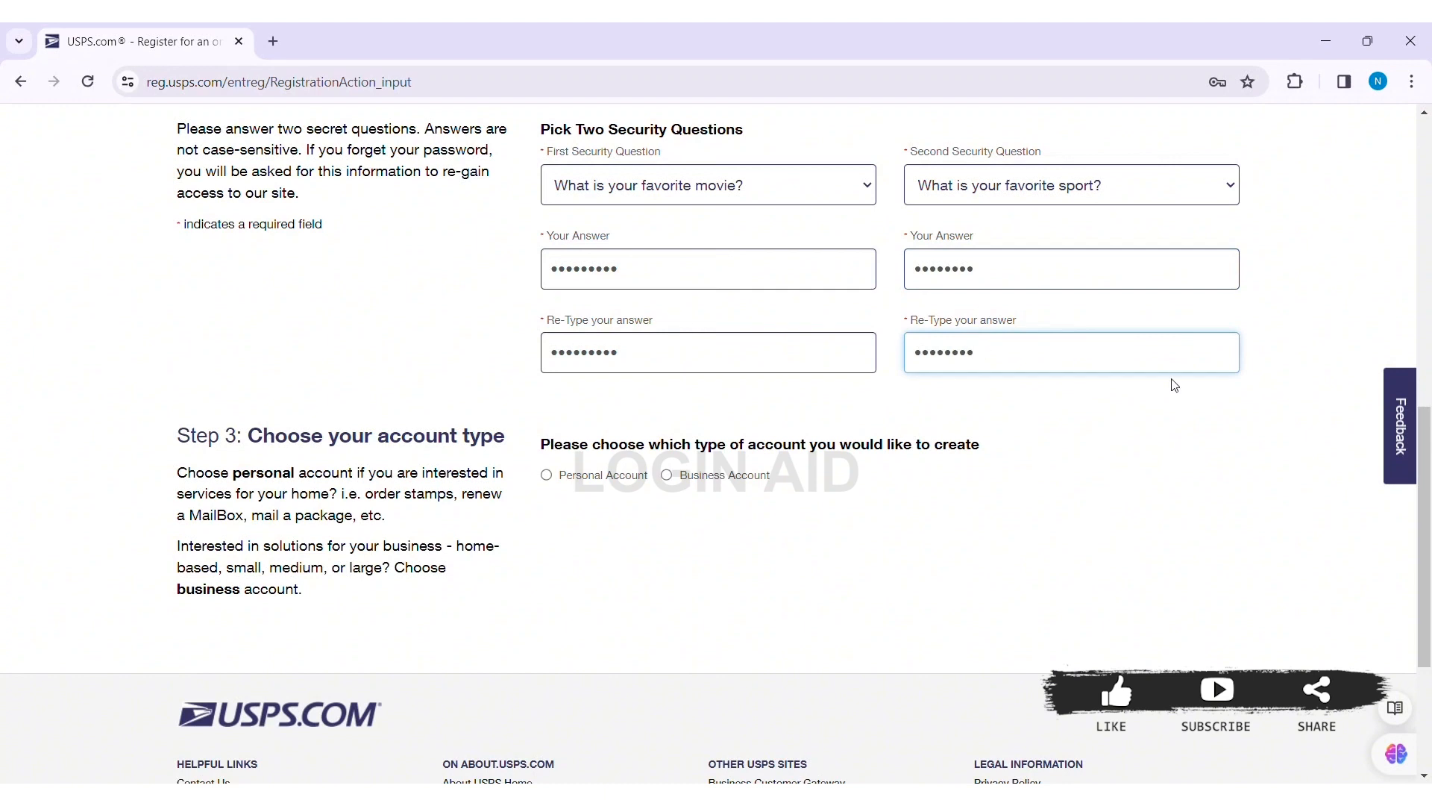
{"action": "scroll", "scroll_direction": "down", "scroll_amount": 3}
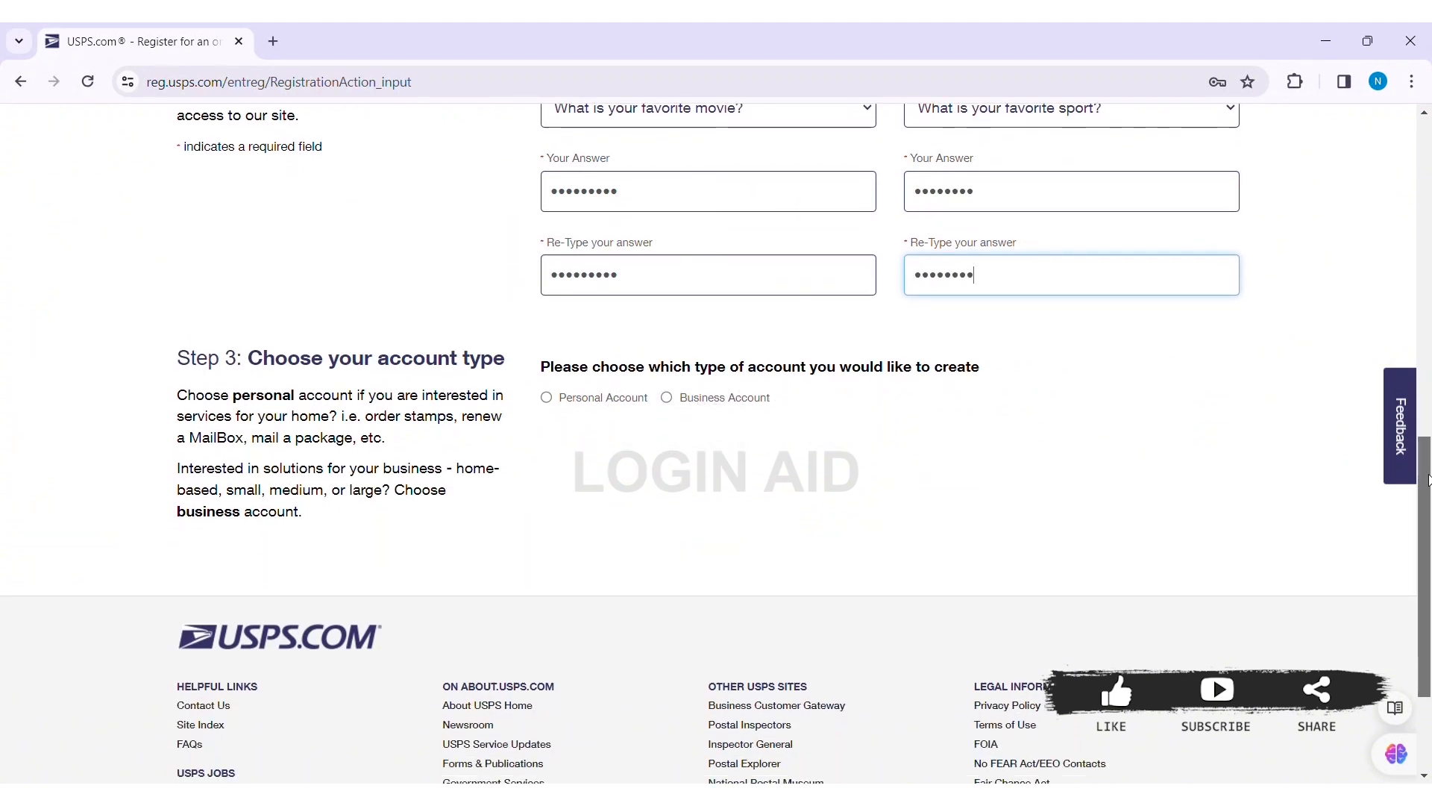
{"action": "scroll", "scroll_direction": "down", "scroll_amount": 3}
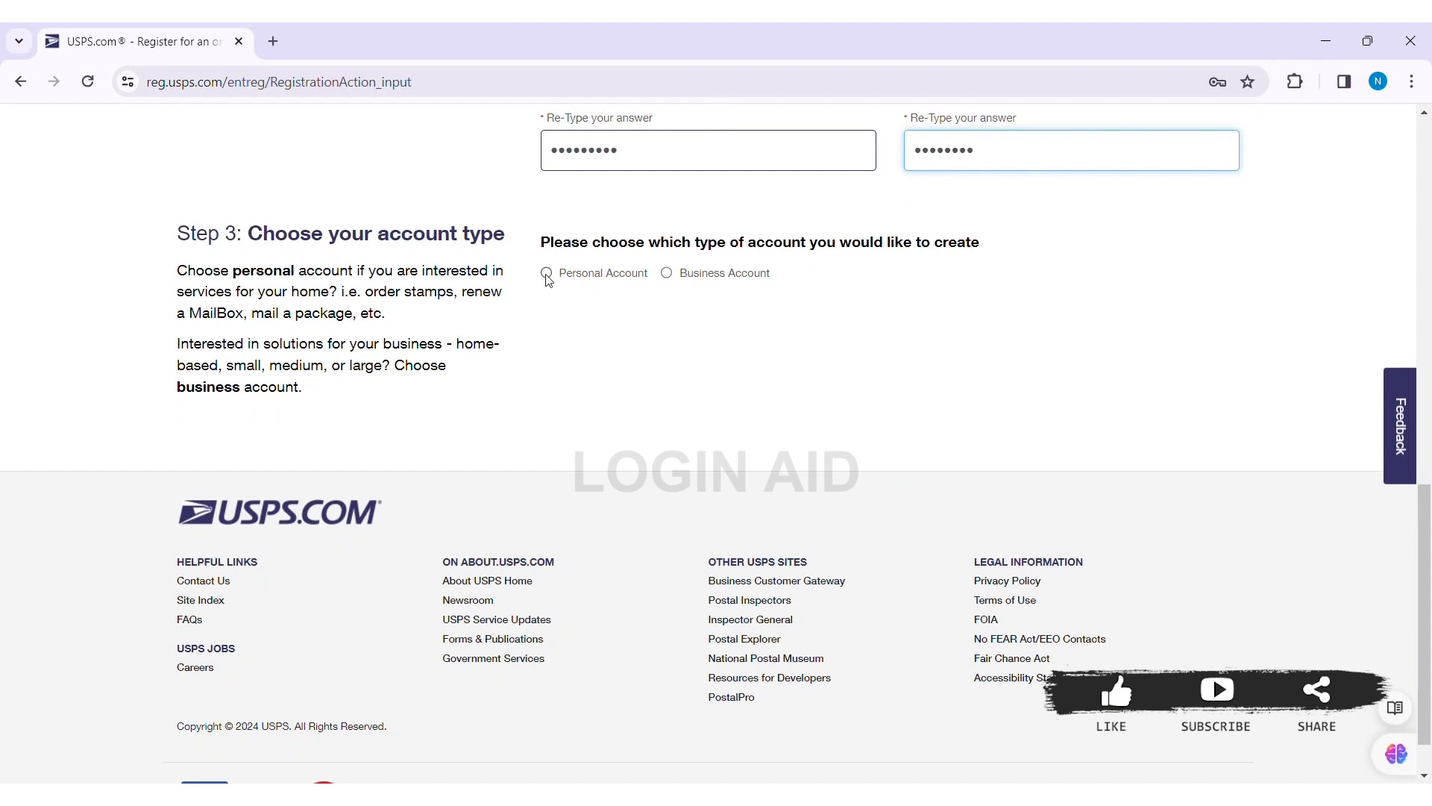
Select the Personal Account radio button under Step 3 after briefly trying Business.
{"action": "left_click", "coordinate": [547, 272]}
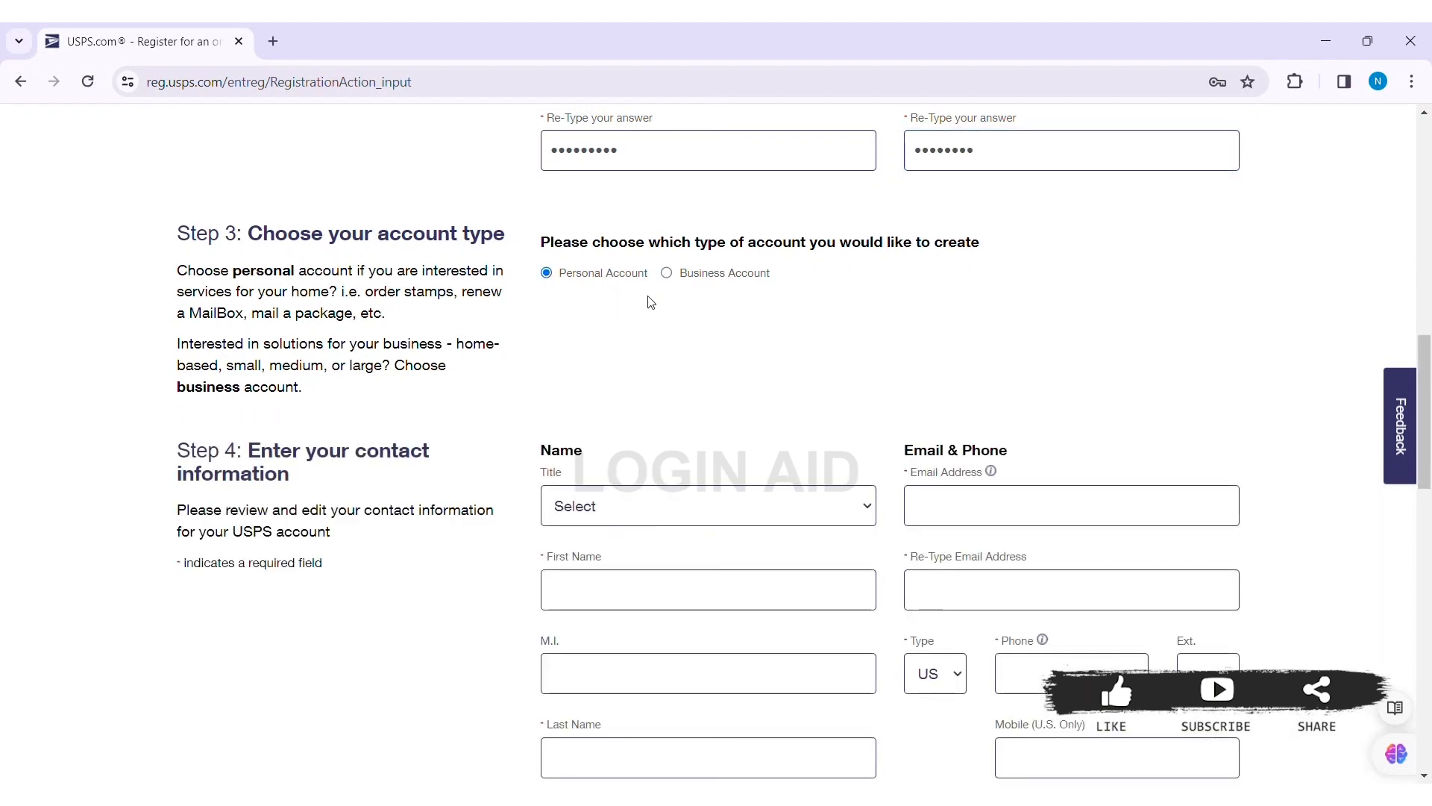
{"action": "left_click", "coordinate": [666, 273]}
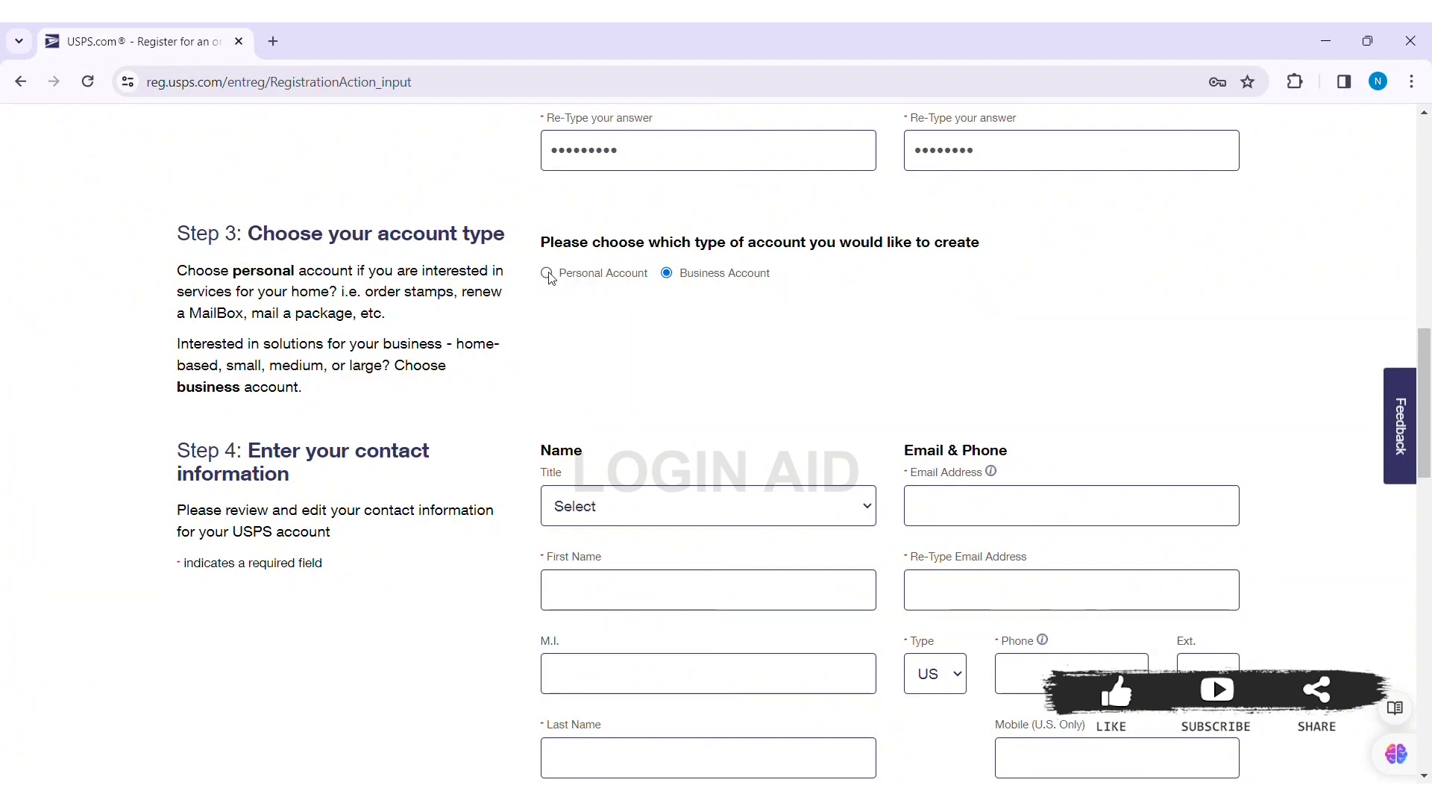
{"action": "left_click", "coordinate": [546, 272]}
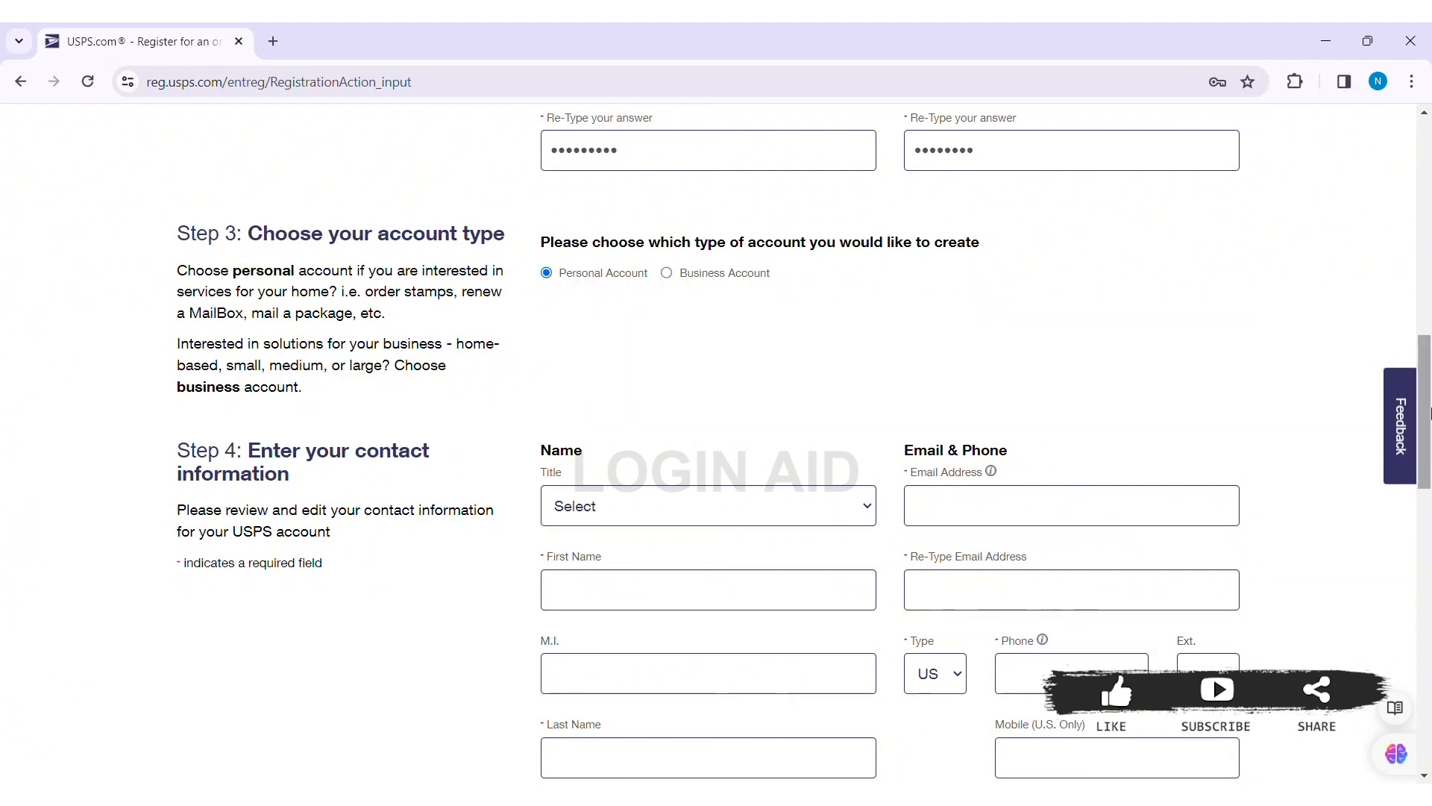
{"action": "scroll", "scroll_direction": "down", "scroll_amount": 3}
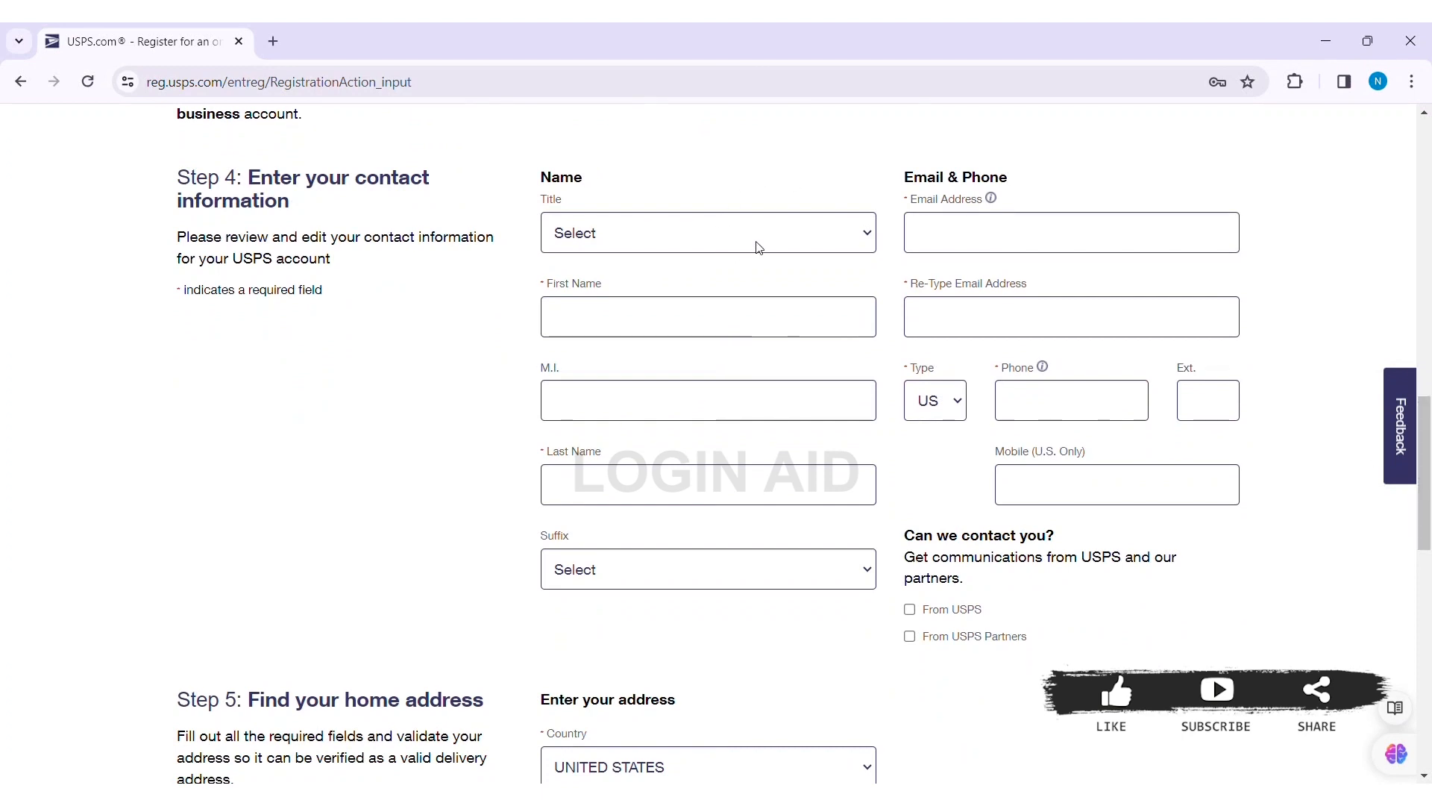
{"action": "mouse_move", "coordinate": [722, 235]}
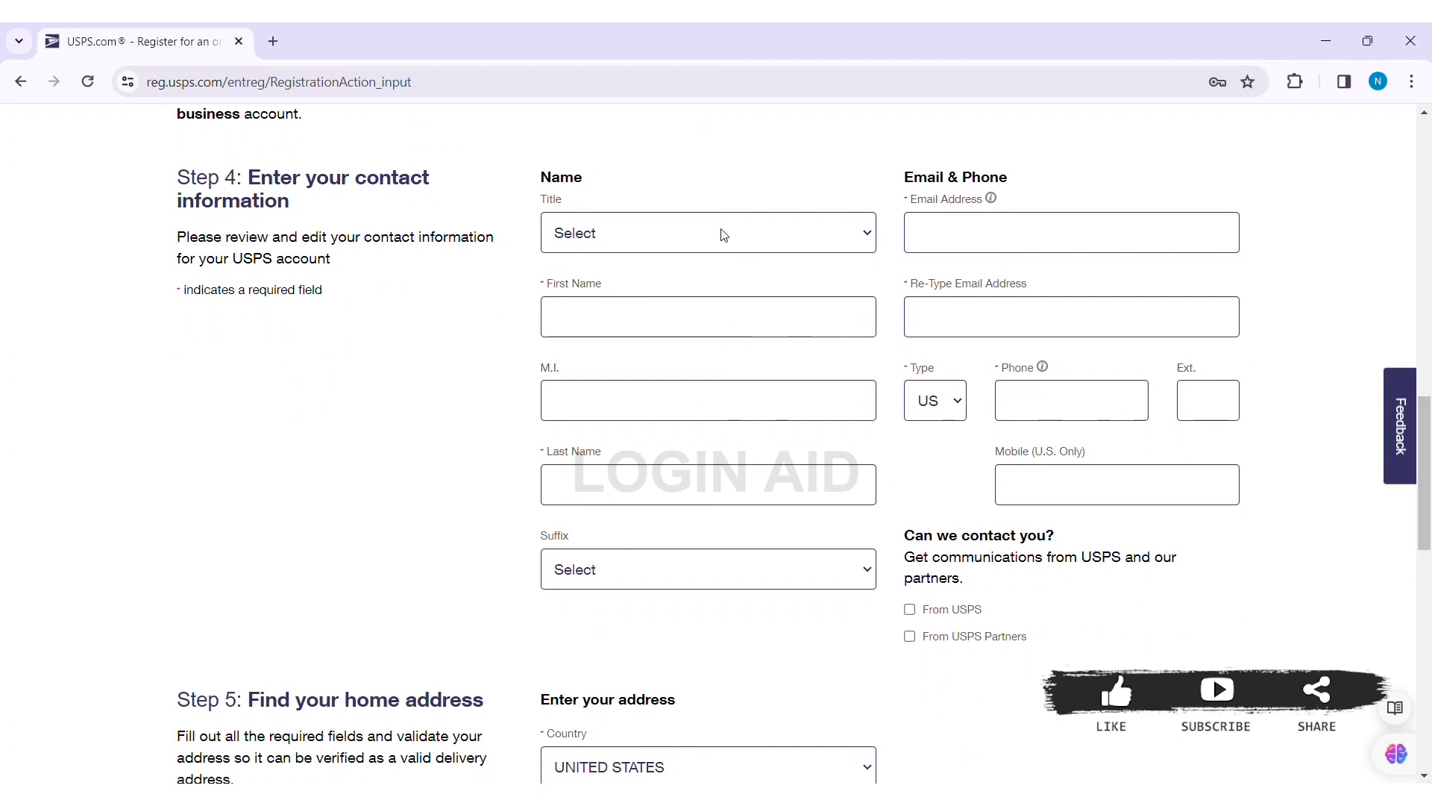
{"action": "left_click", "coordinate": [708, 232]}
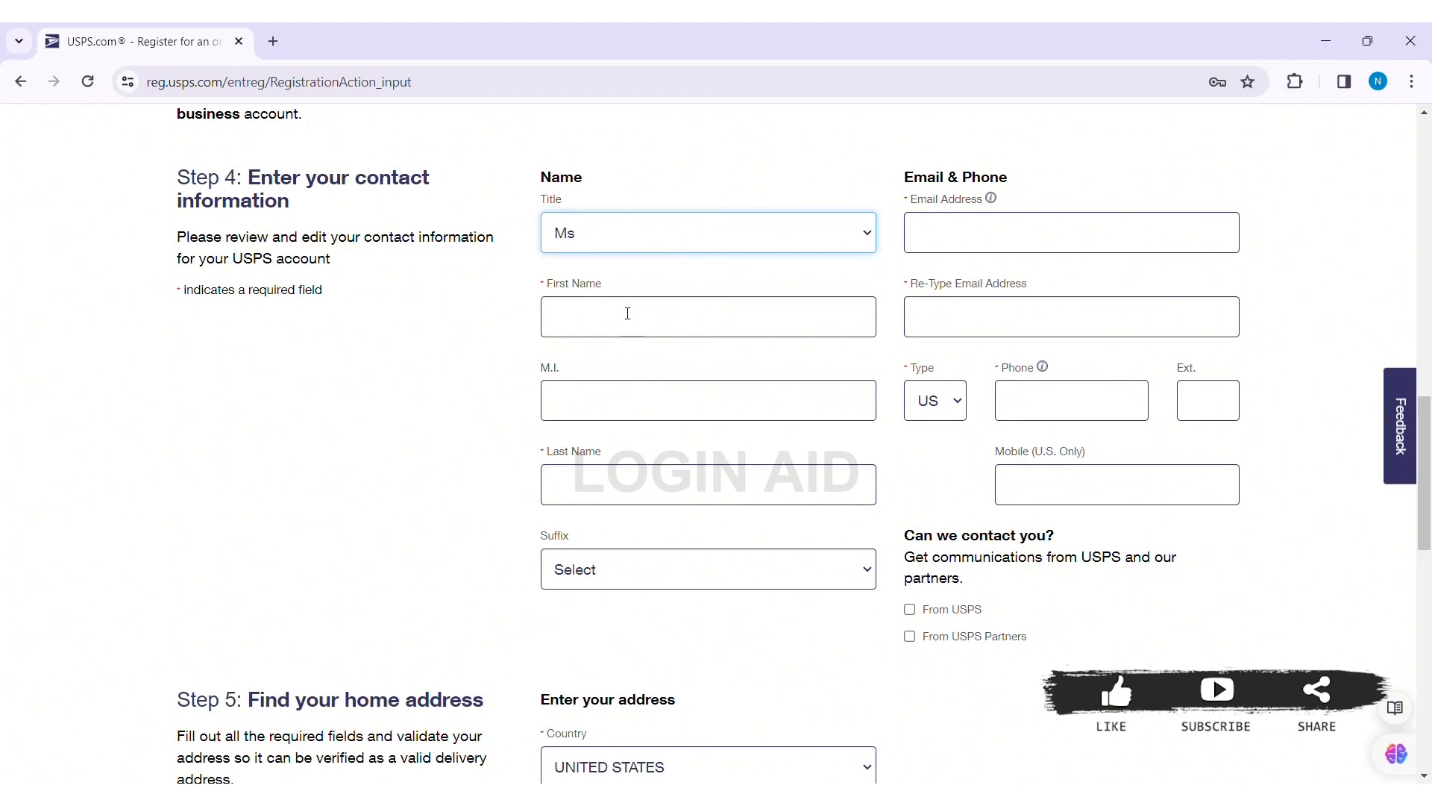
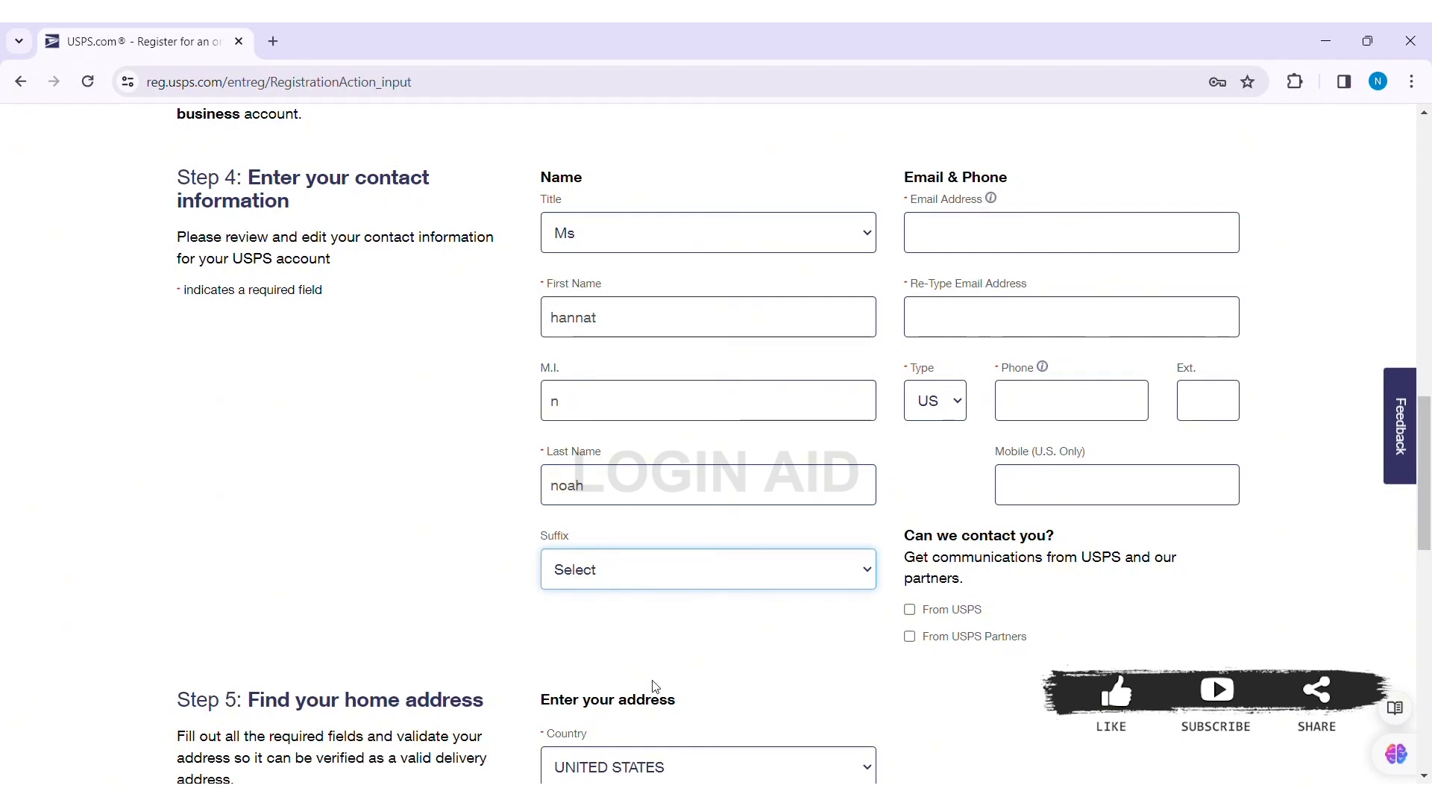
{"action": "left_click", "coordinate": [1070, 232]}
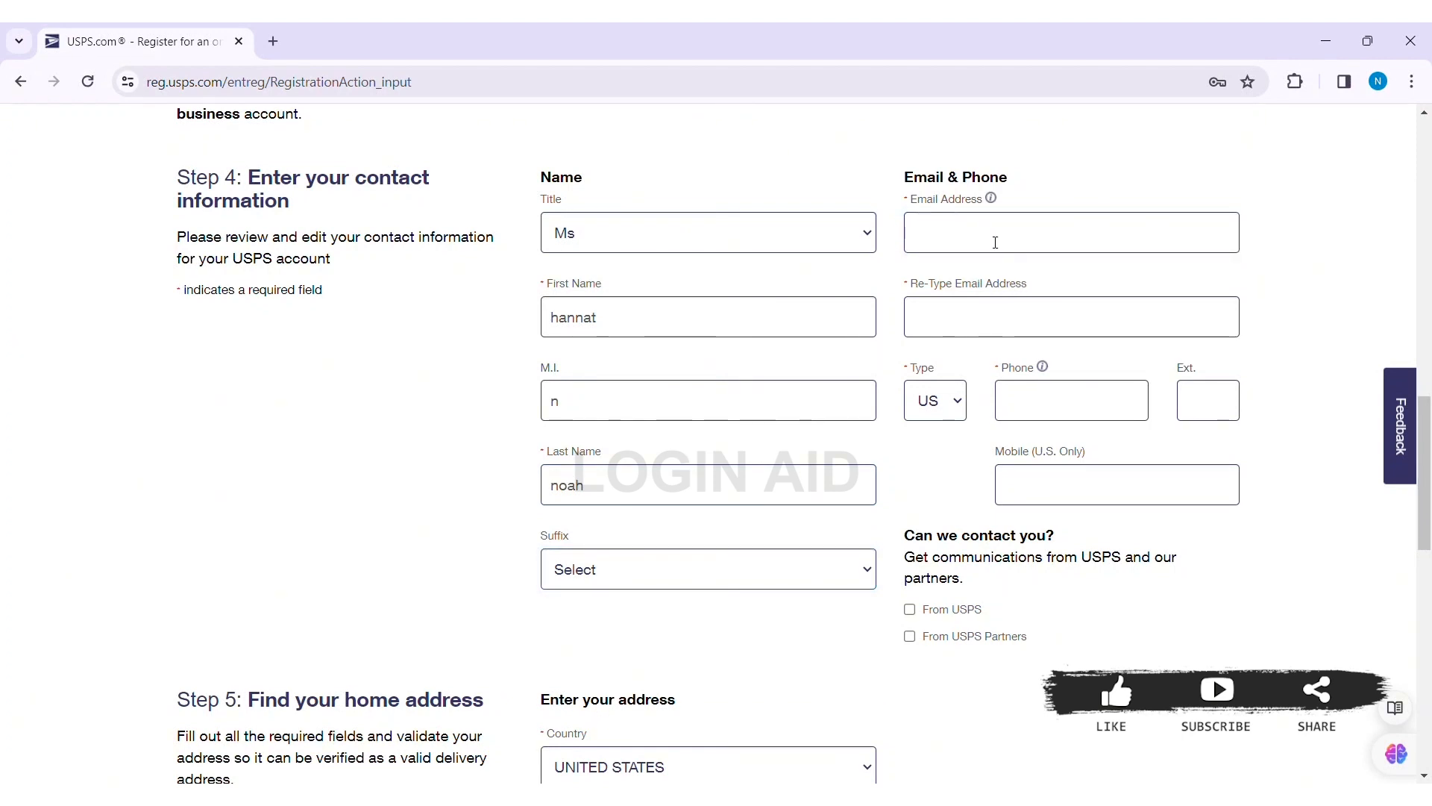
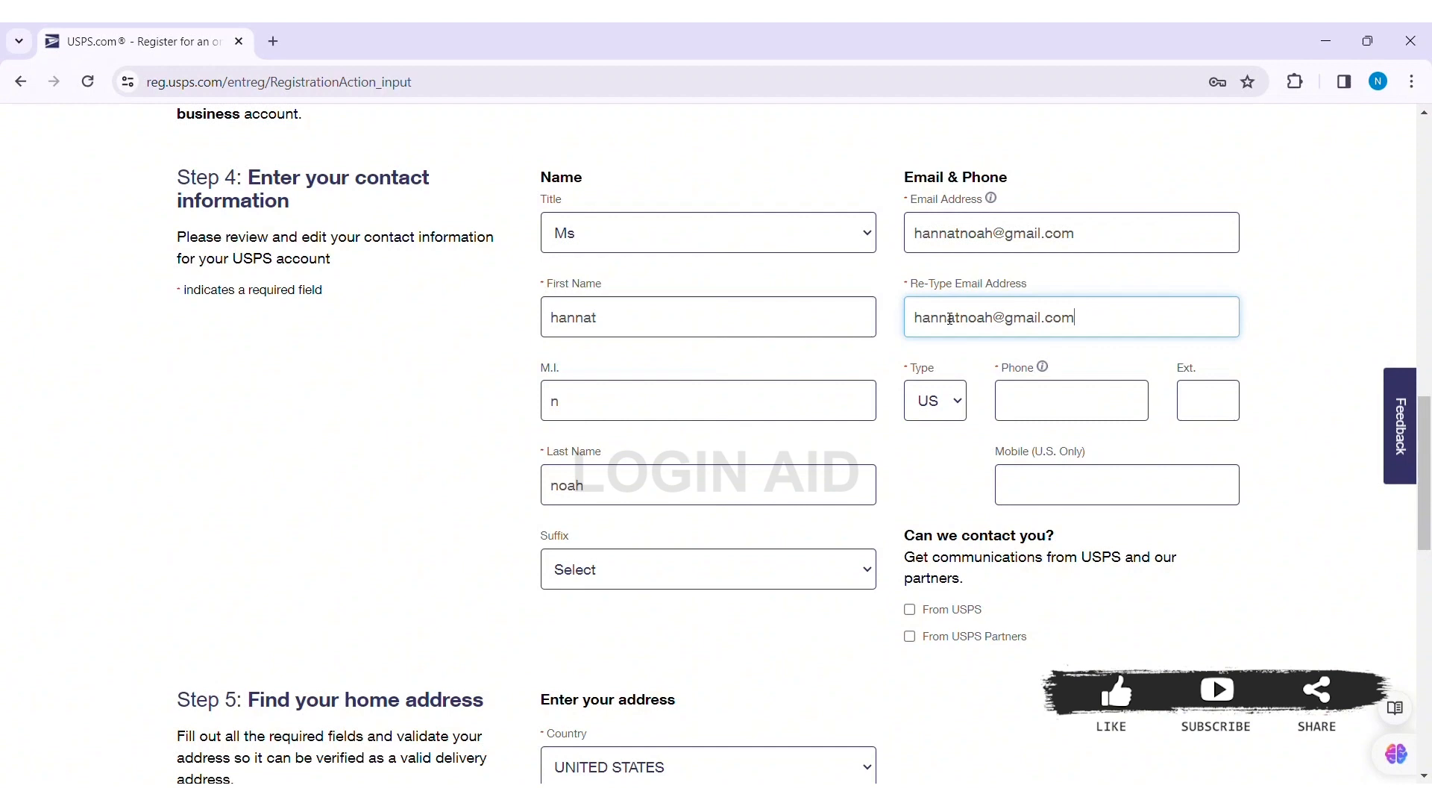
{"action": "mouse_move", "coordinate": [955, 402]}
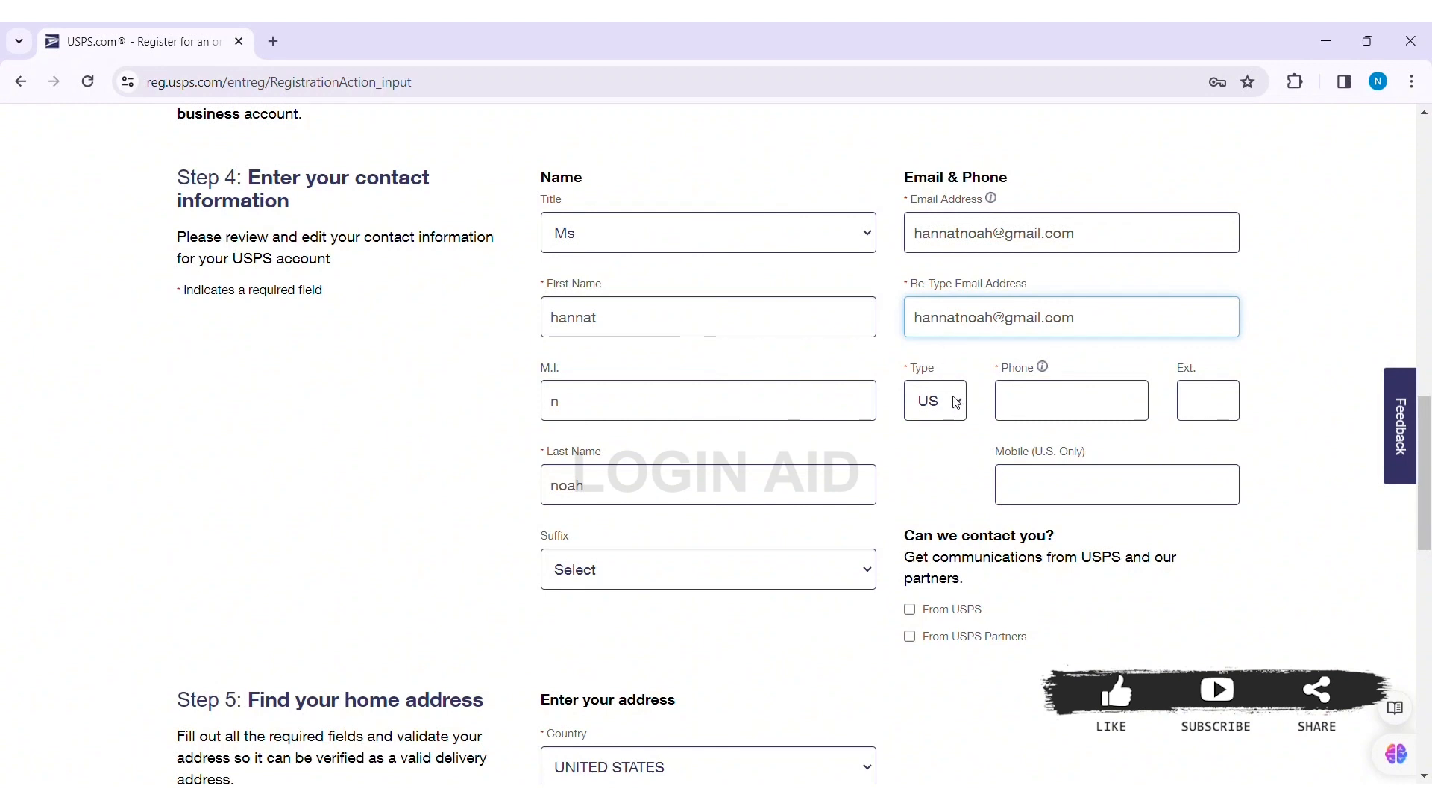
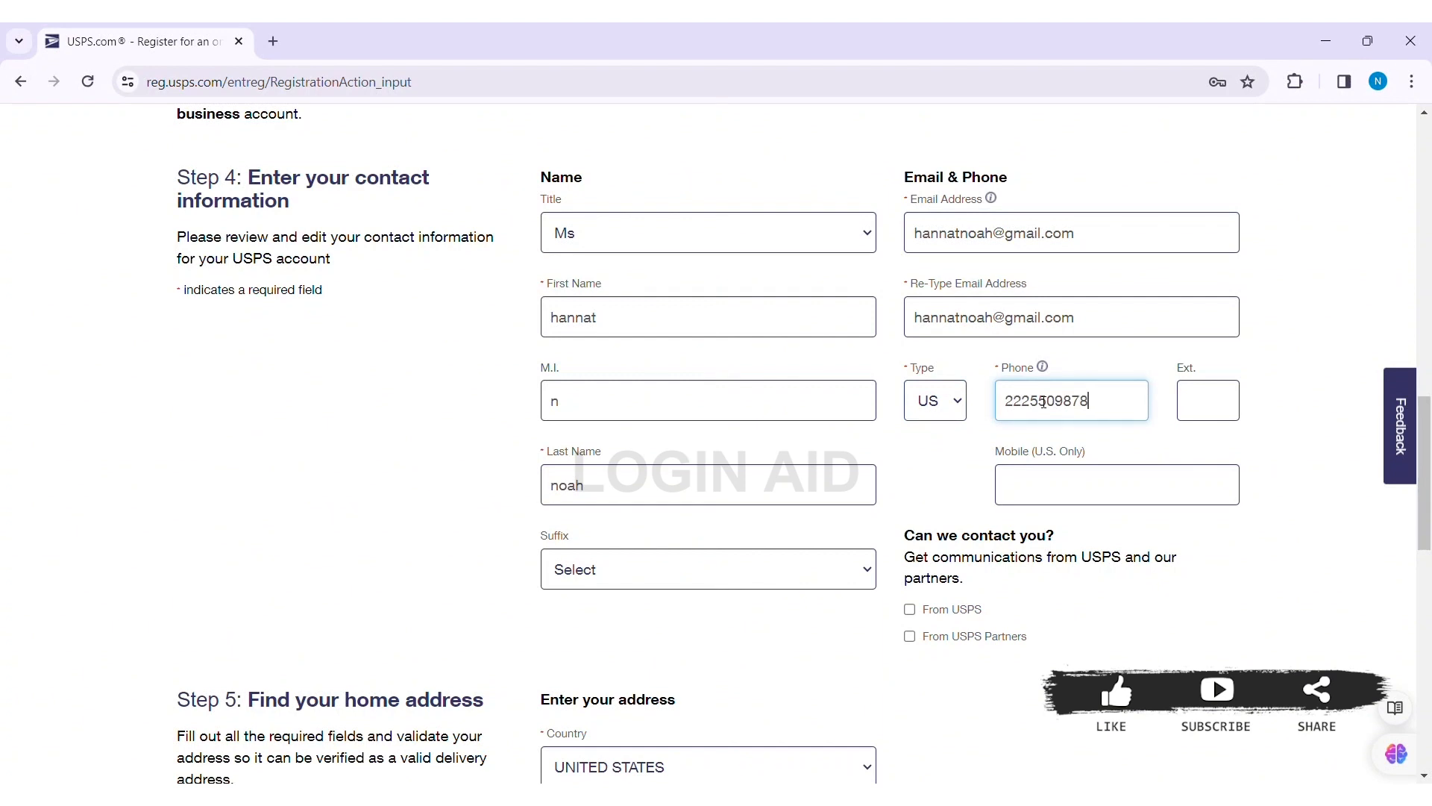
{"action": "left_click", "coordinate": [1208, 400]}
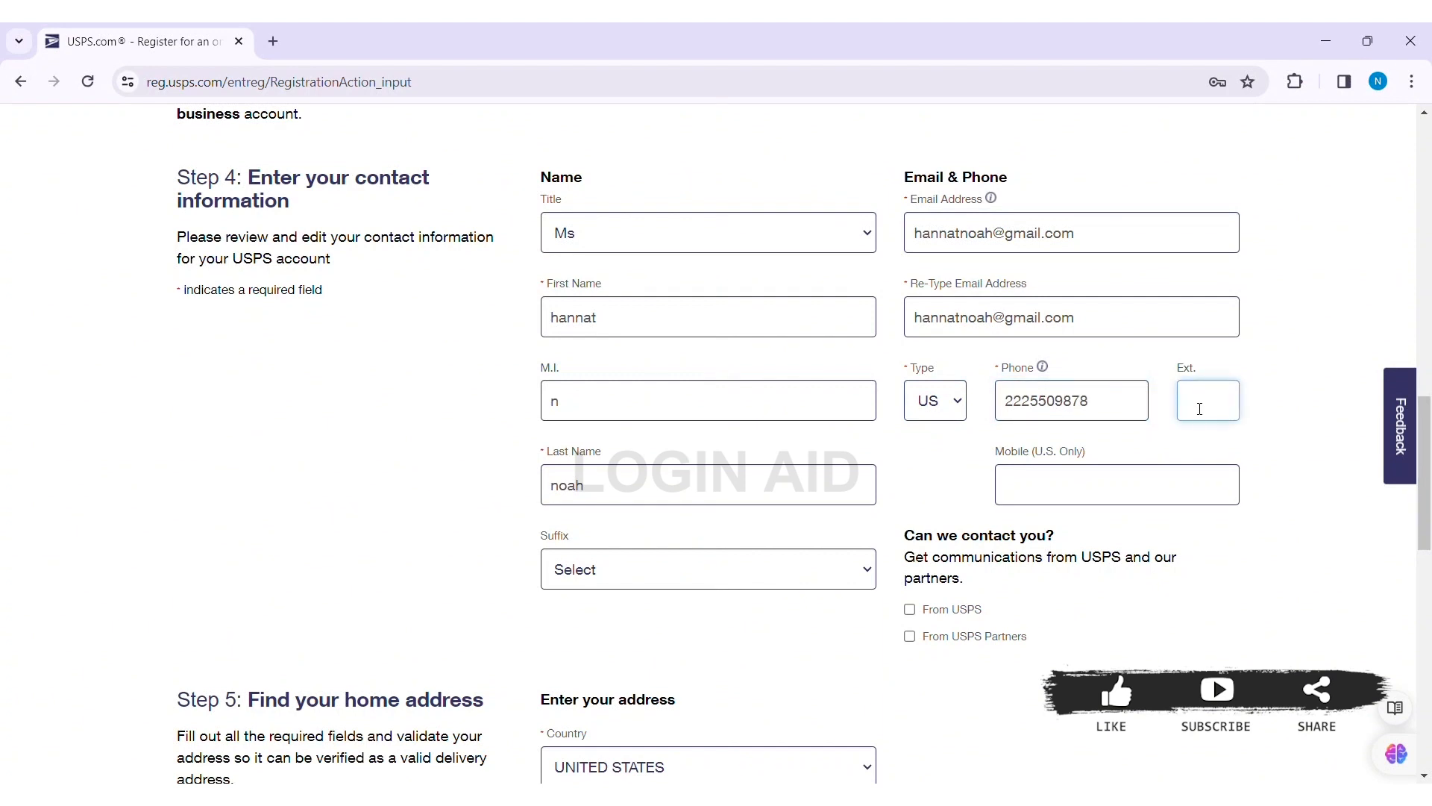
{"action": "type", "text": "0"}
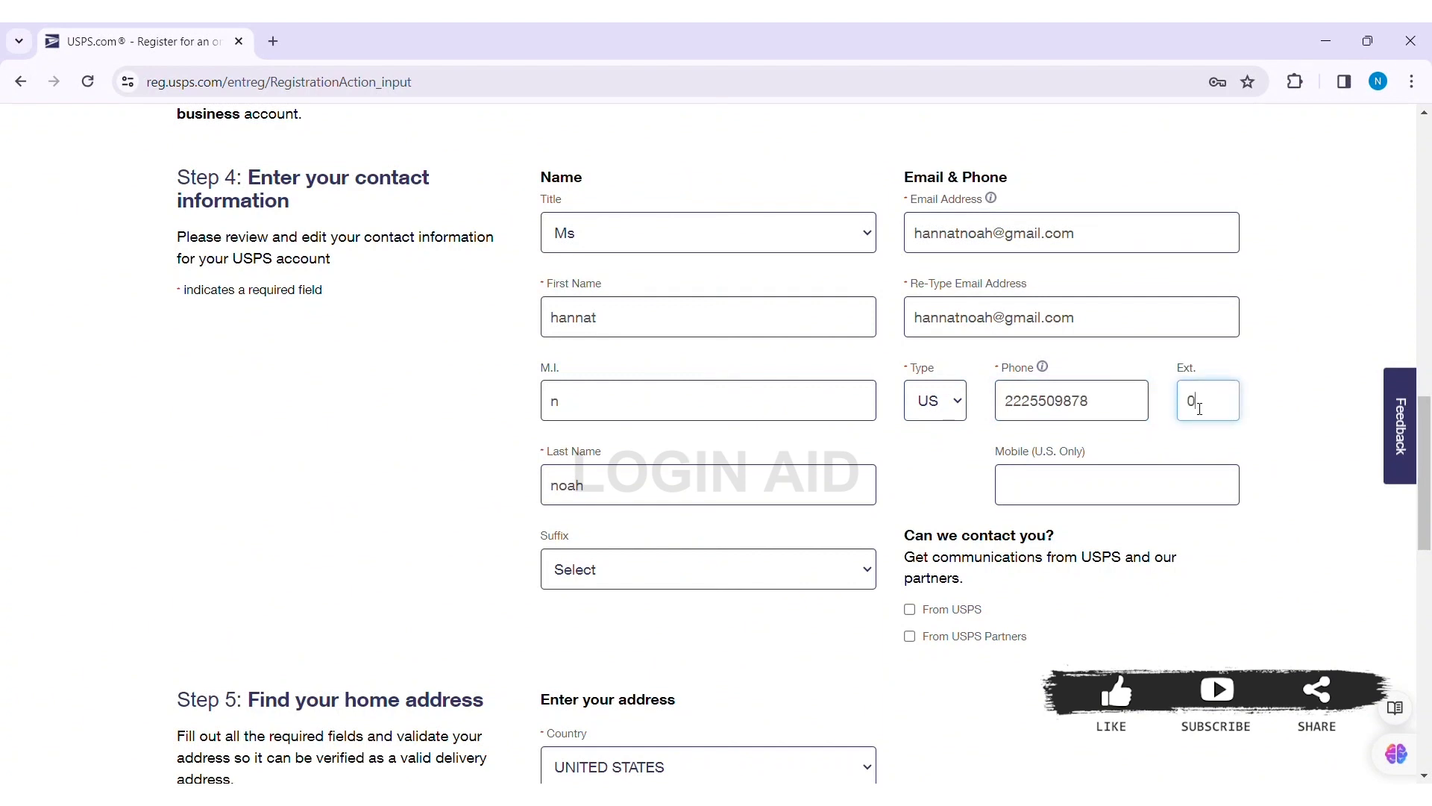
{"action": "type", "text": "9"}
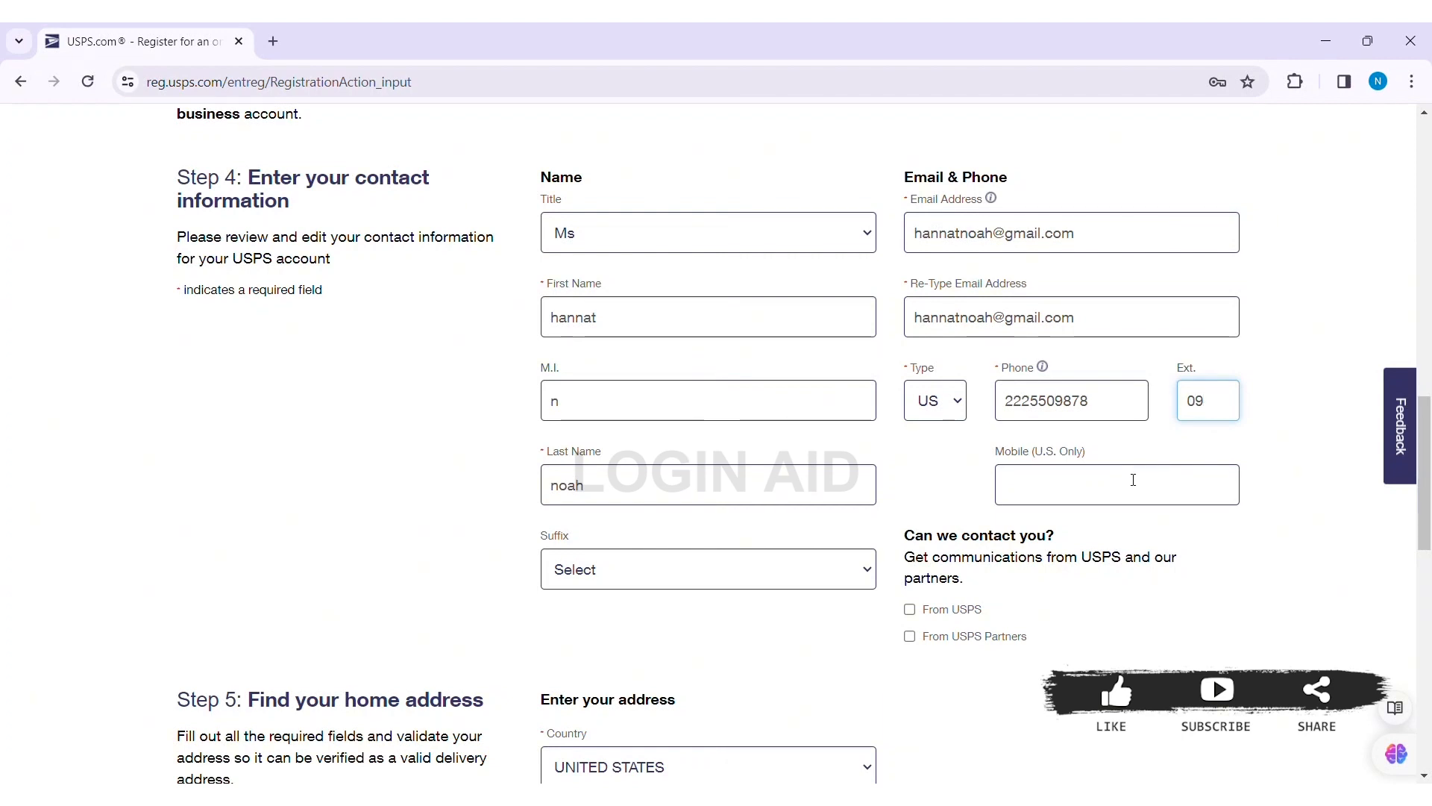
{"action": "left_click", "coordinate": [1116, 484]}
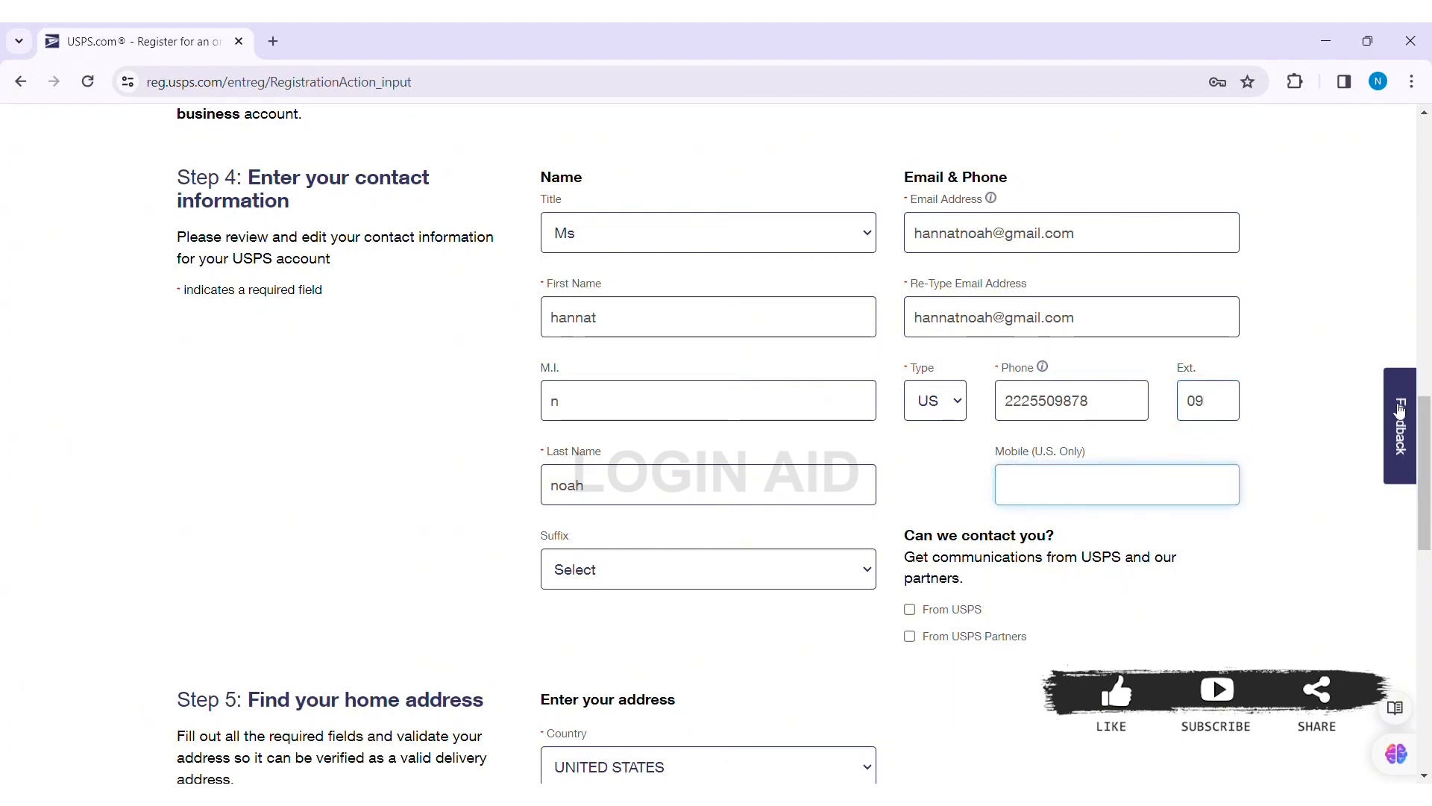
{"action": "left_click", "coordinate": [1096, 484]}
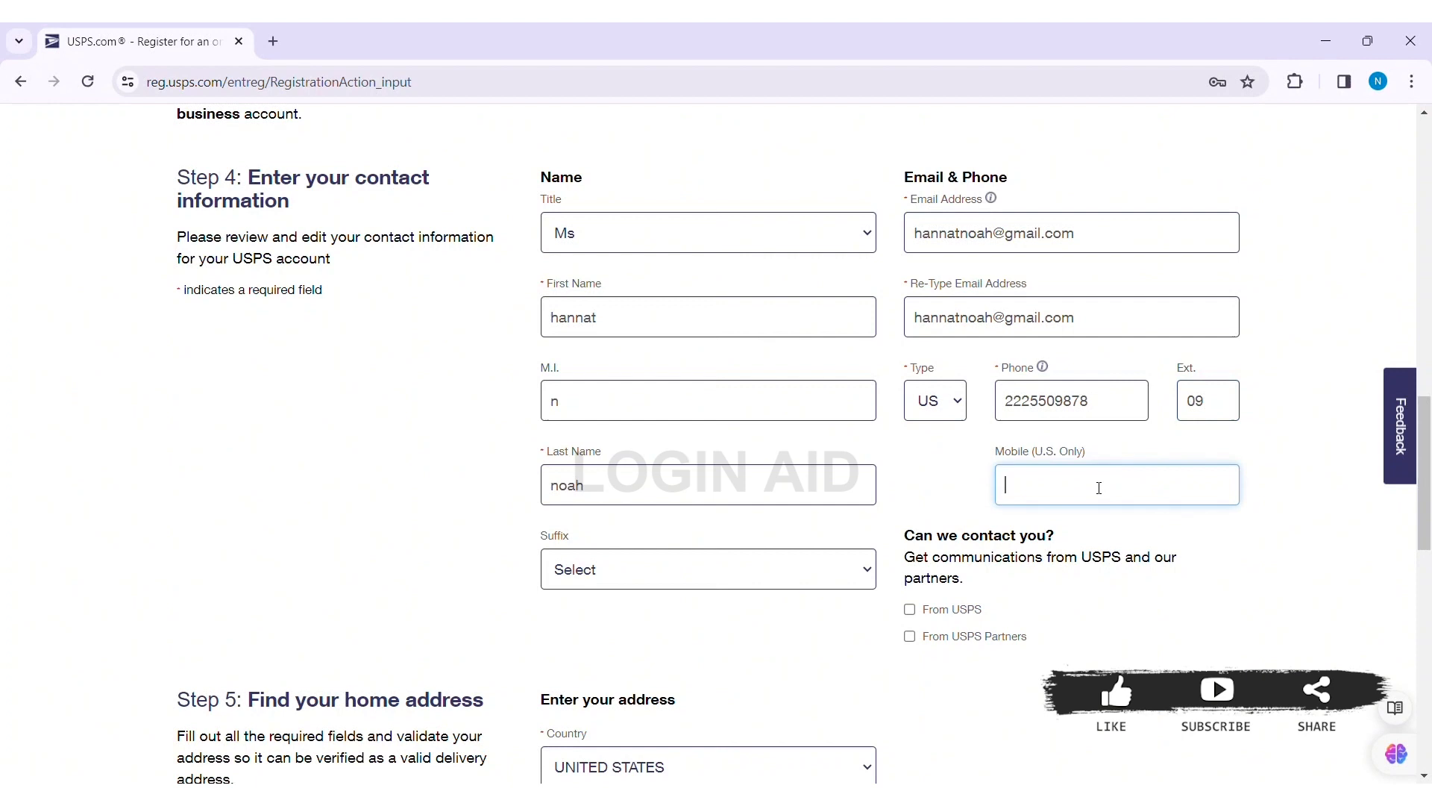
Tick the From USPS and From USPS Partners communication checkboxes.
{"action": "scroll", "scroll_direction": "down", "scroll_amount": 3}
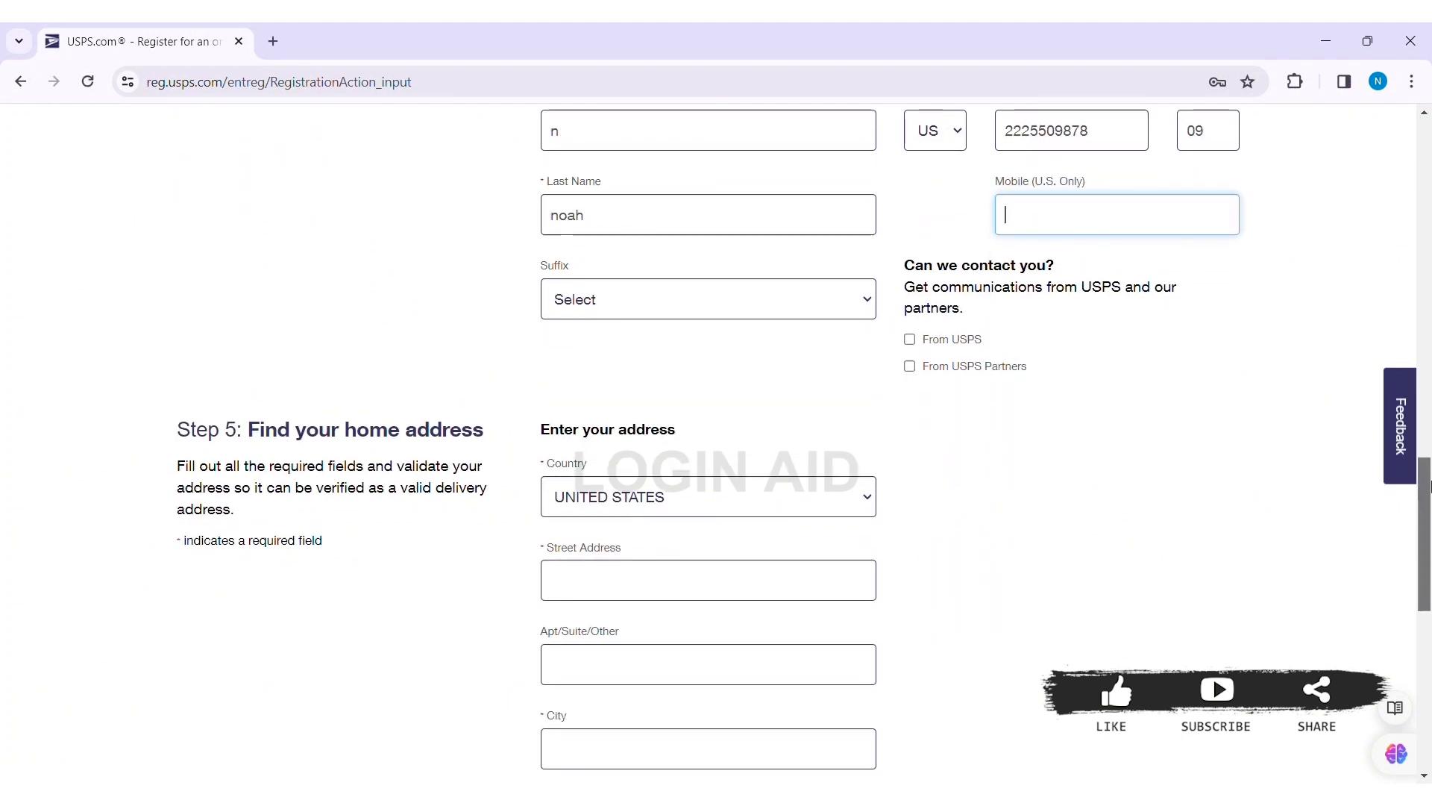
{"action": "scroll", "scroll_direction": "down", "scroll_amount": 3}
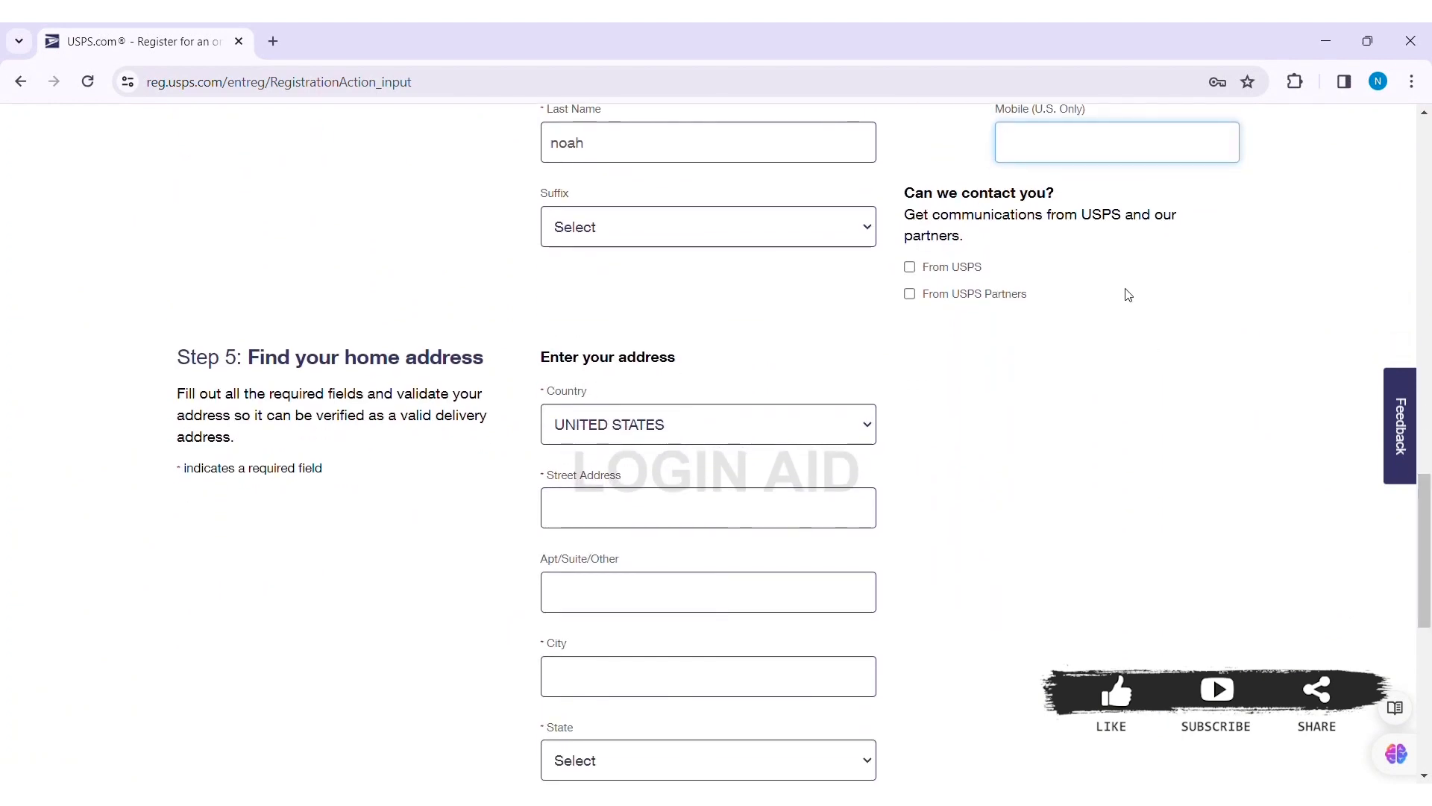
{"action": "left_click", "coordinate": [1116, 142]}
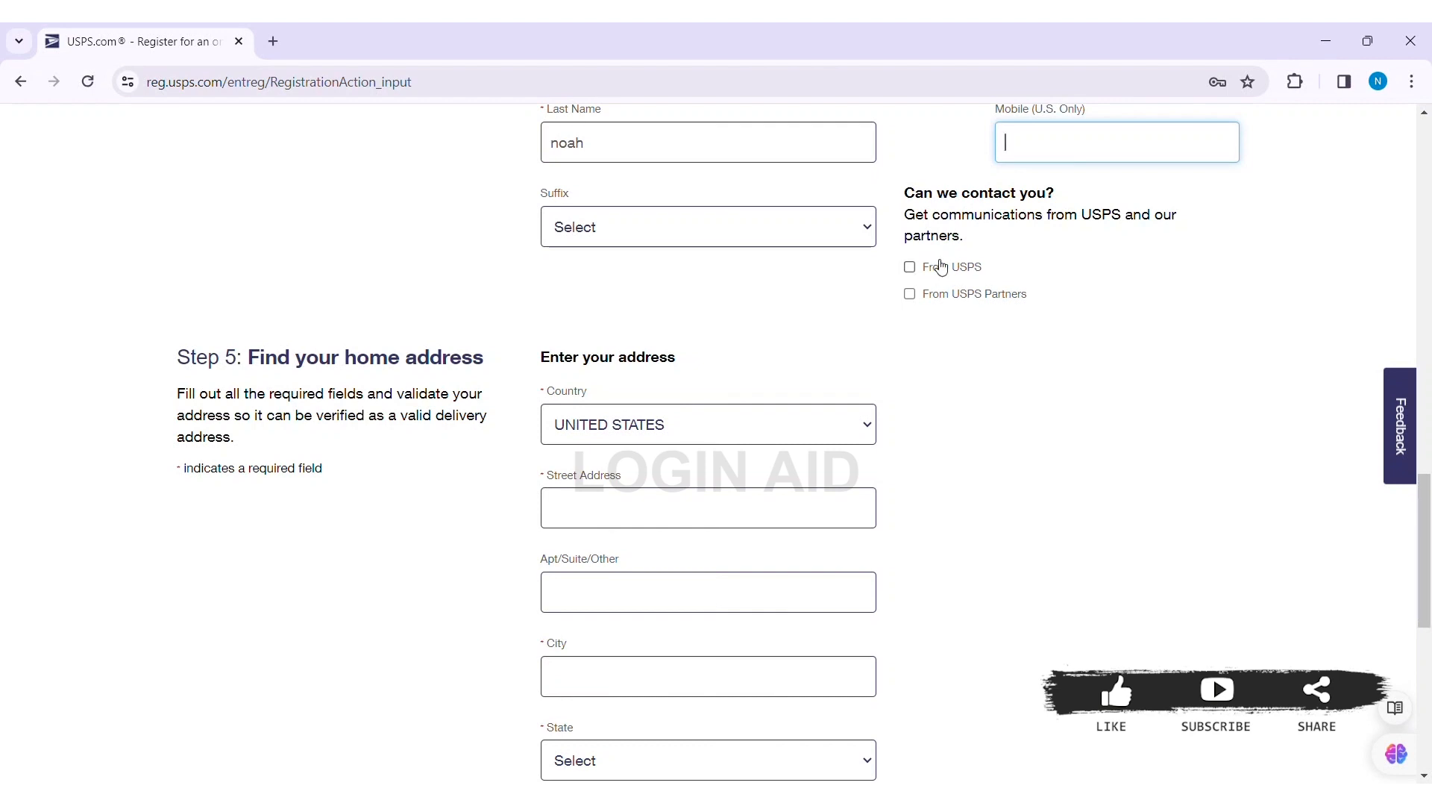
{"action": "left_click", "coordinate": [910, 266]}
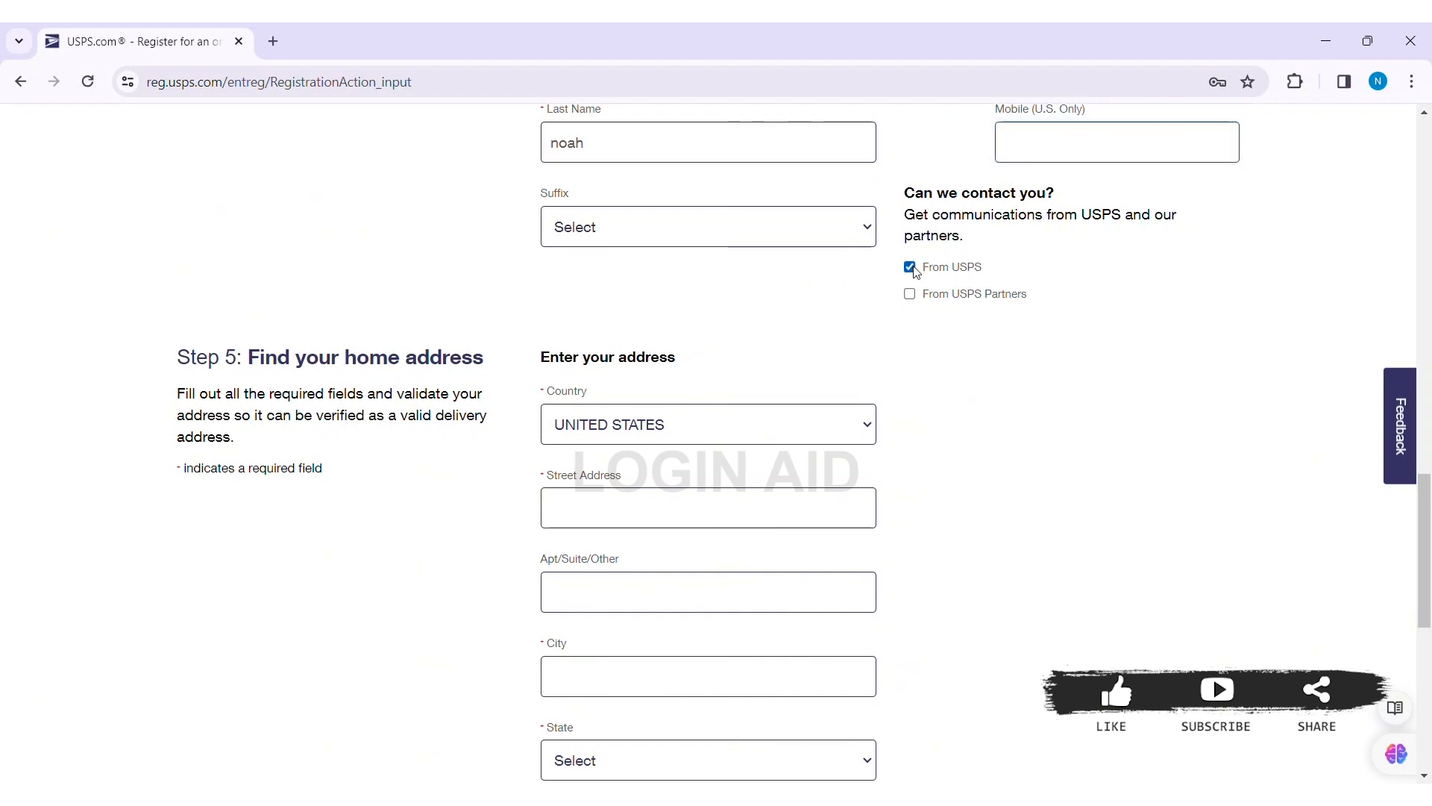
{"action": "left_click", "coordinate": [908, 293]}
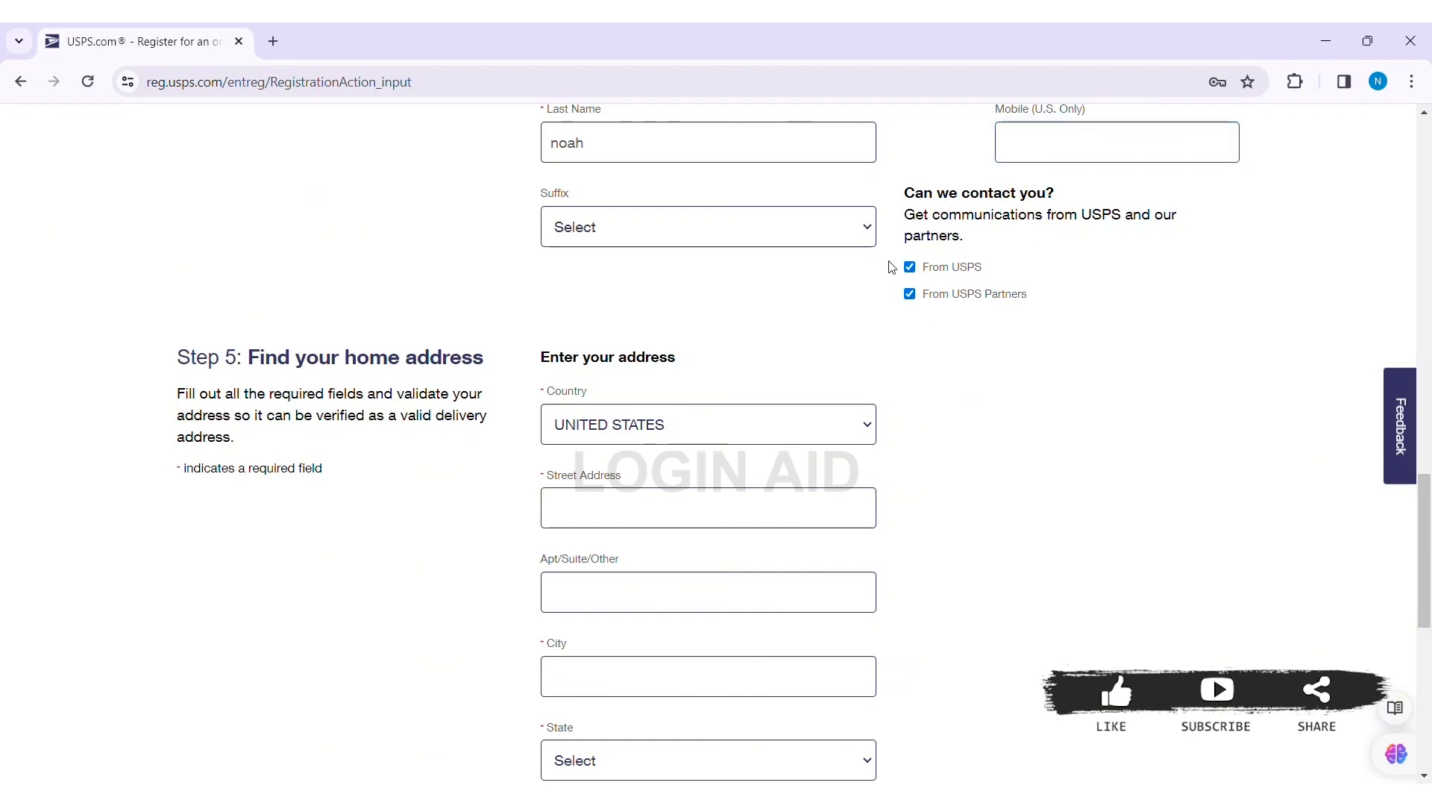
Enter street broadway, city manhattan, state NY - New York and ZIP 10004.
{"action": "scroll", "scroll_direction": "down", "scroll_amount": 3}
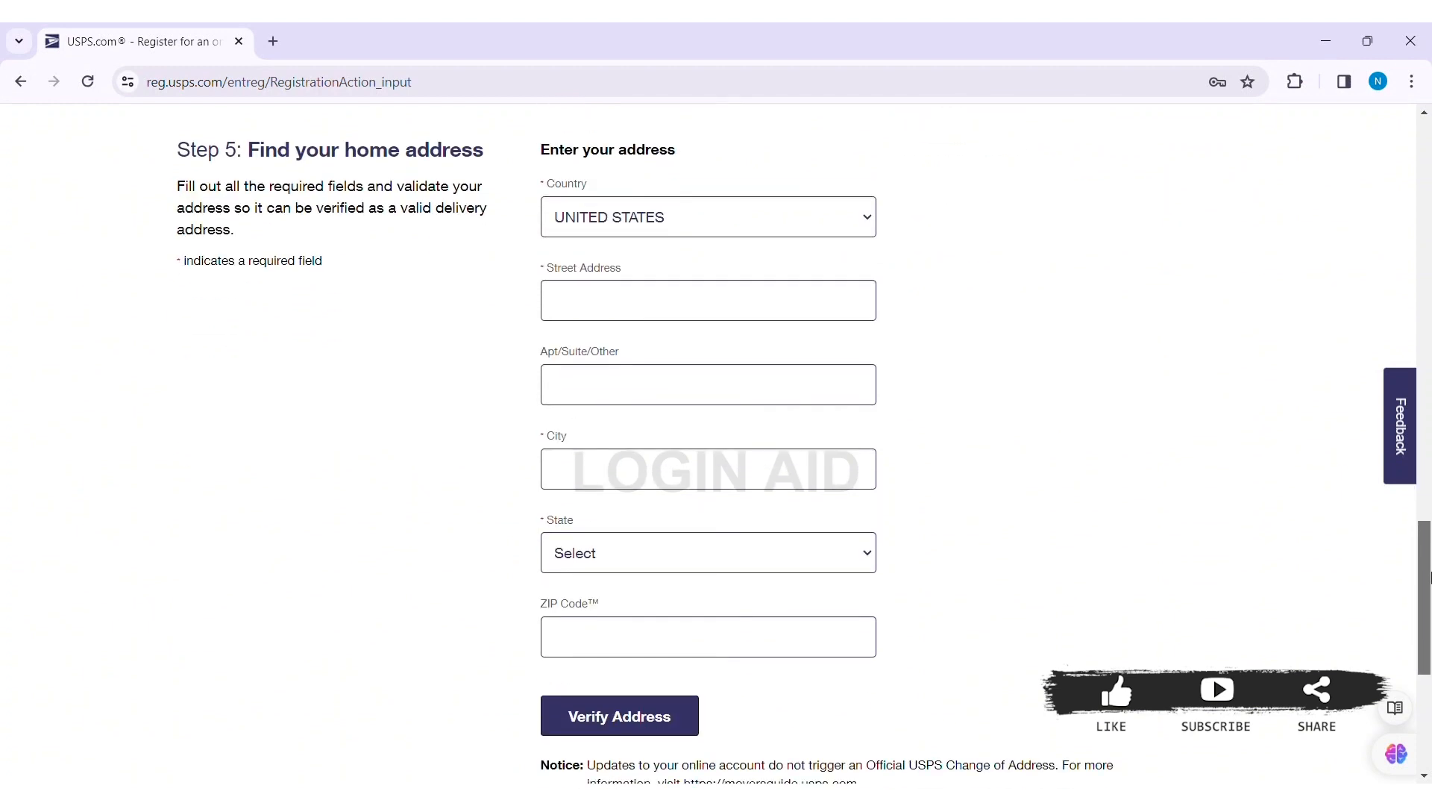
{"action": "mouse_move", "coordinate": [758, 228]}
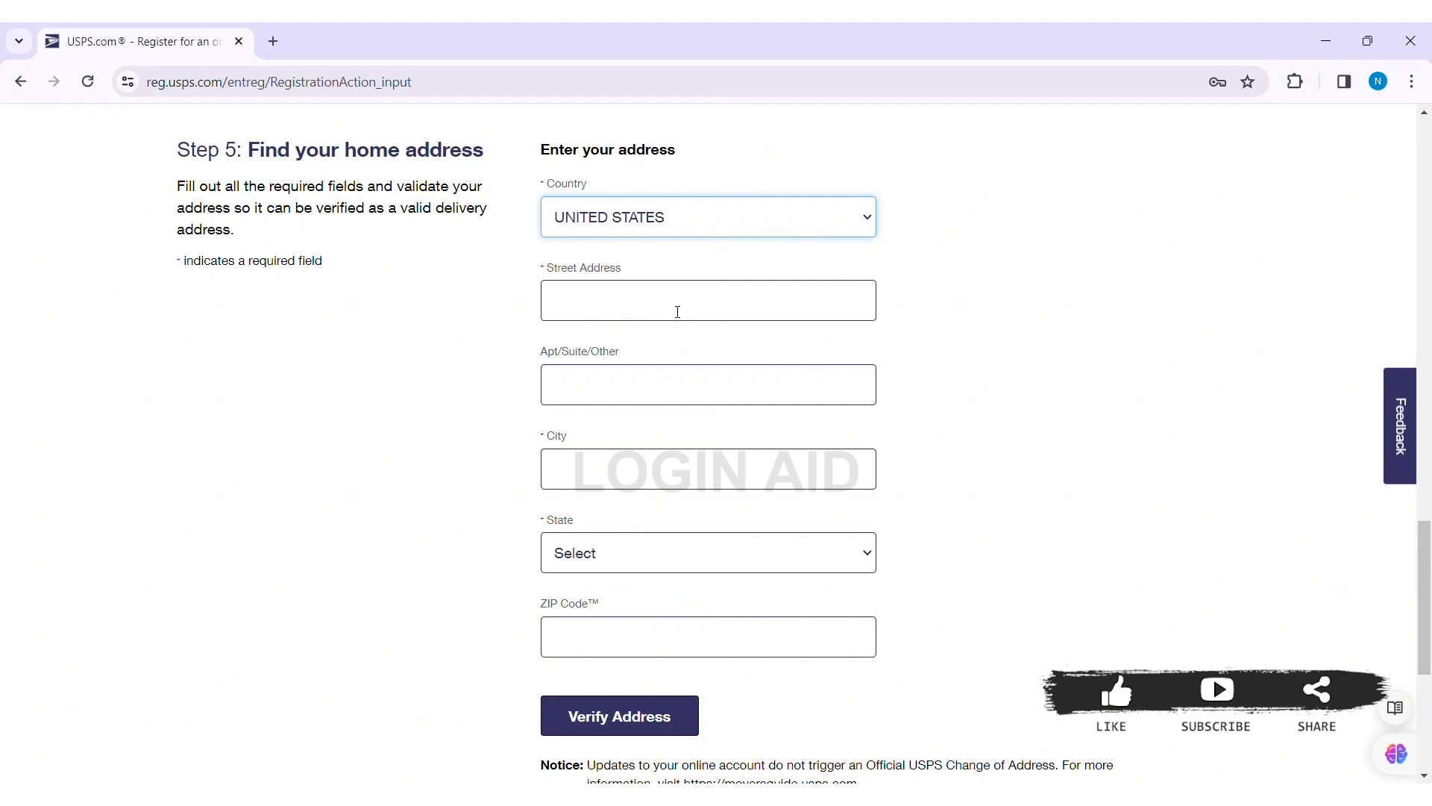
{"action": "type", "text": "broadway"}
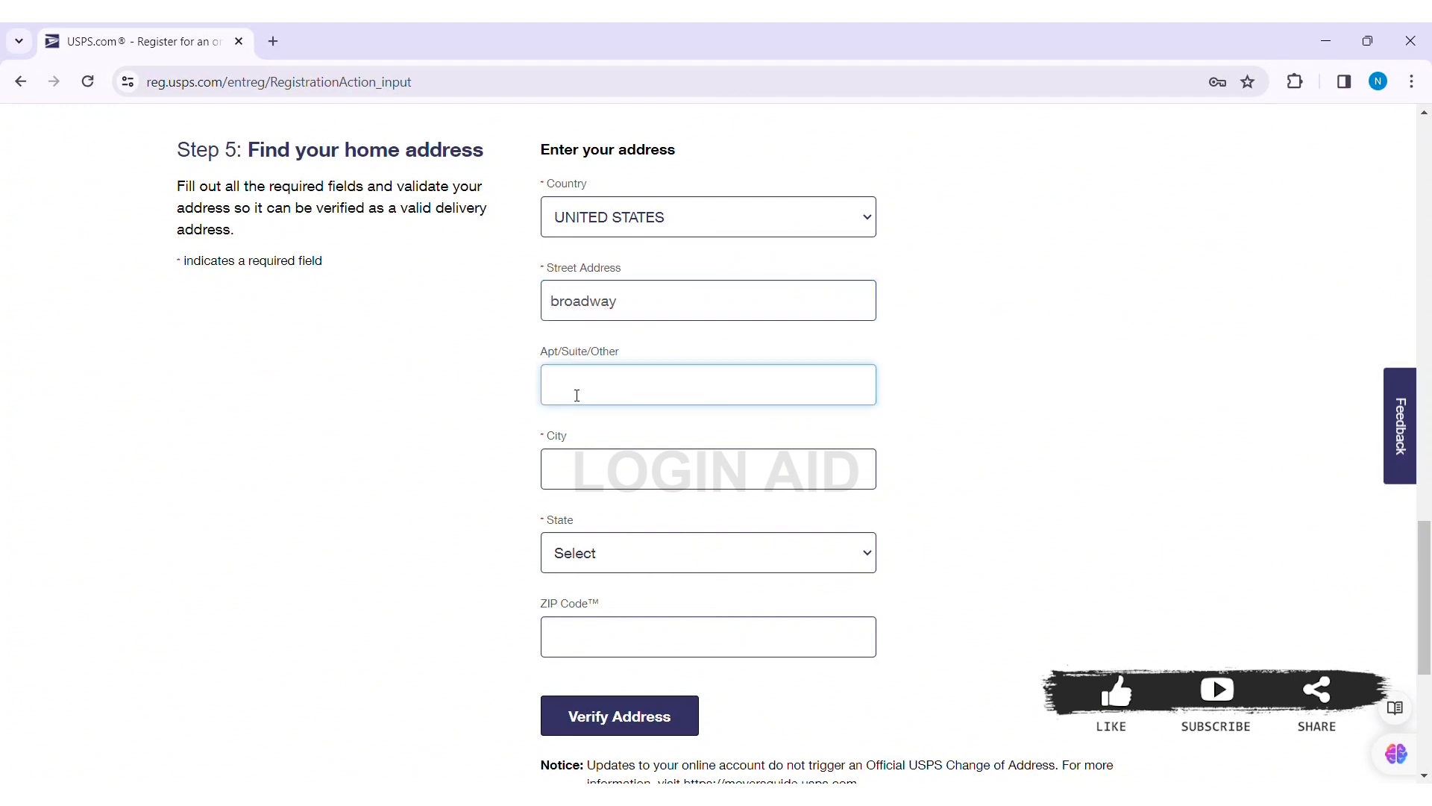
{"action": "left_click", "coordinate": [708, 468]}
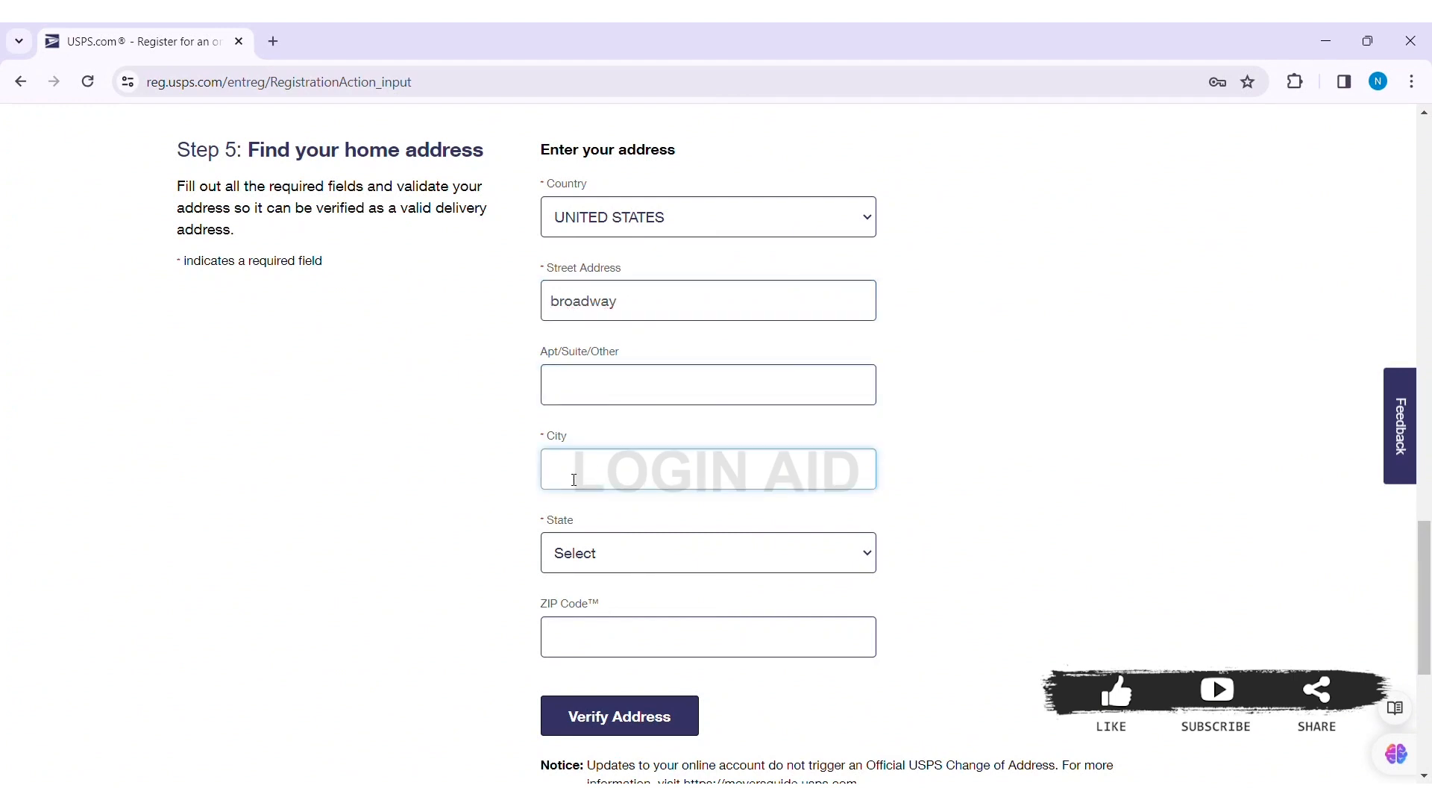
{"action": "type", "text": "manhattan"}
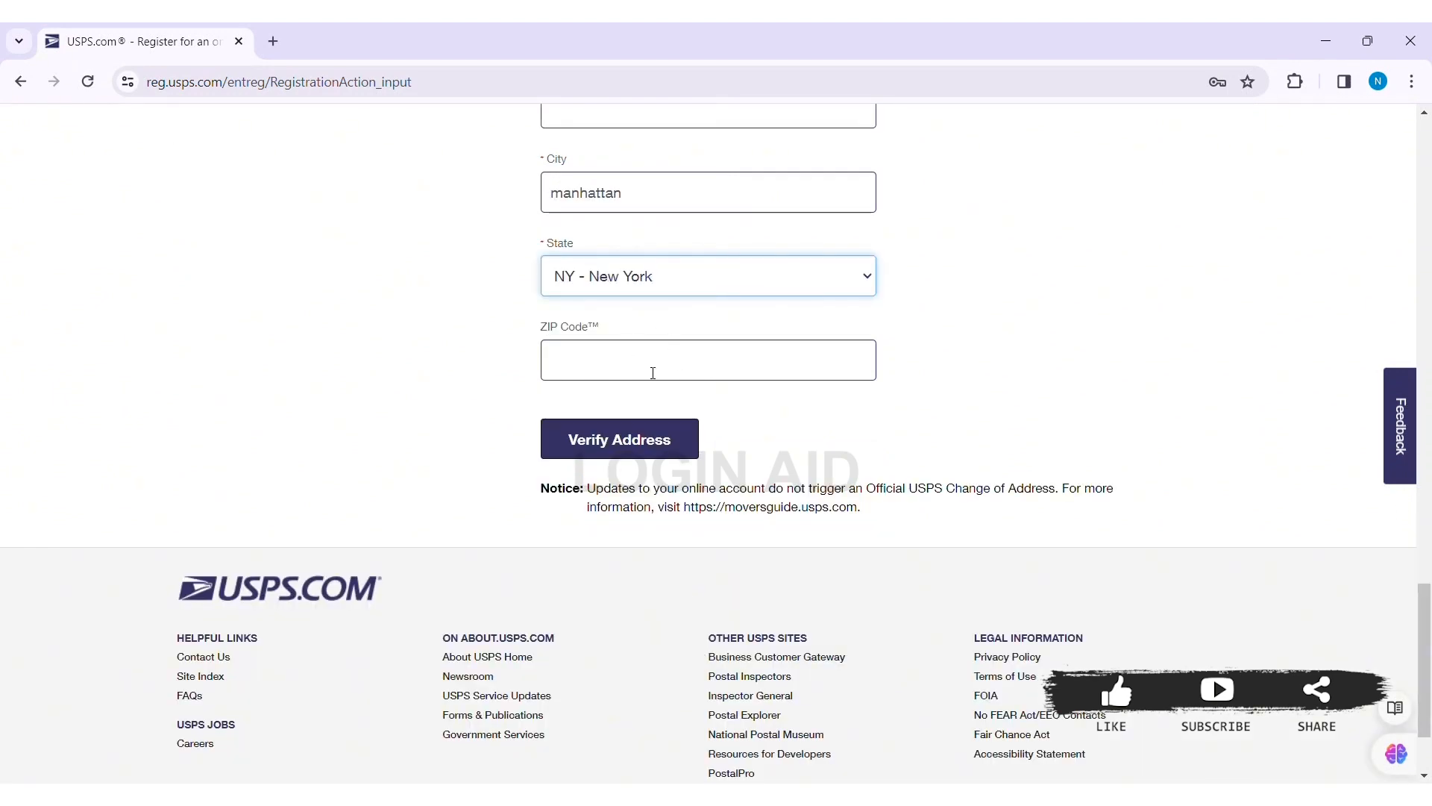
{"action": "type", "text": "1000"}
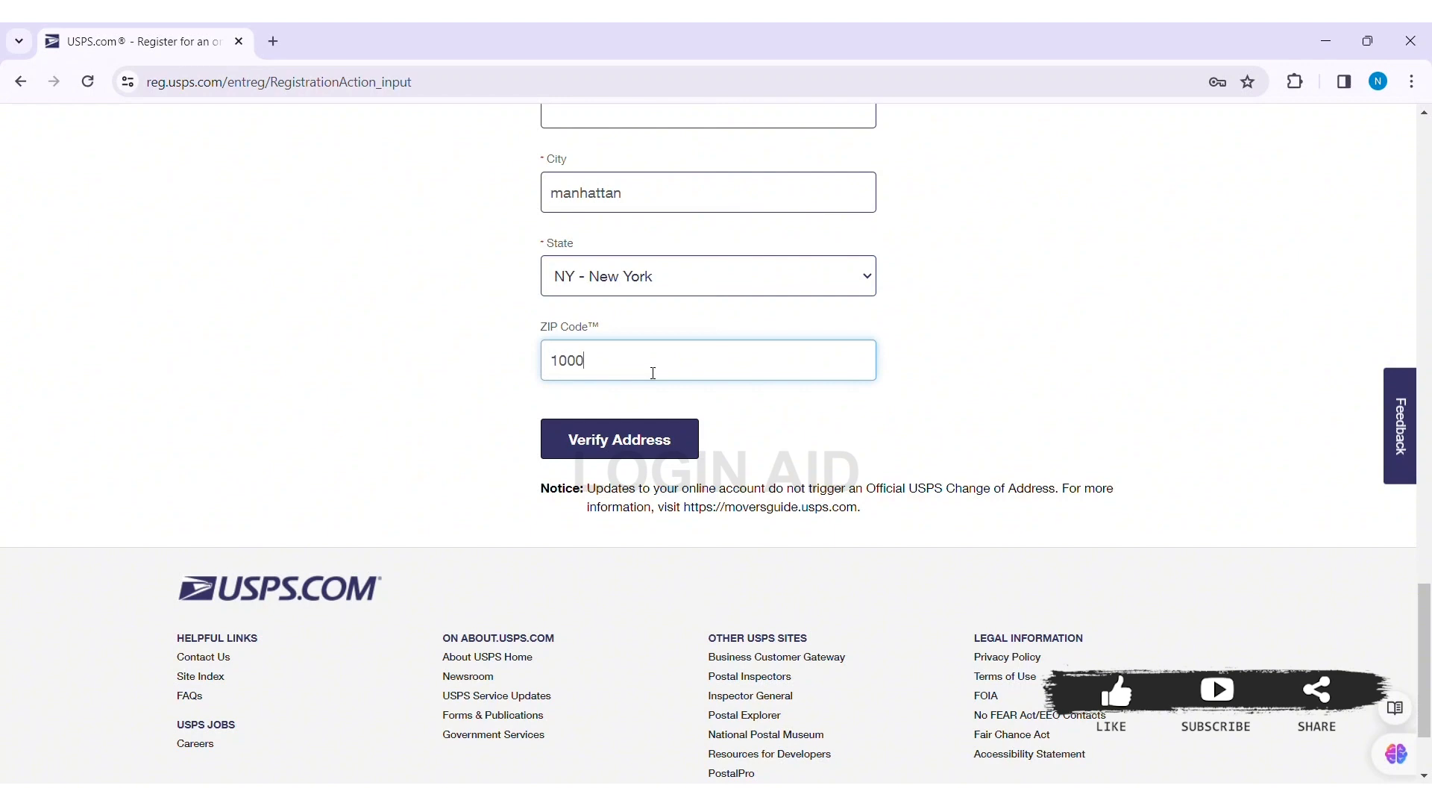
{"action": "type", "text": "4"}
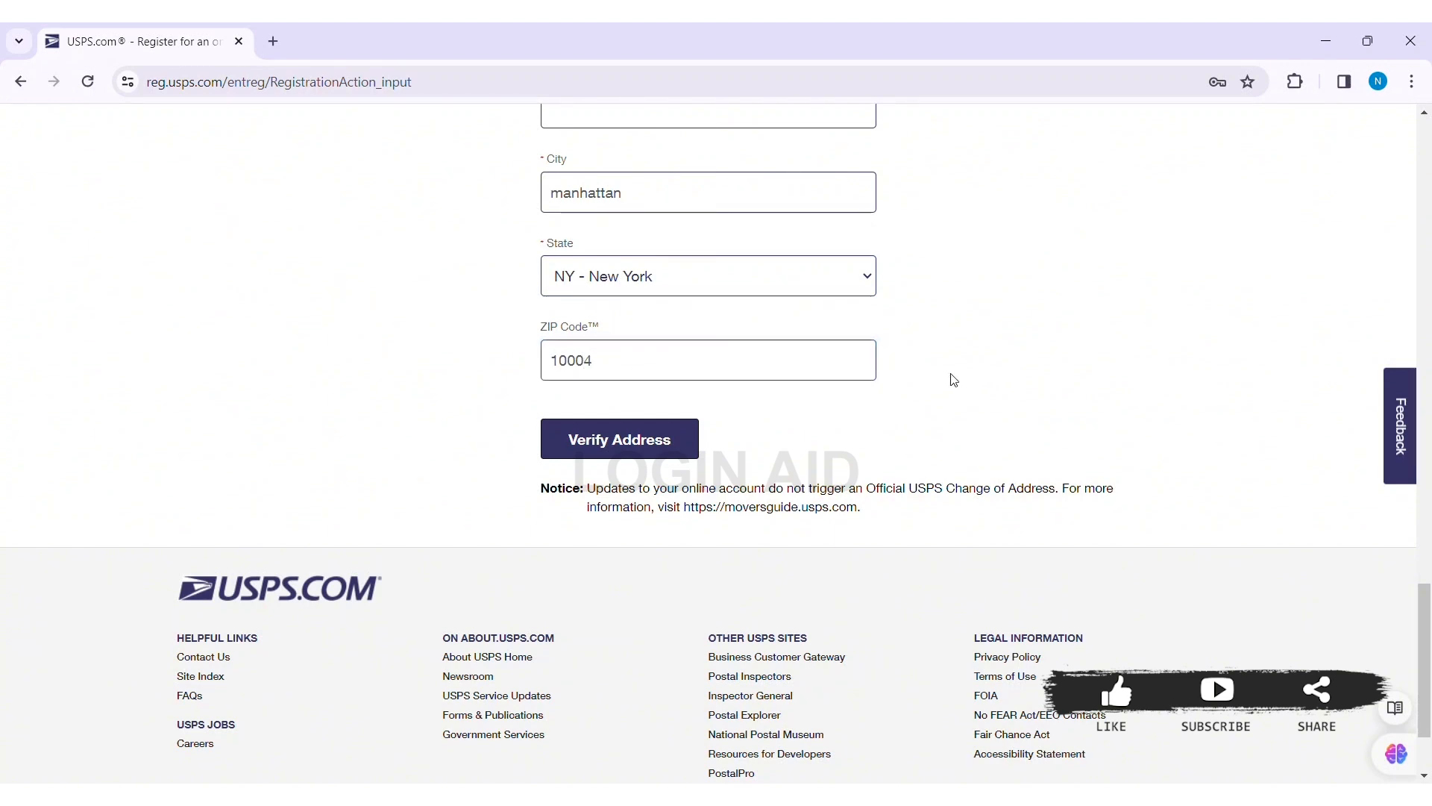
{"action": "mouse_move", "coordinate": [936, 501]}
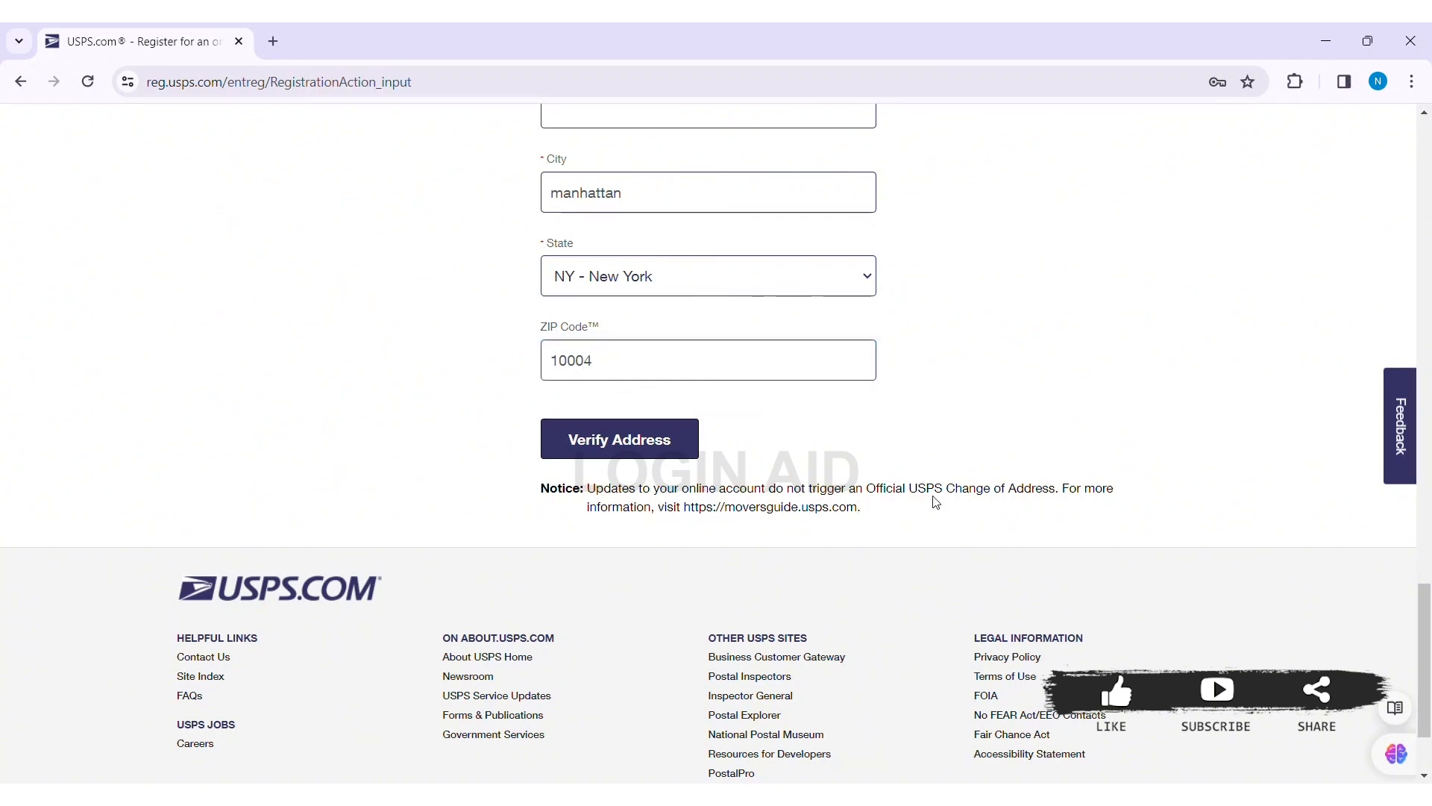
{"action": "mouse_move", "coordinate": [784, 502]}
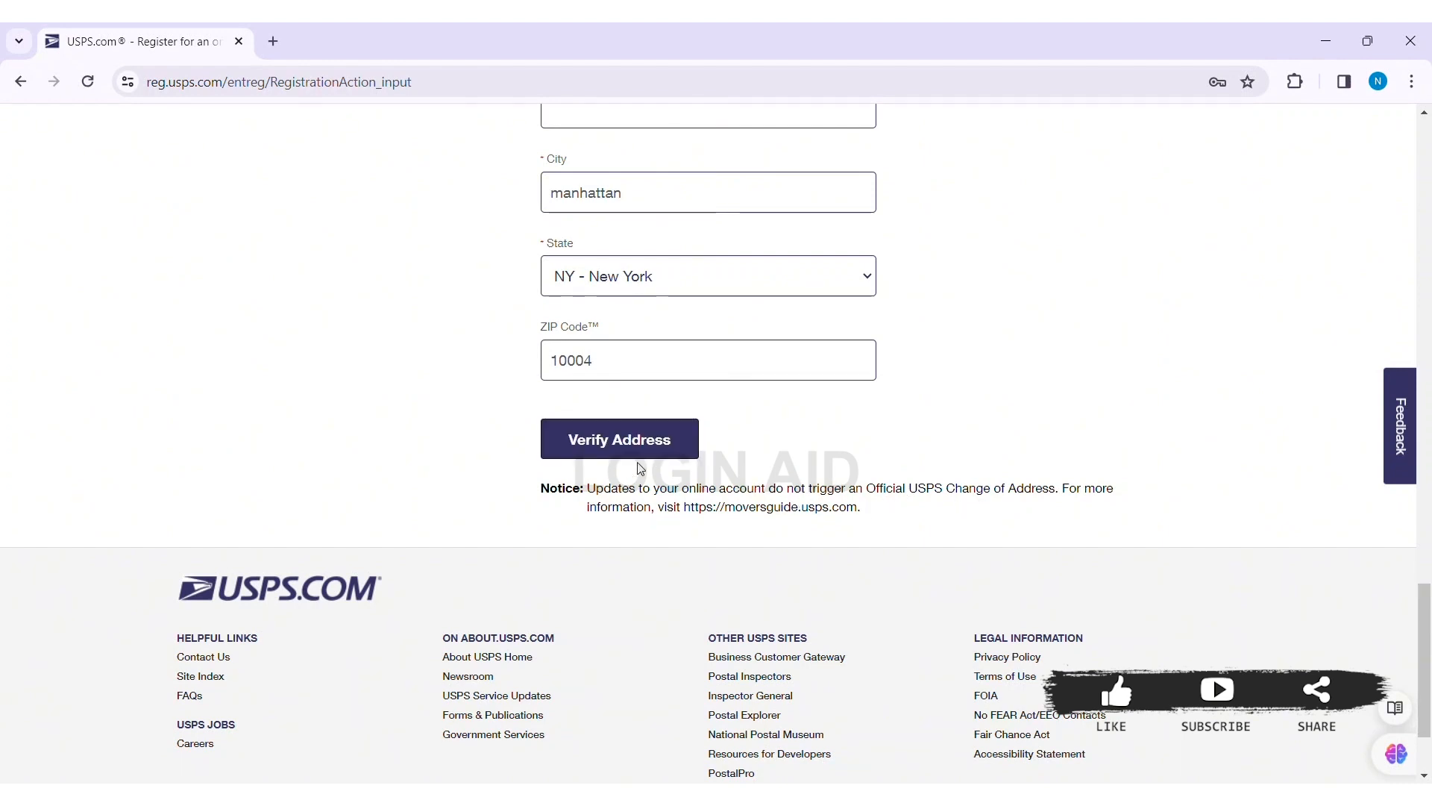
{"action": "left_click", "coordinate": [619, 438]}
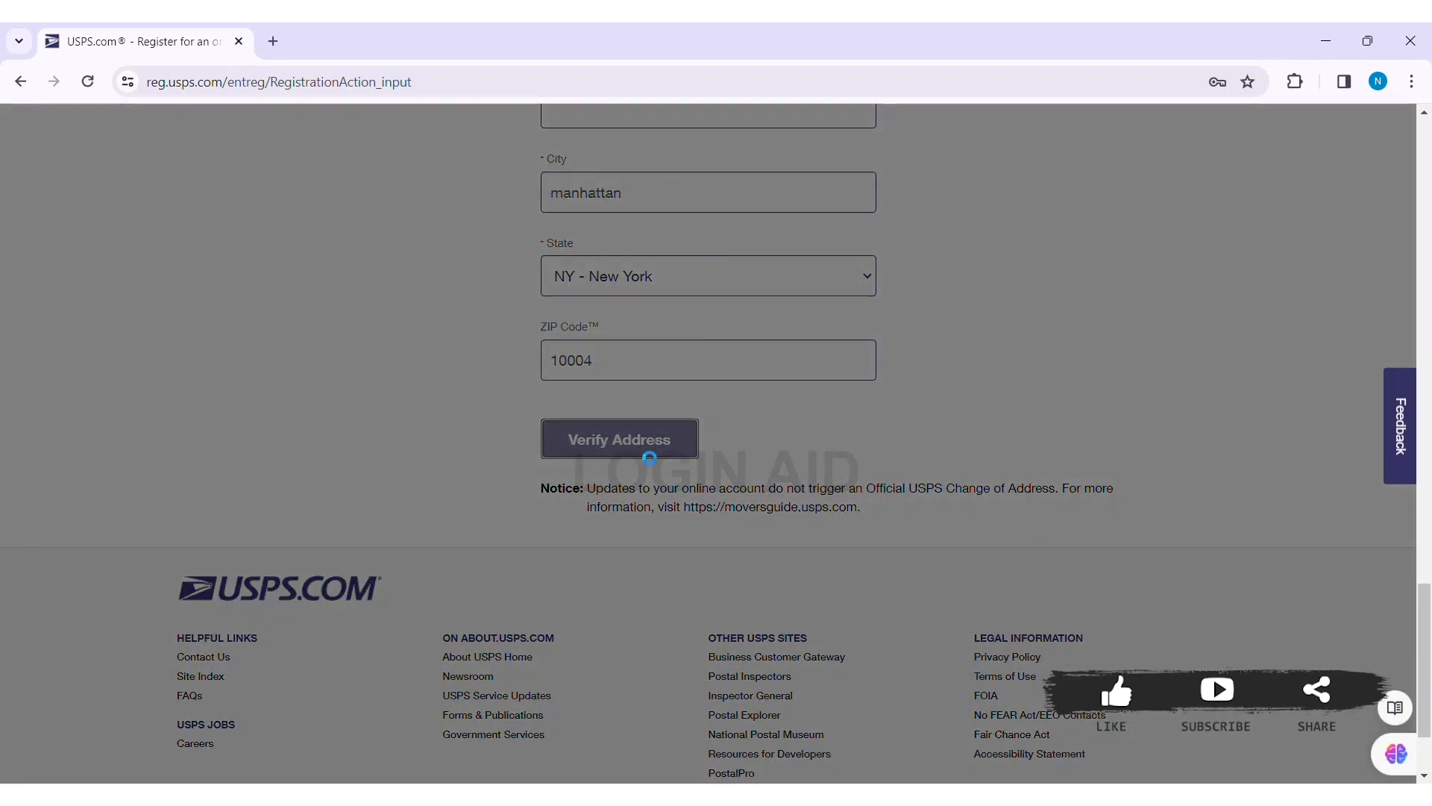
{"action": "left_click", "coordinate": [619, 439]}
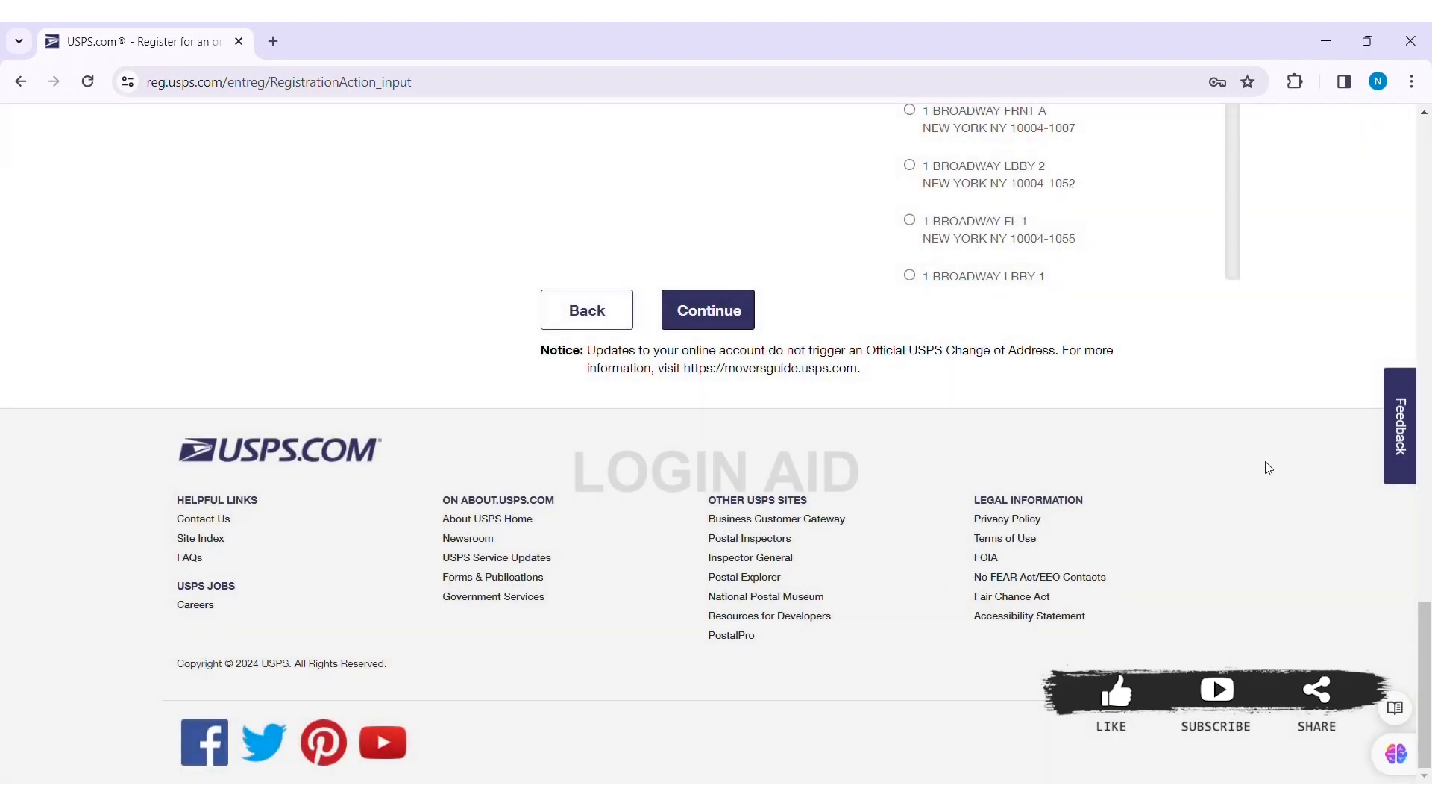
{"action": "scroll", "scroll_direction": "up", "scroll_amount": 3}
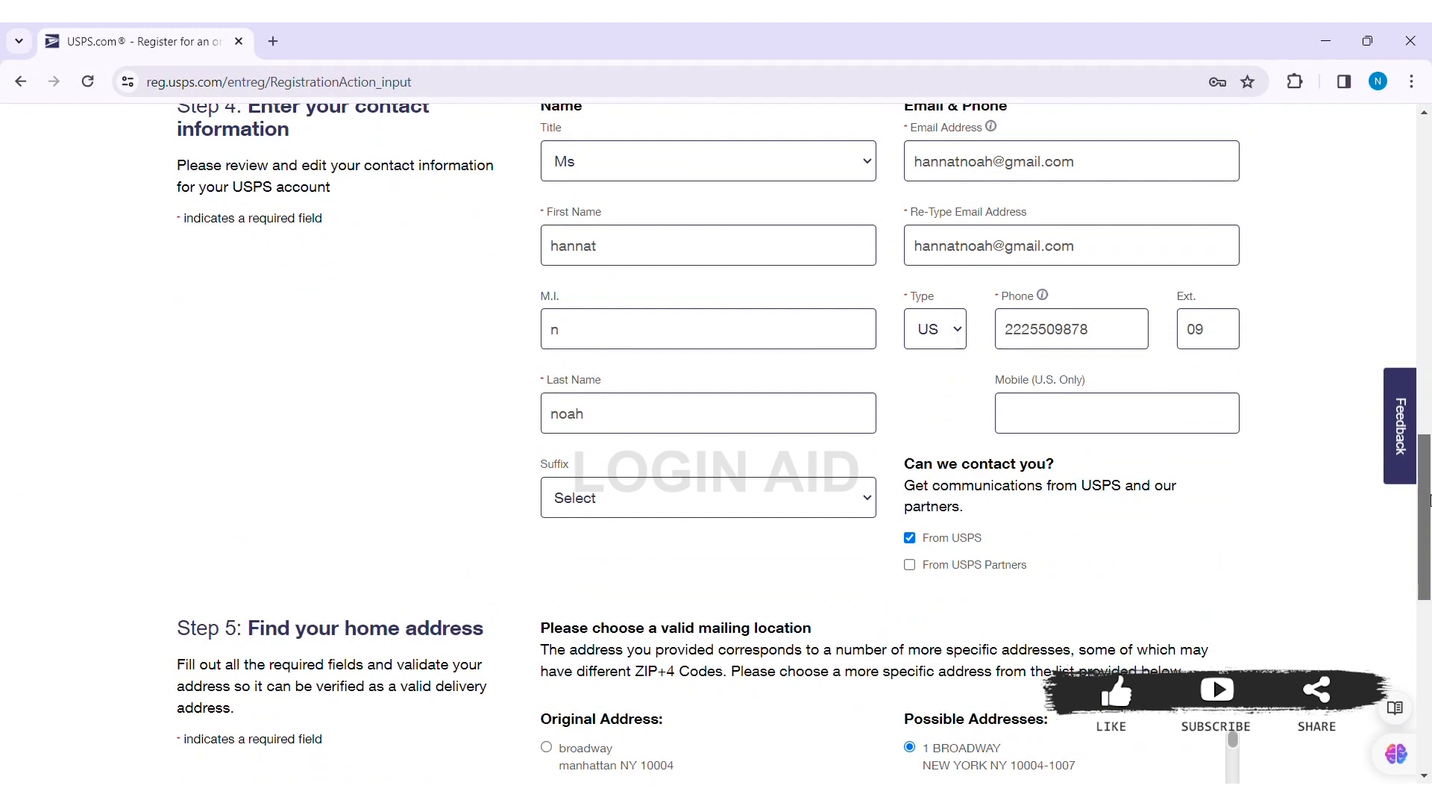
{"action": "scroll", "scroll_direction": "down", "scroll_amount": 3}
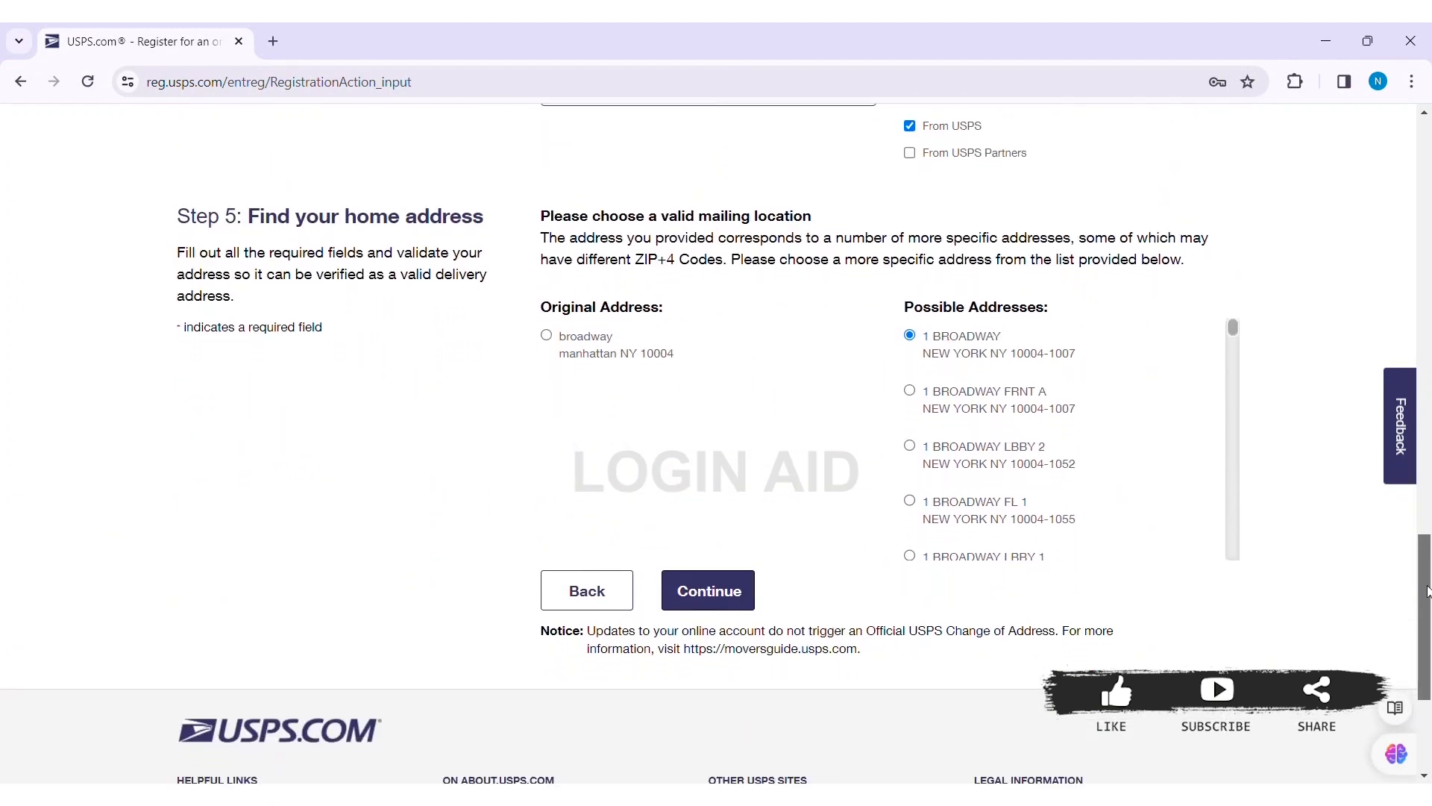
{"action": "mouse_move", "coordinate": [1008, 643]}
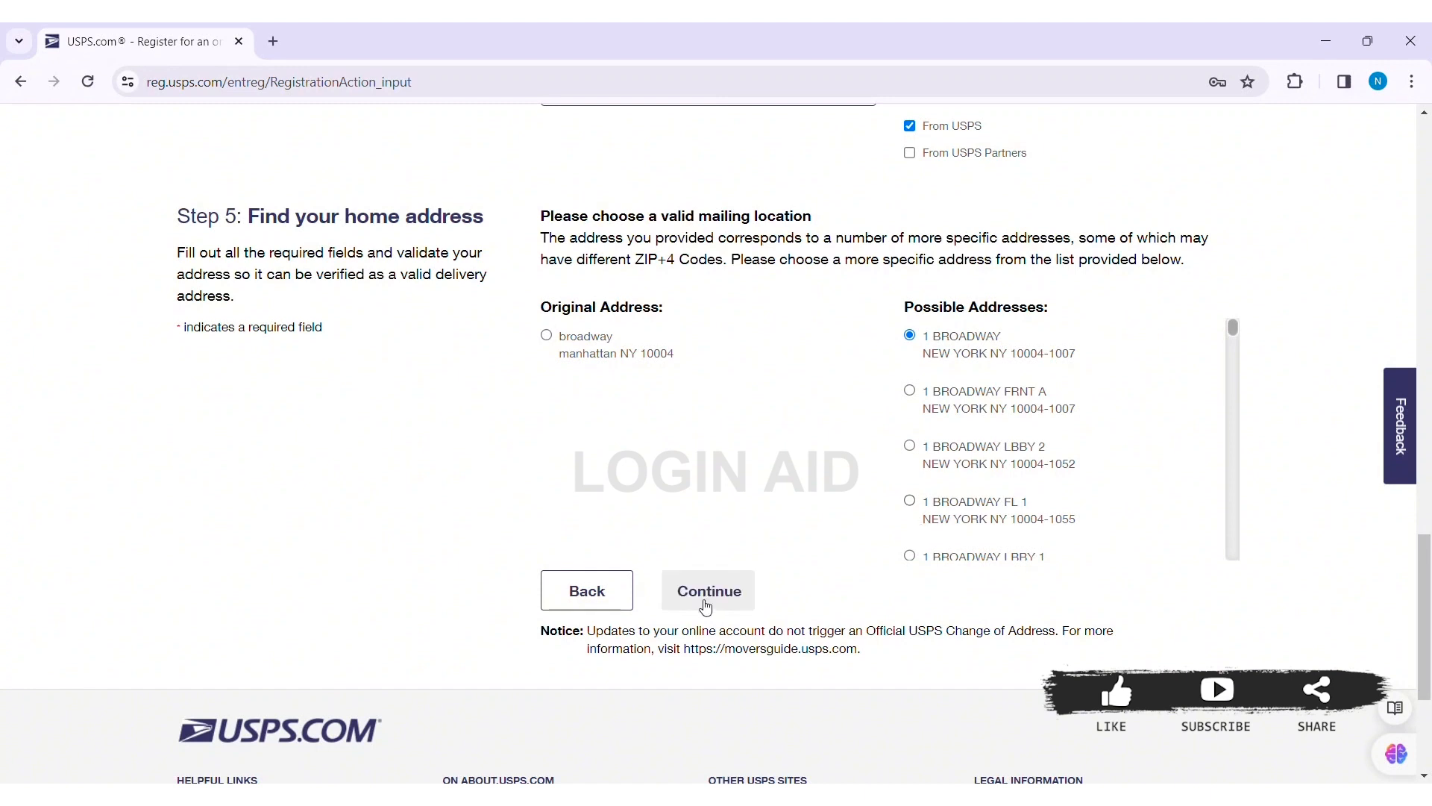
{"action": "left_click", "coordinate": [707, 590]}
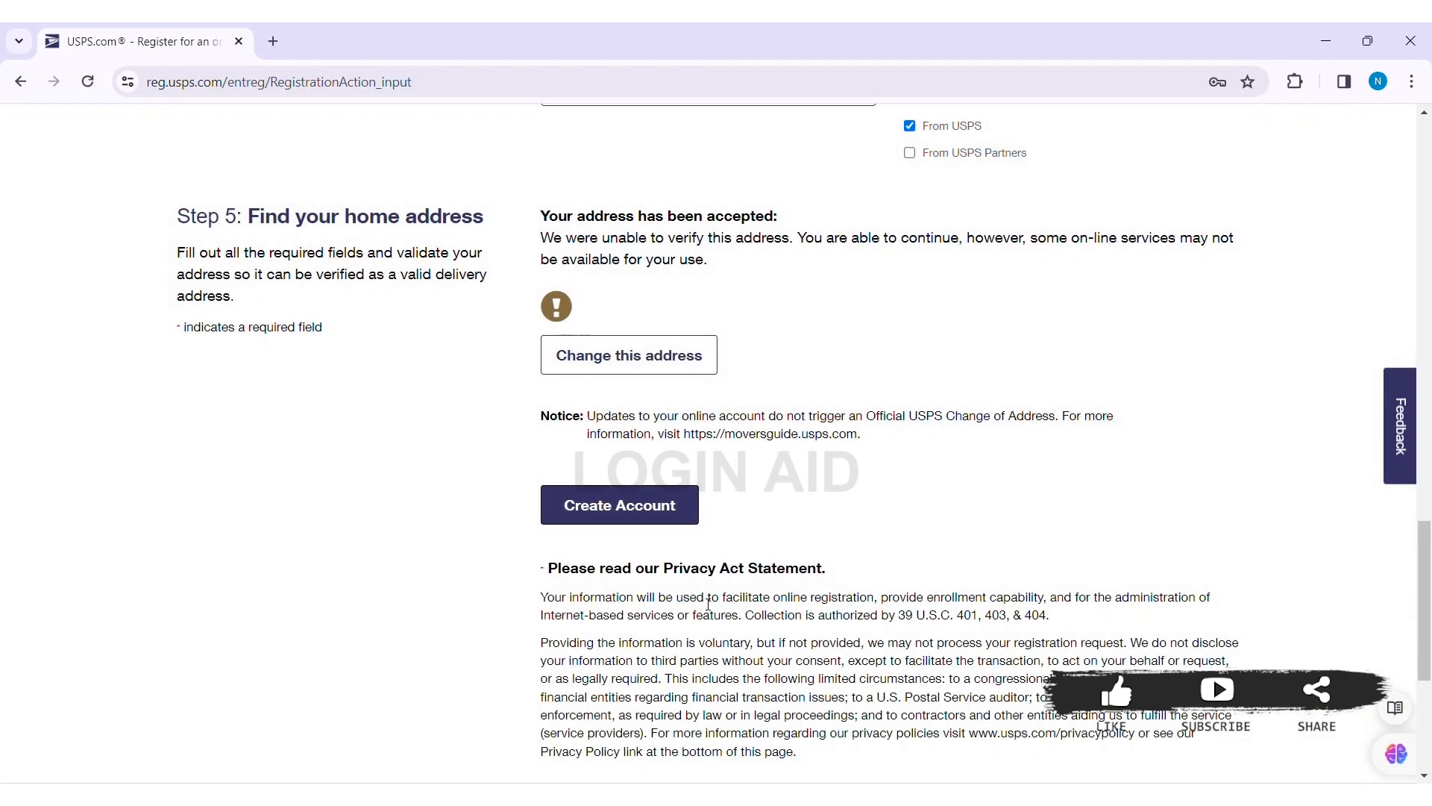
{"action": "left_click", "coordinate": [619, 505]}
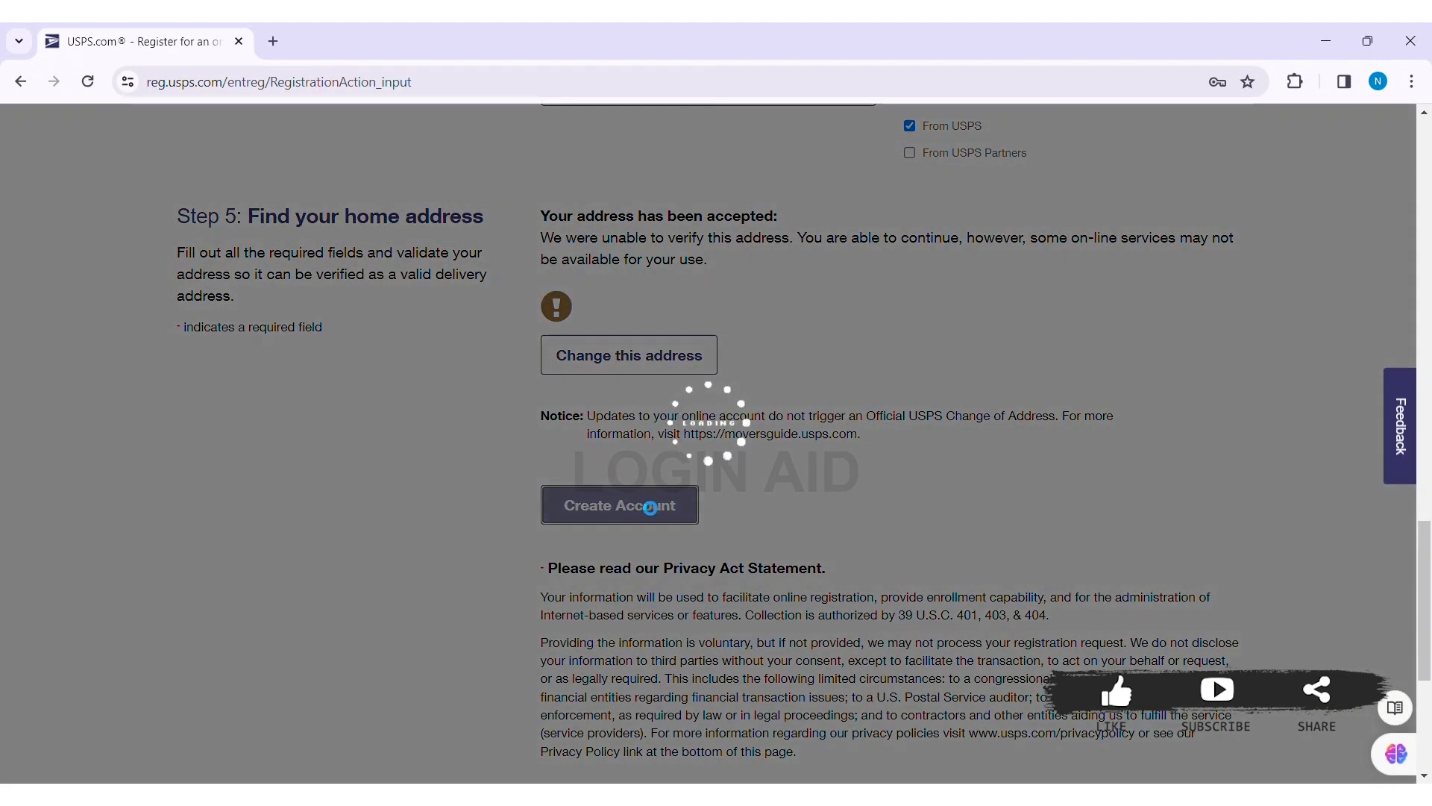
{"action": "left_click", "coordinate": [620, 504]}
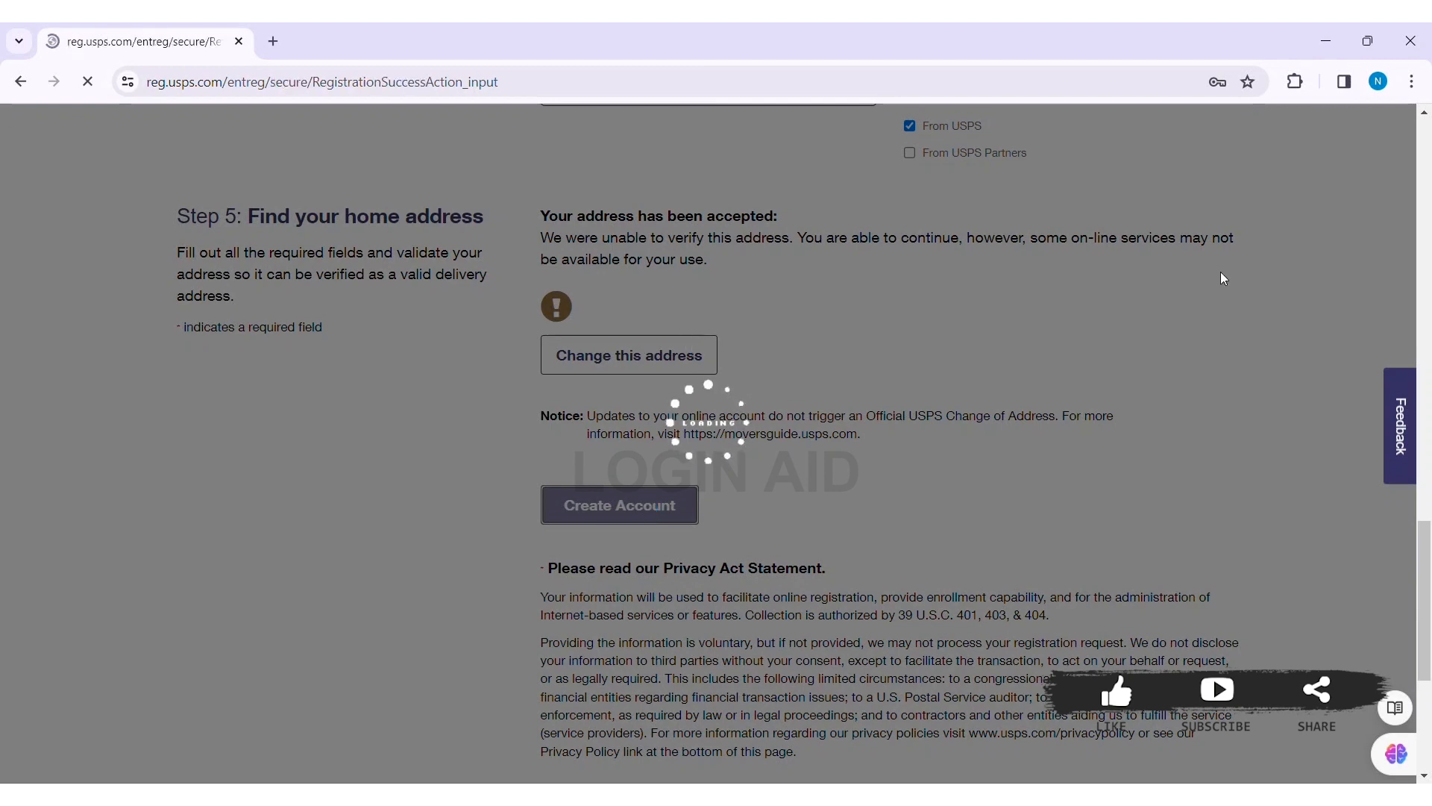
{"action": "left_click", "coordinate": [618, 504]}
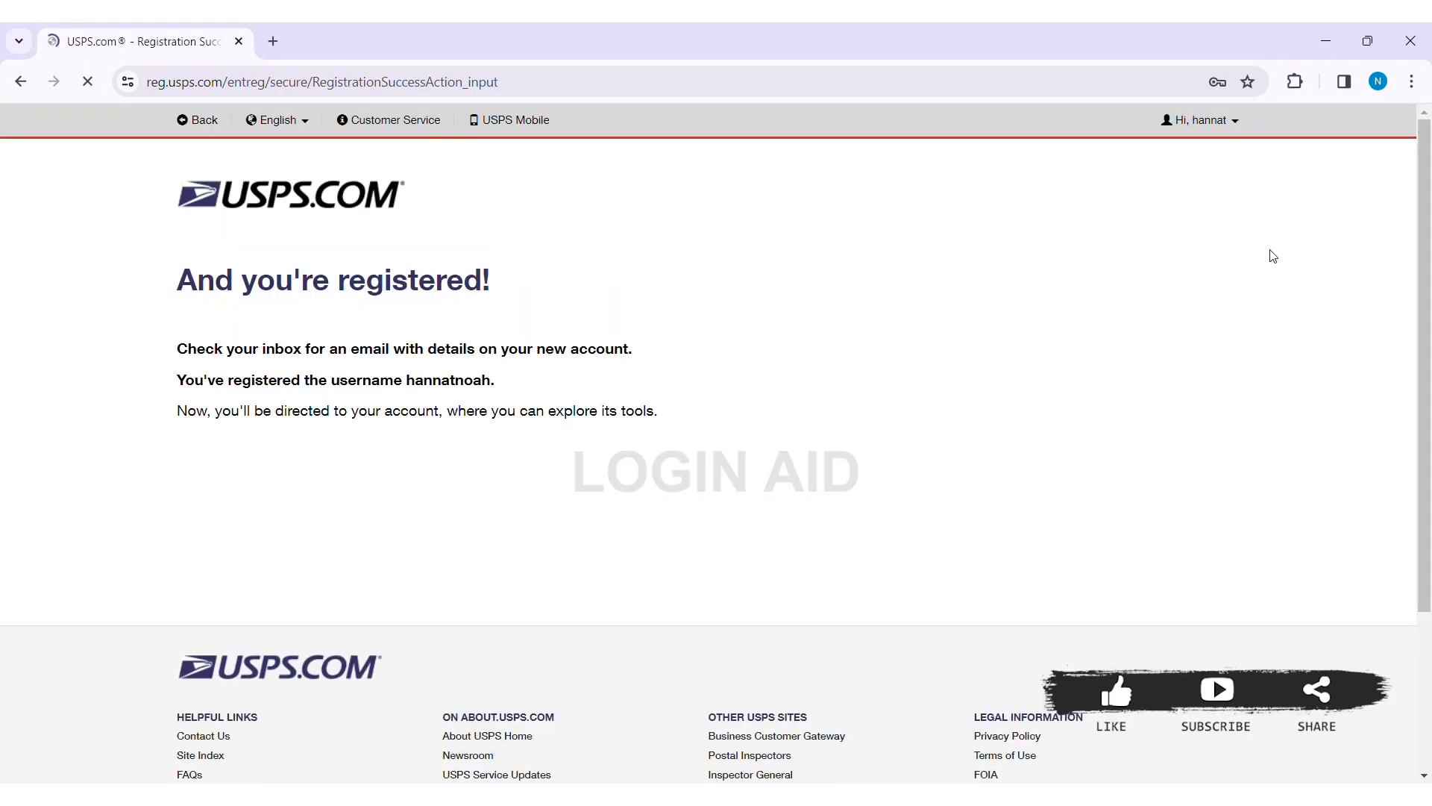
{"action": "mouse_move", "coordinate": [864, 380]}
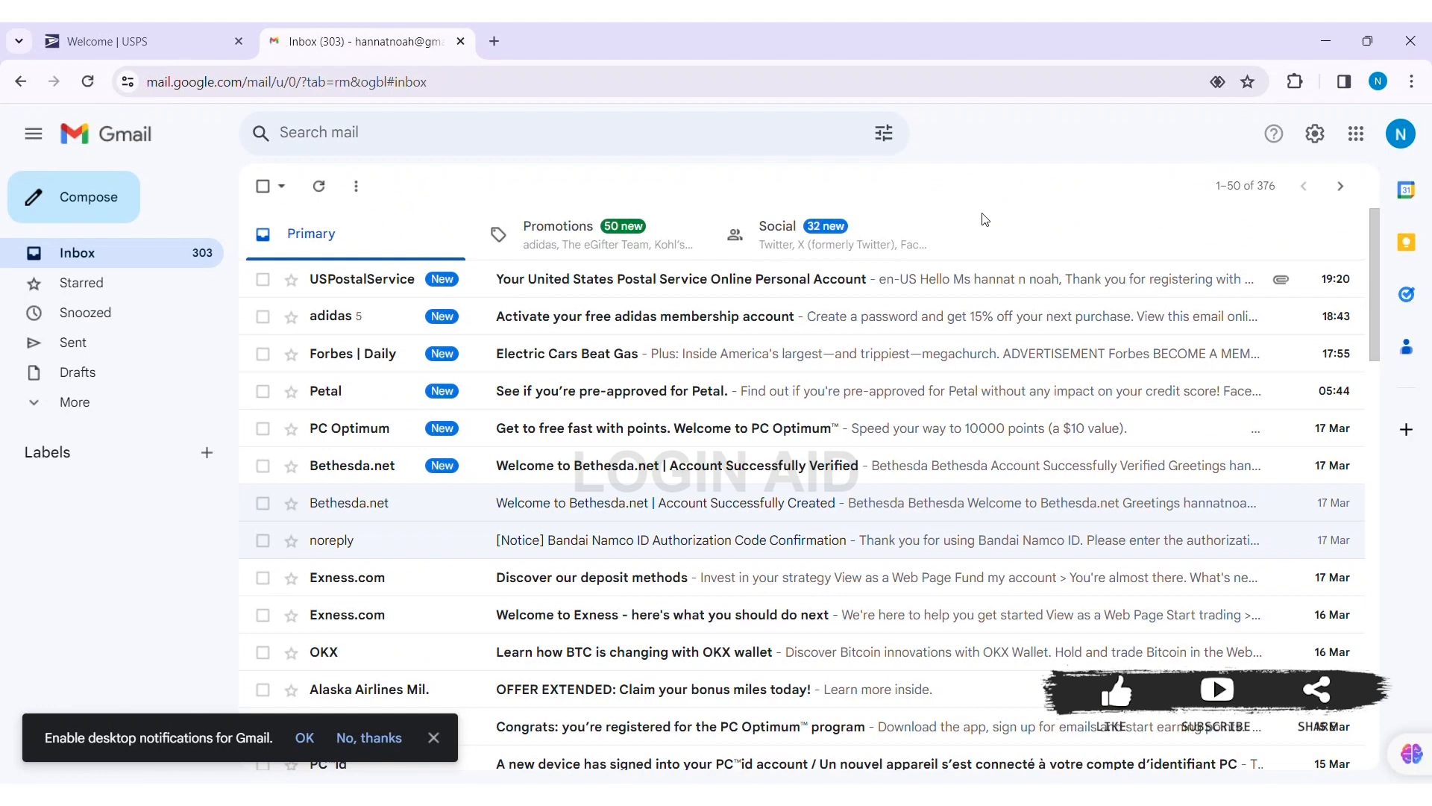
Open the USPostalService welcome email in Gmail and follow its 'click here' validation link.
{"action": "left_click", "coordinate": [679, 278]}
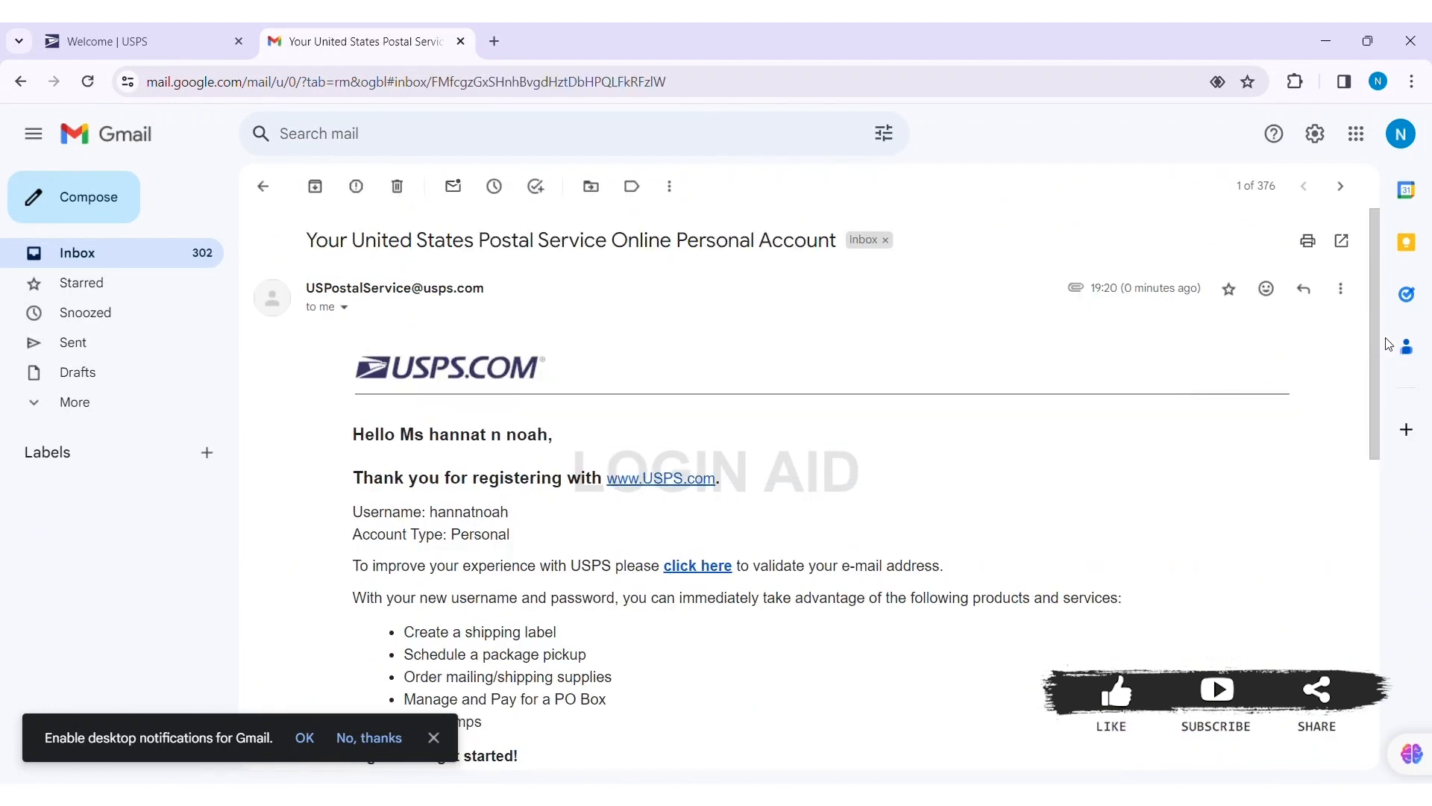
{"action": "scroll", "scroll_direction": "down", "scroll_amount": 3}
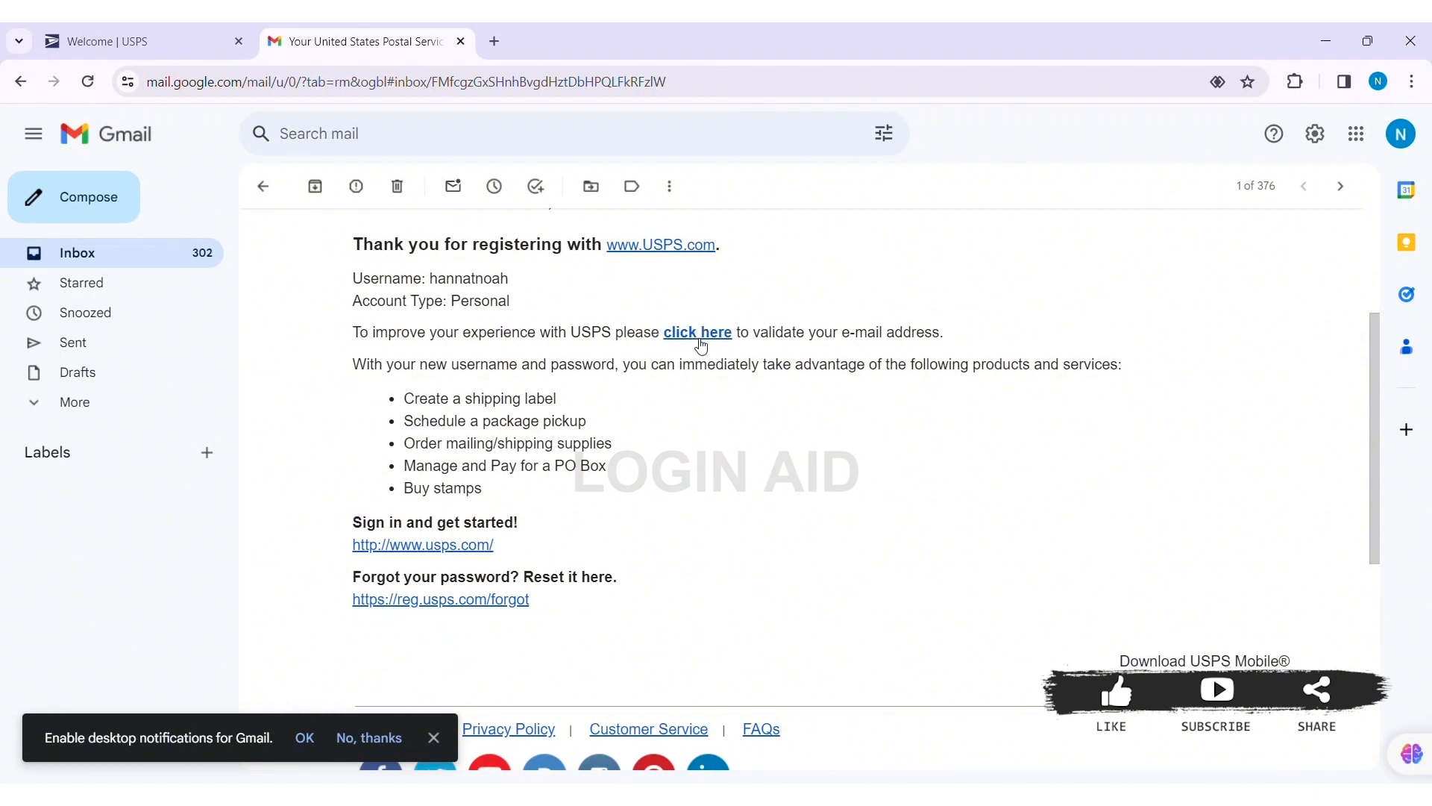
{"action": "left_click", "coordinate": [697, 331]}
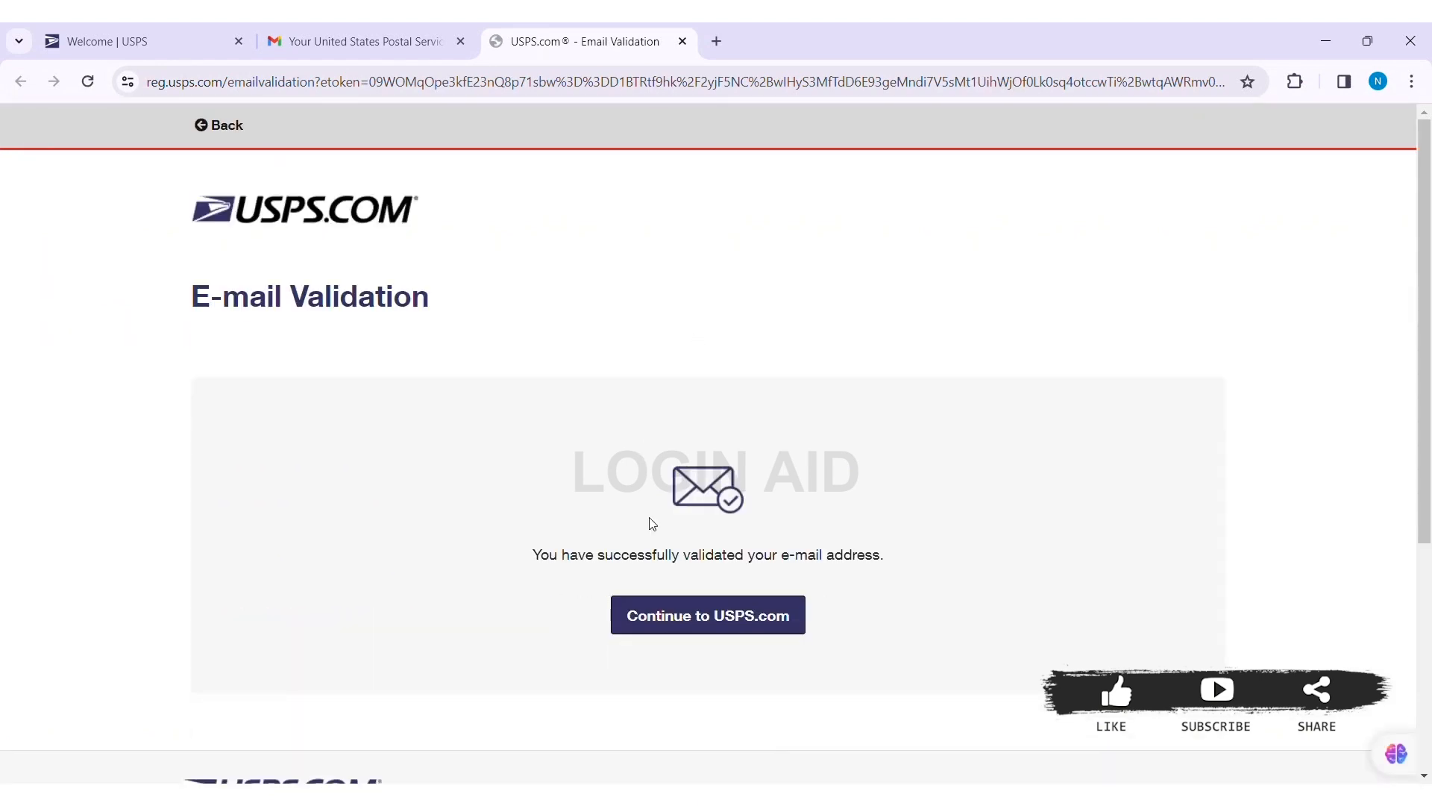
{"action": "mouse_move", "coordinate": [720, 635]}
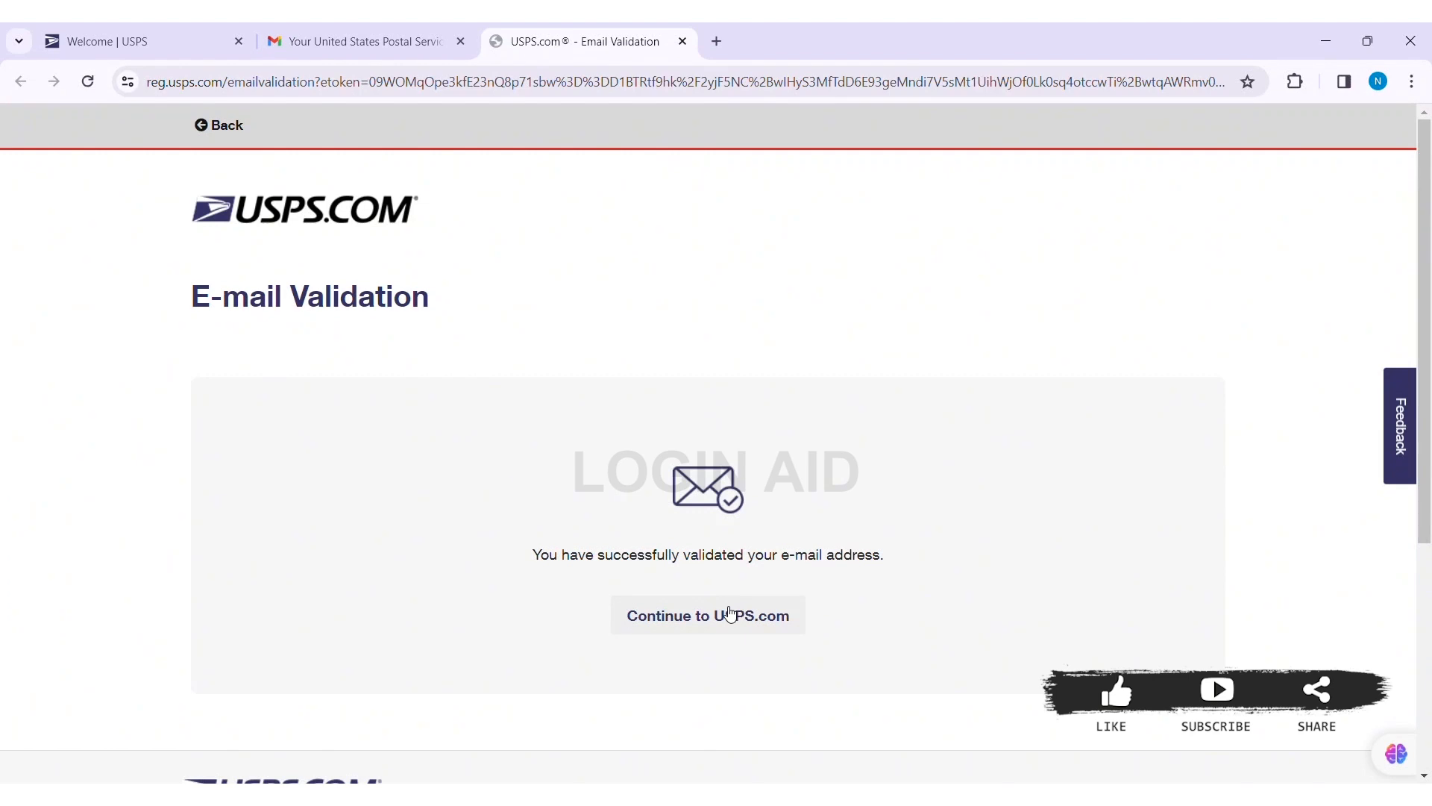
Continue from the E-mail Validation page to the signed-in USPS.com homepage.
{"action": "left_click", "coordinate": [707, 614]}
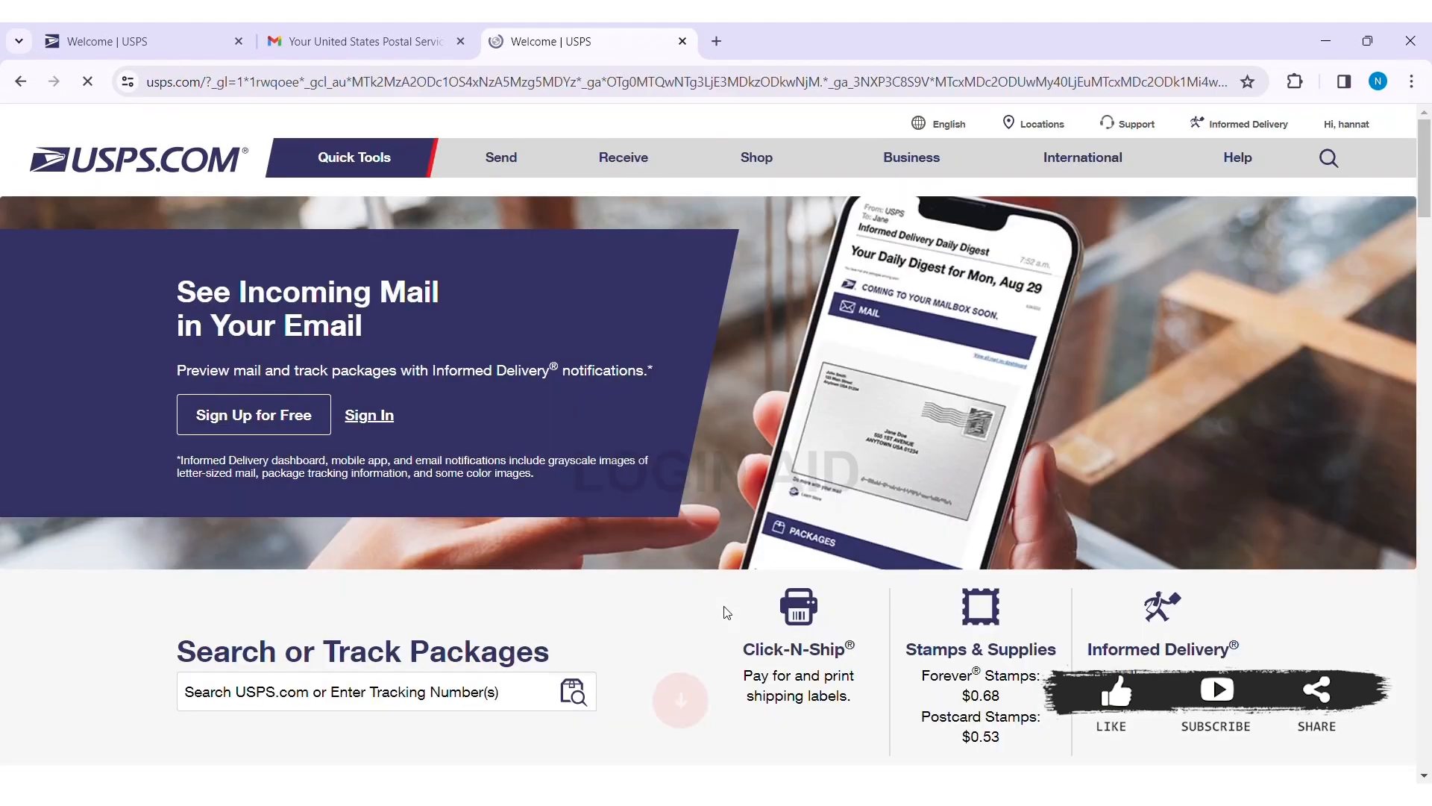
Choose My Profile from the top-right greeting menu to view account details.
{"action": "left_click", "coordinate": [1346, 123]}
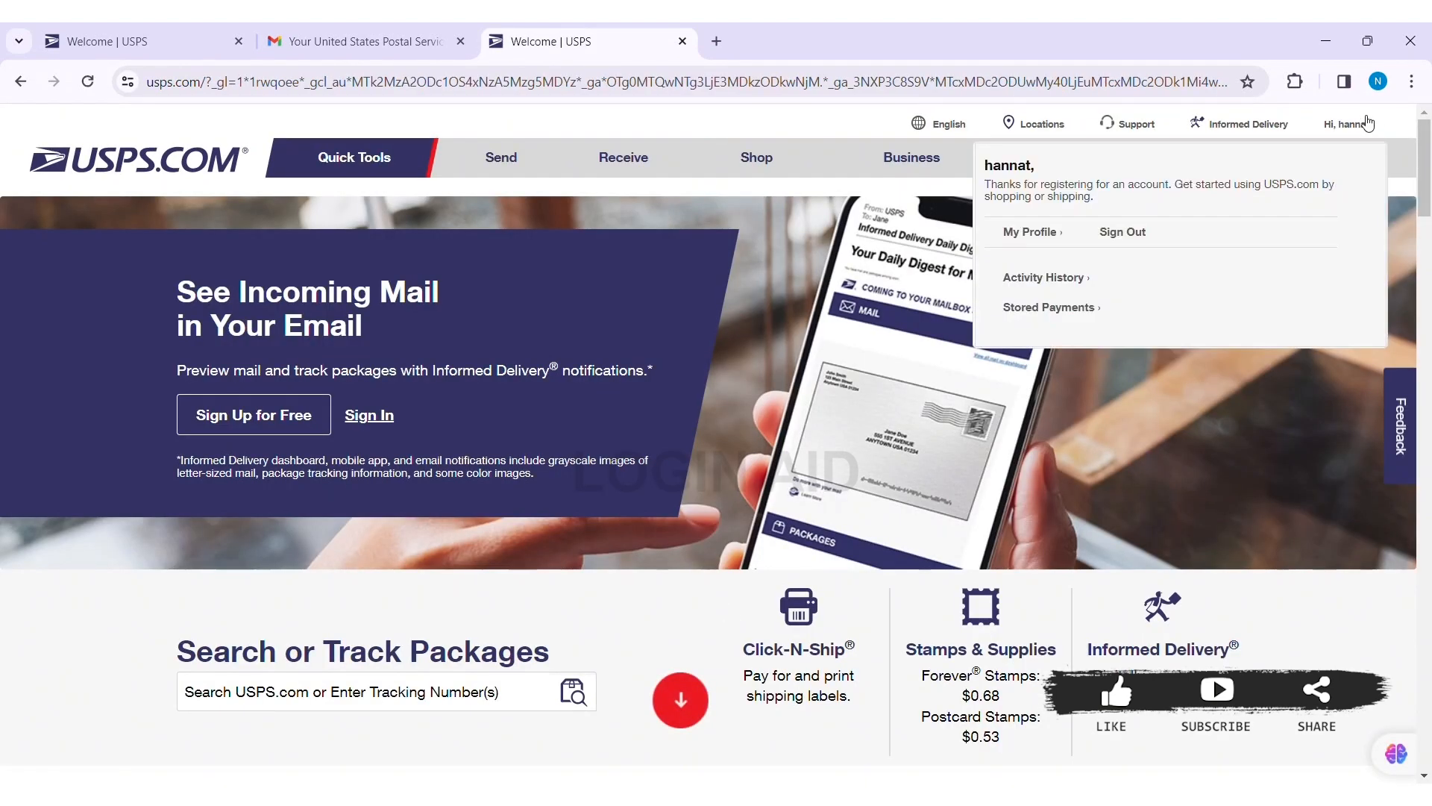
{"action": "mouse_move", "coordinate": [1299, 155]}
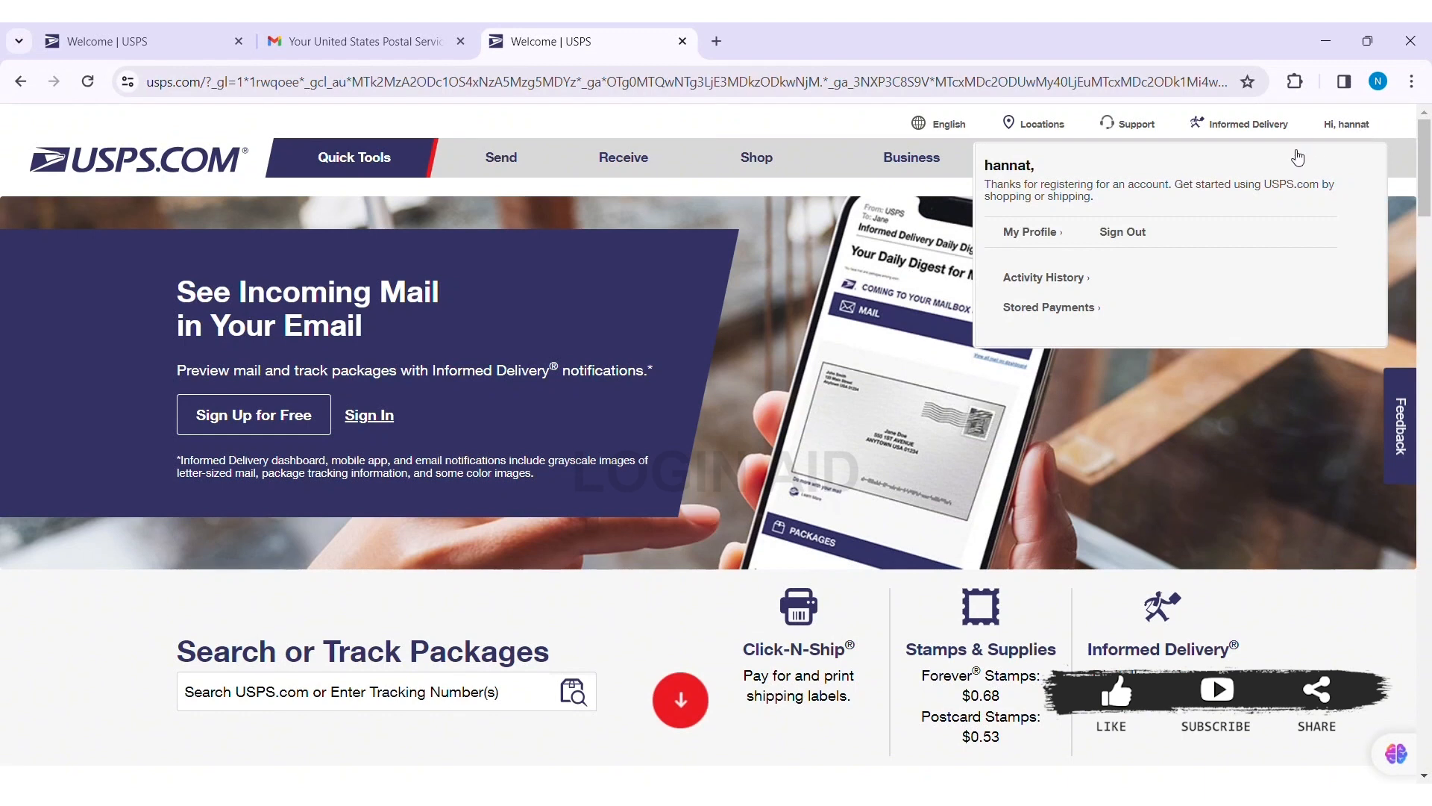
{"action": "left_click", "coordinate": [1026, 231]}
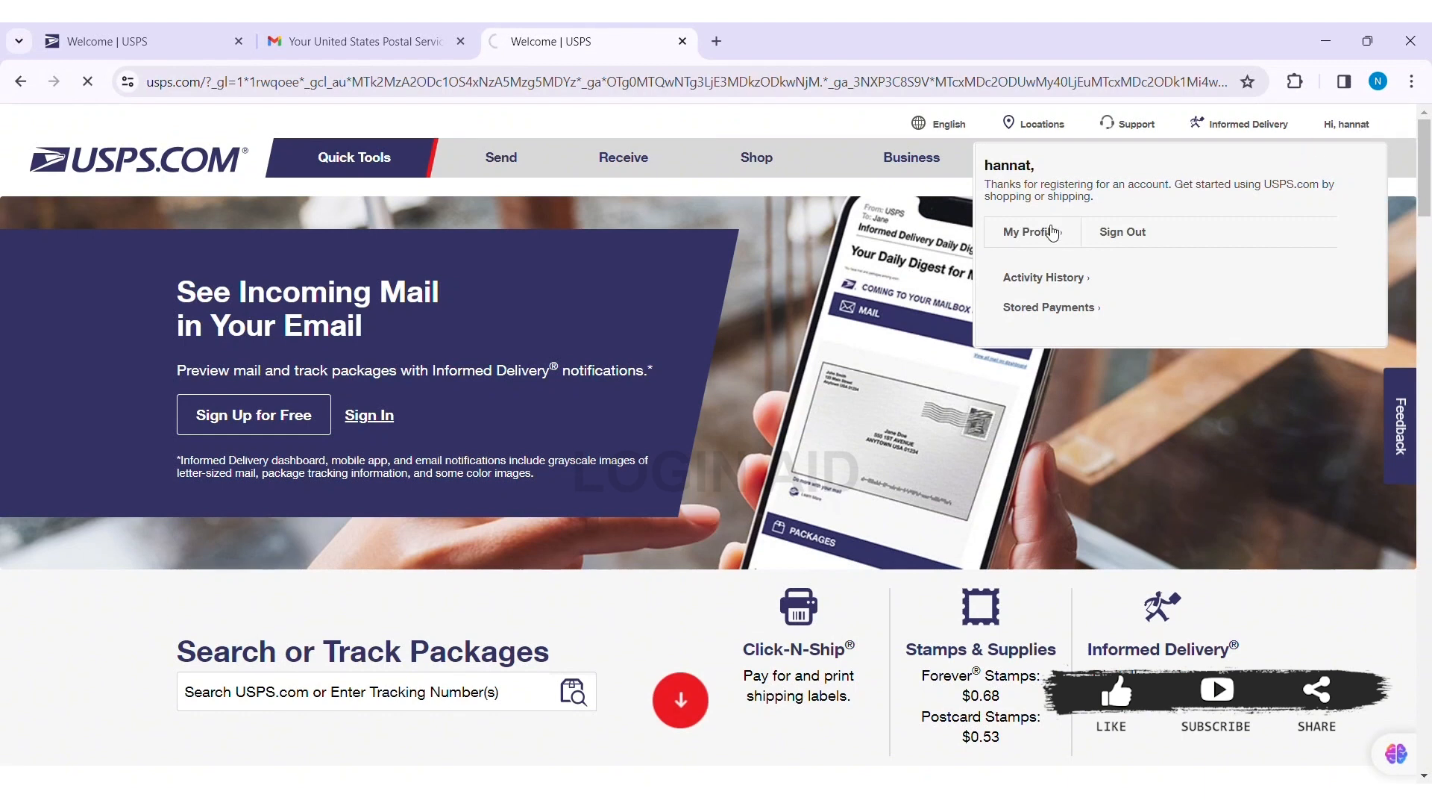
{"action": "left_click", "coordinate": [1030, 231]}
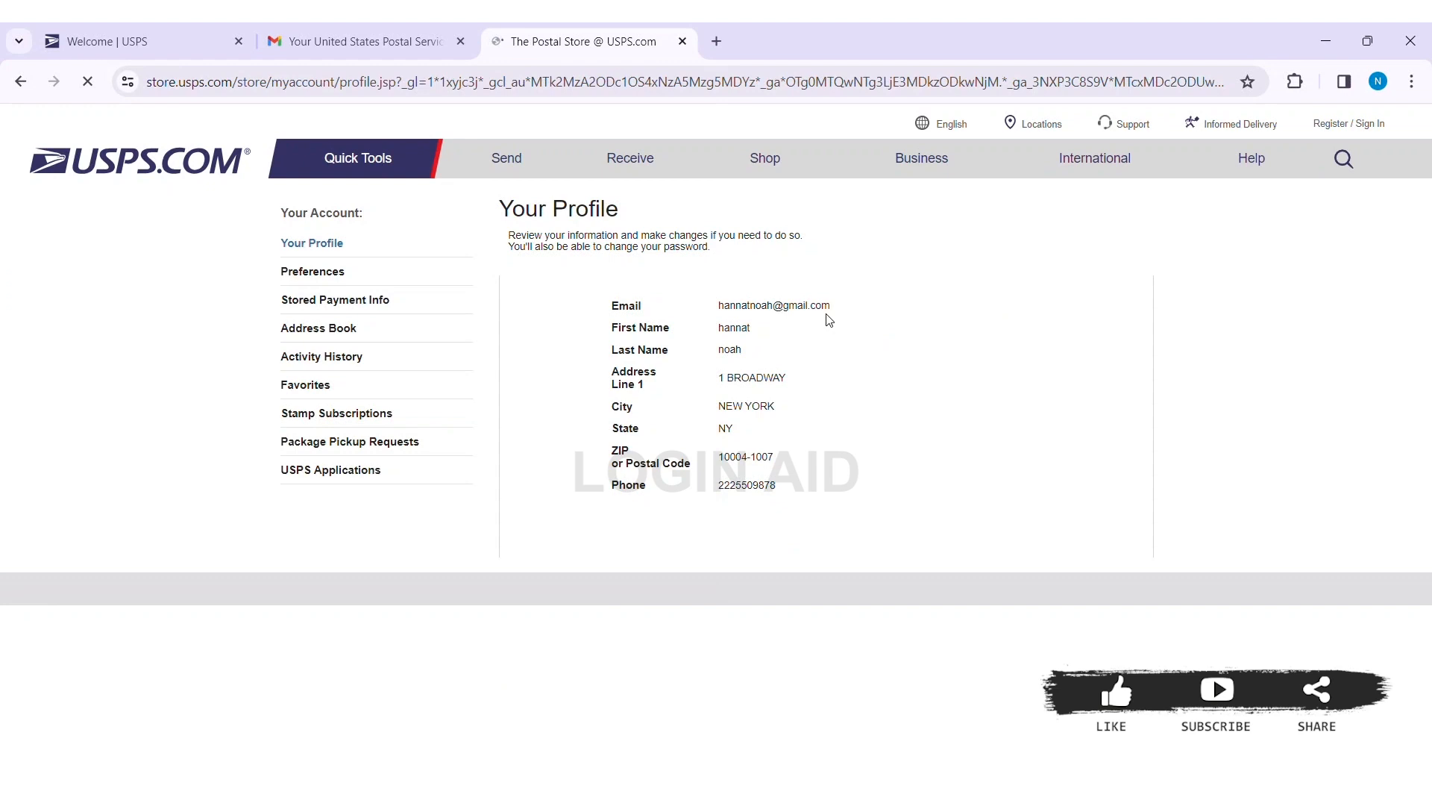